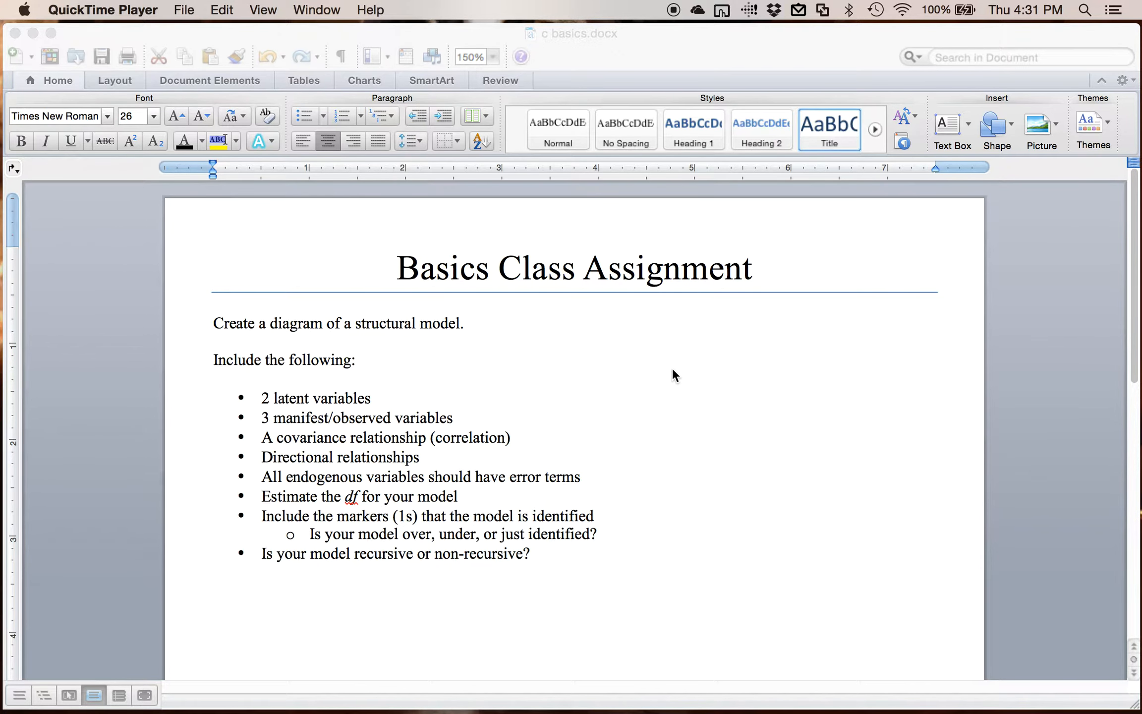
- Insert two ovals from the Shapes gallery and stack them below the requirements list
scroll(down, 3)
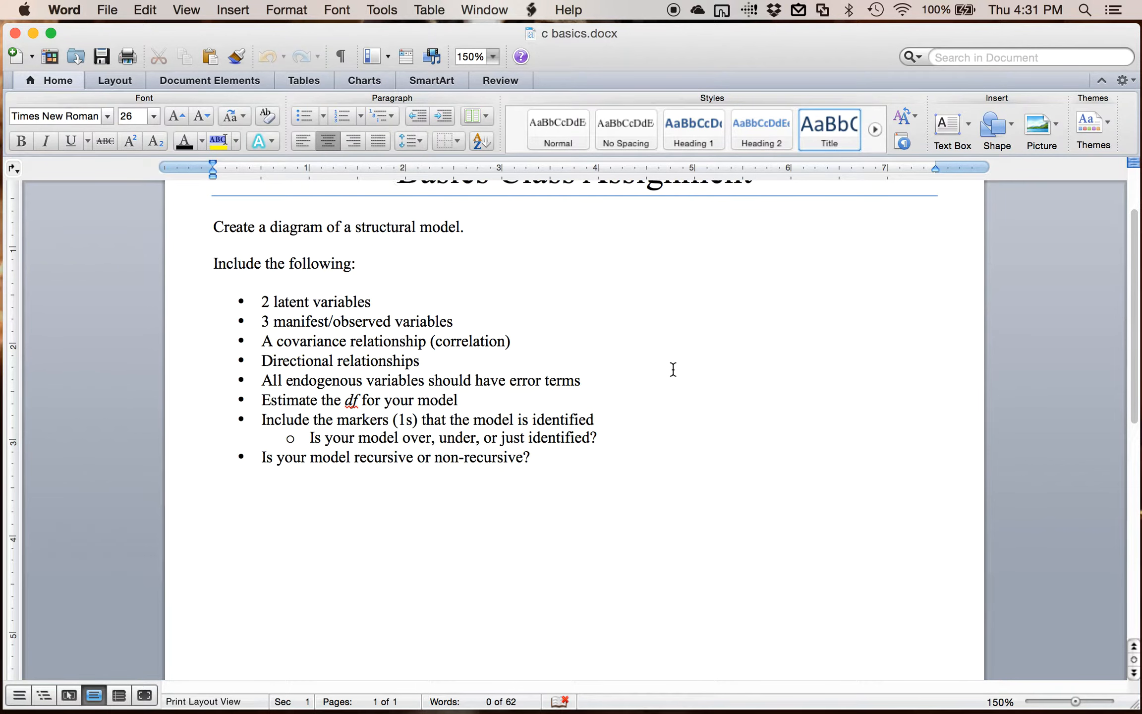
mouse_move(521, 575)
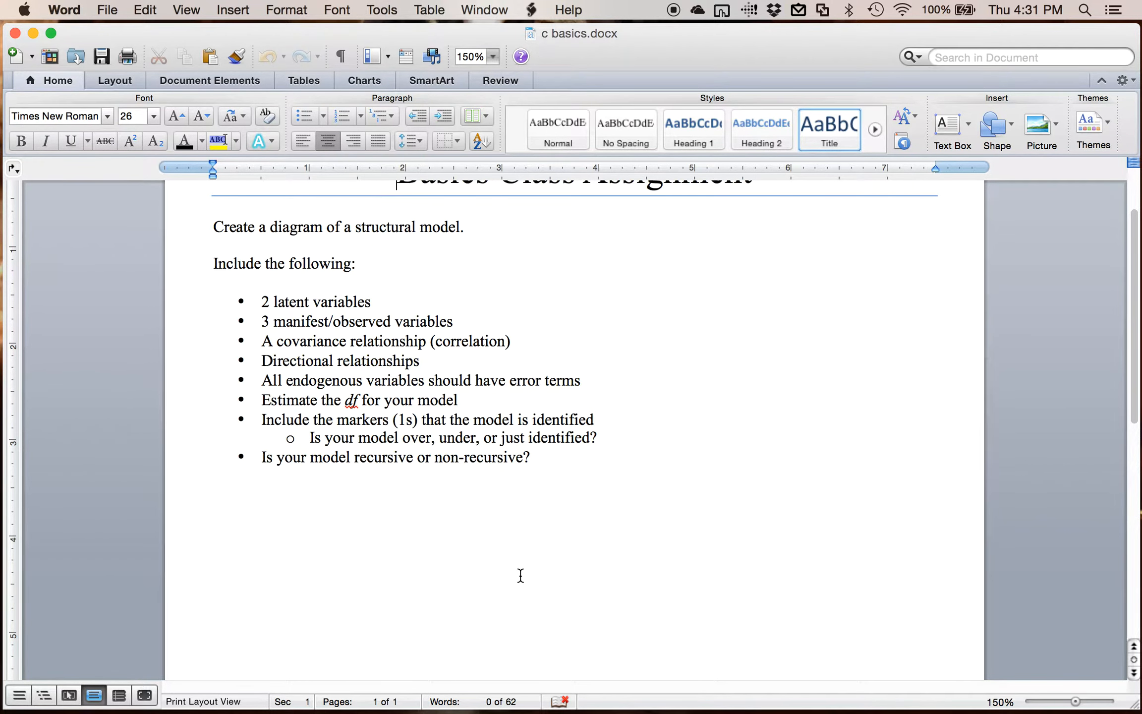
scroll(down, 3)
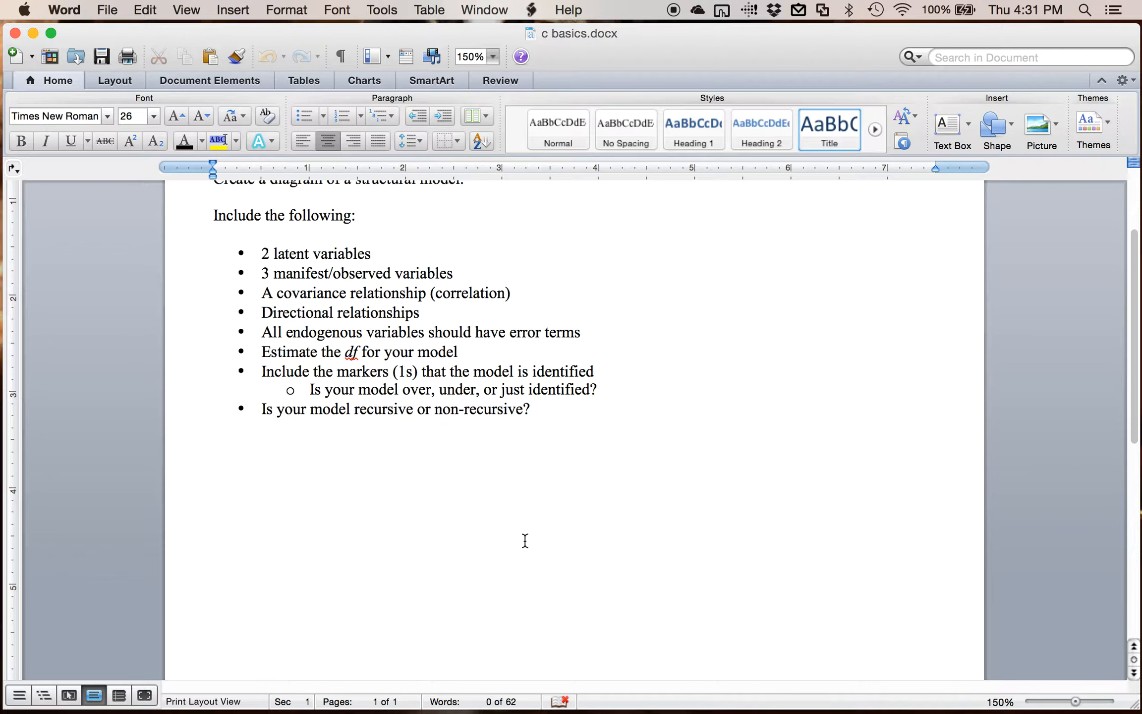
mouse_move(364, 80)
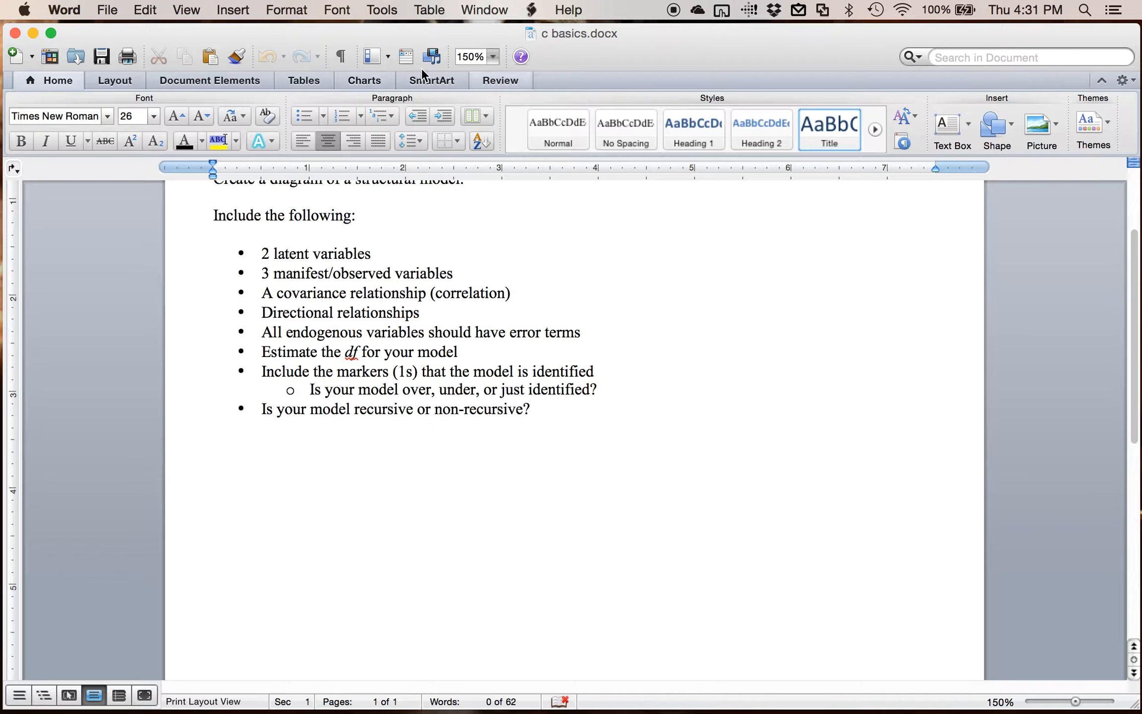
click(232, 10)
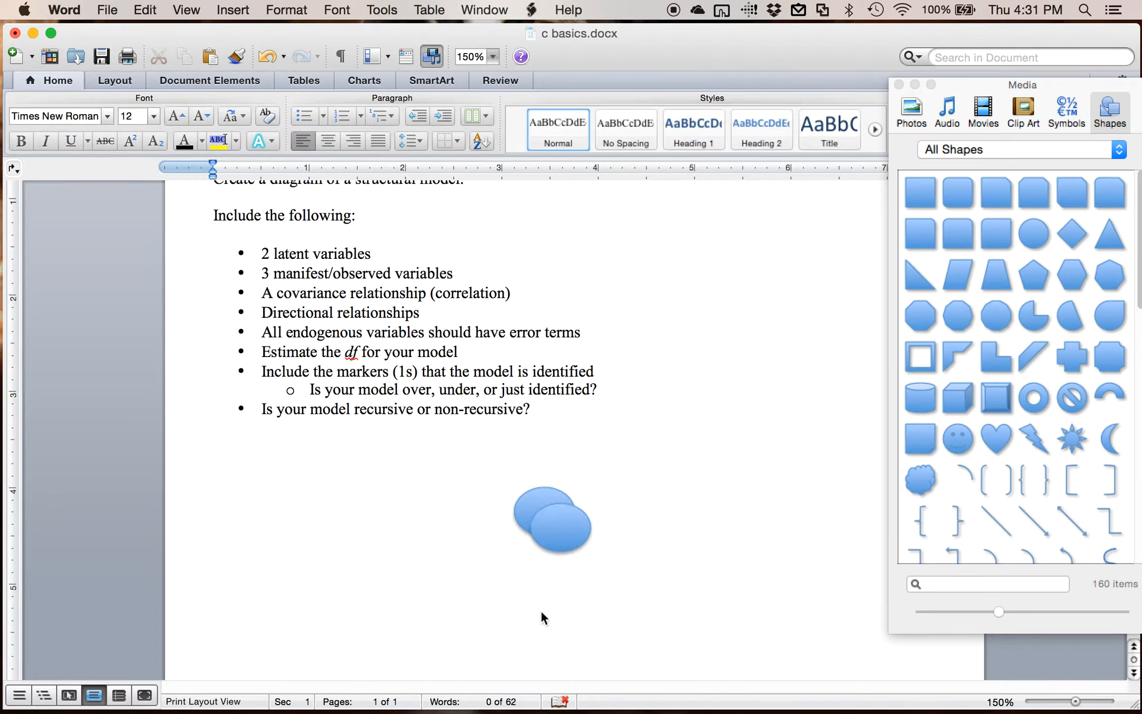
drag(553, 517, 556, 649)
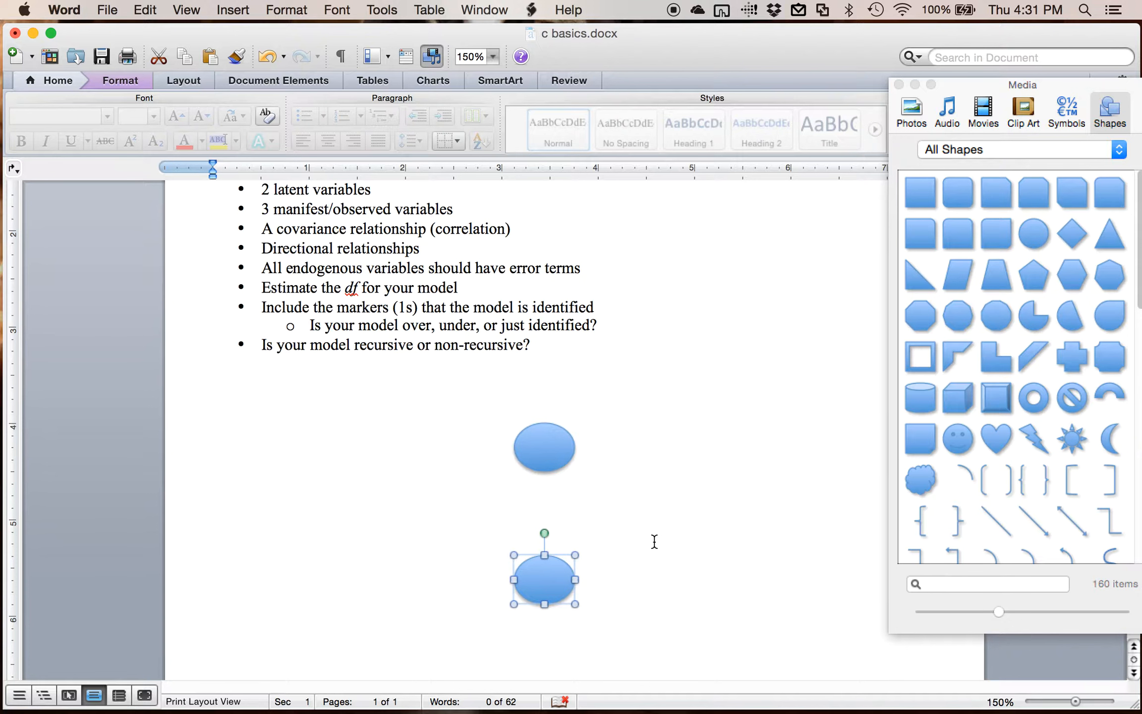
drag(544, 578, 545, 446)
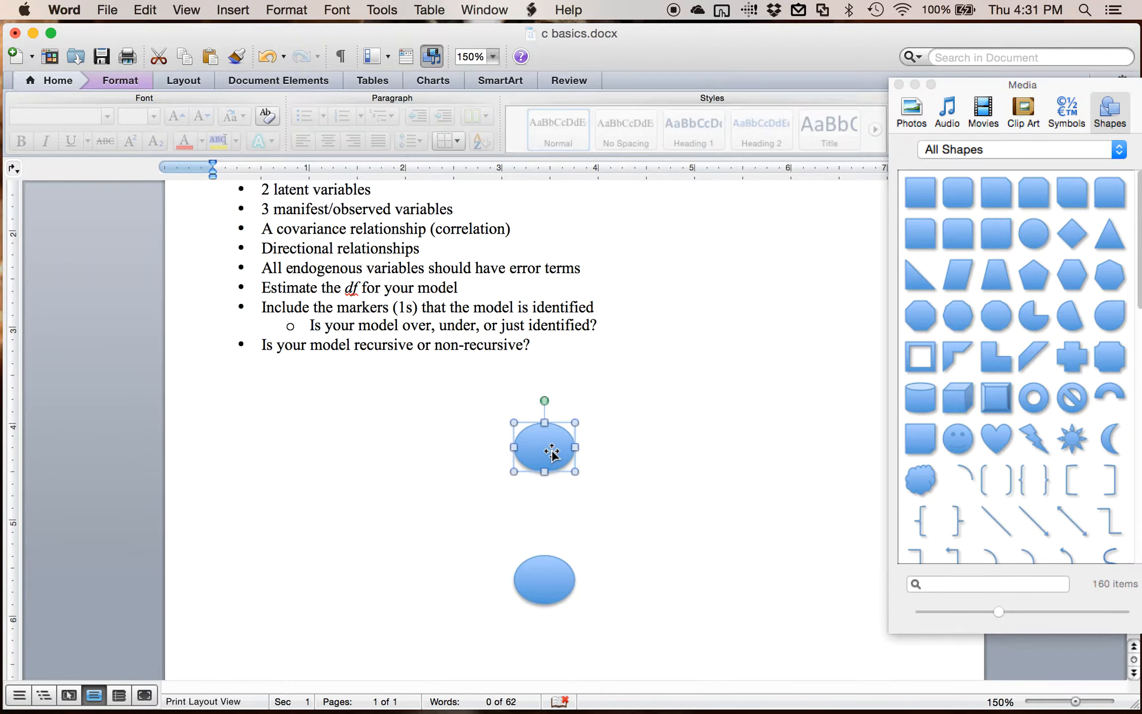
- Label the upper oval SEM and begin labelling the lower oval ASSOC
right_click(544, 437)
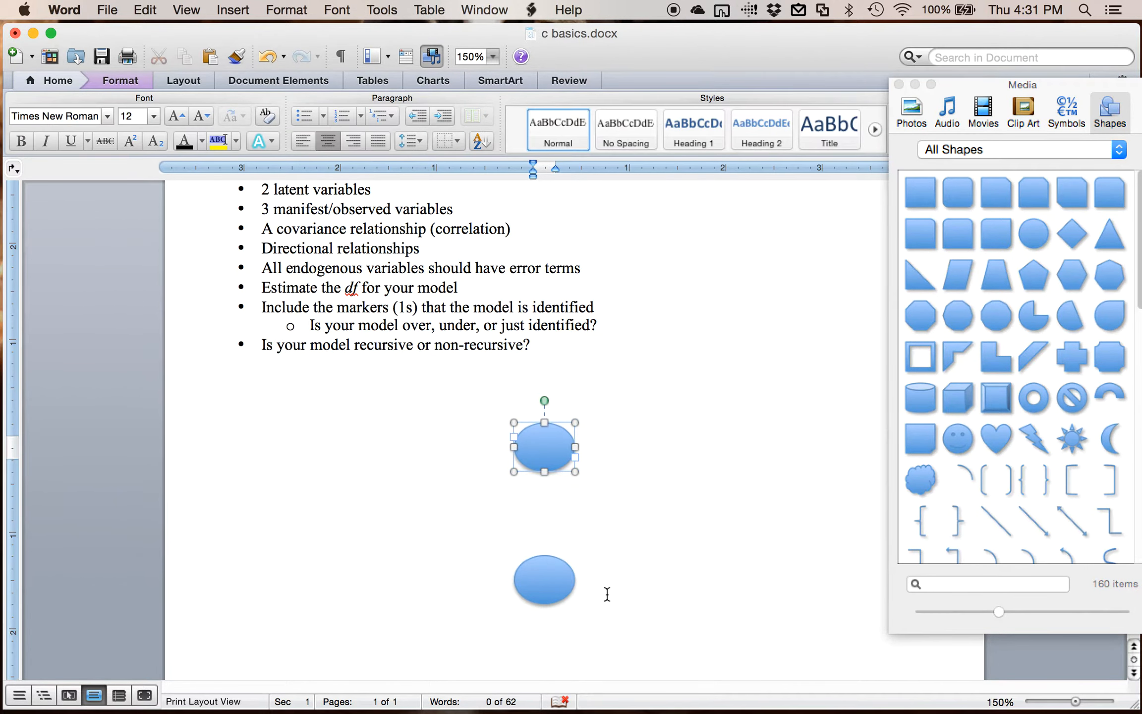
text(SEM)
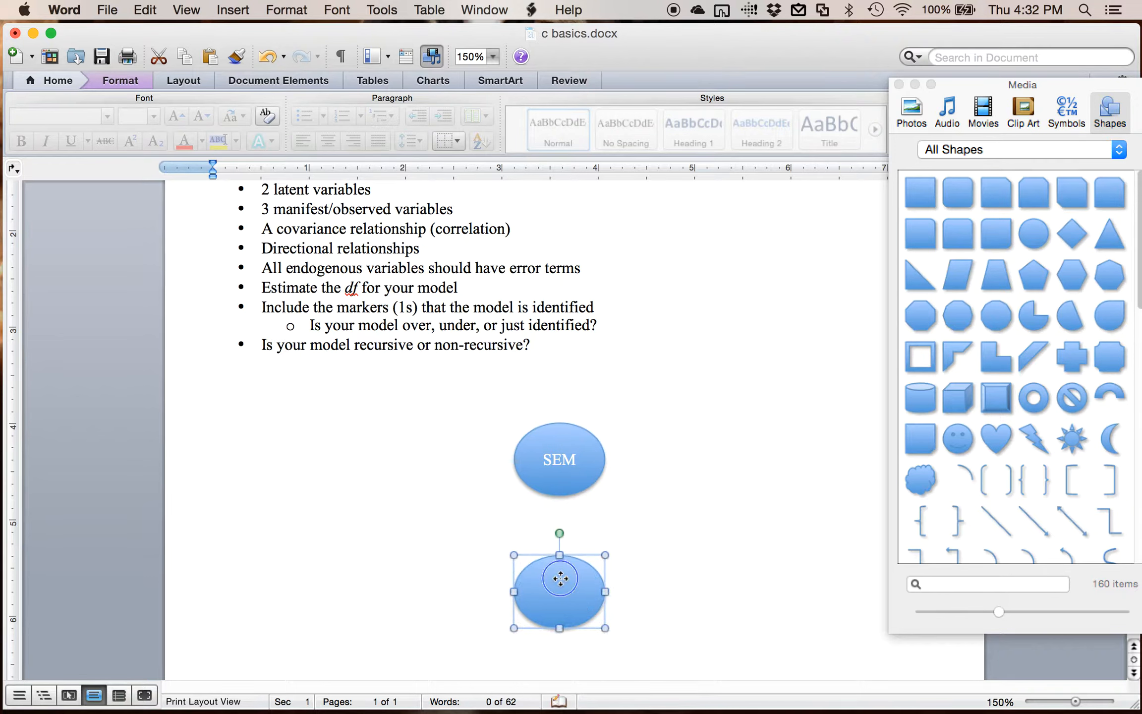
right_click(559, 586)
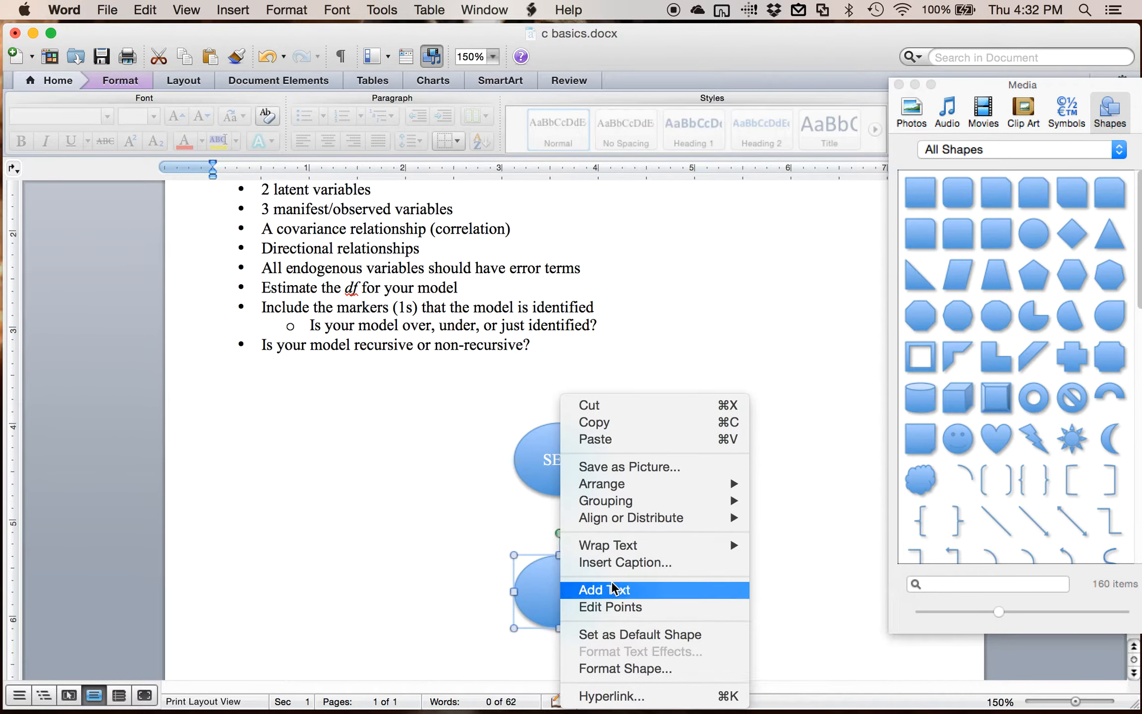
click(603, 589)
text(ASSOC)
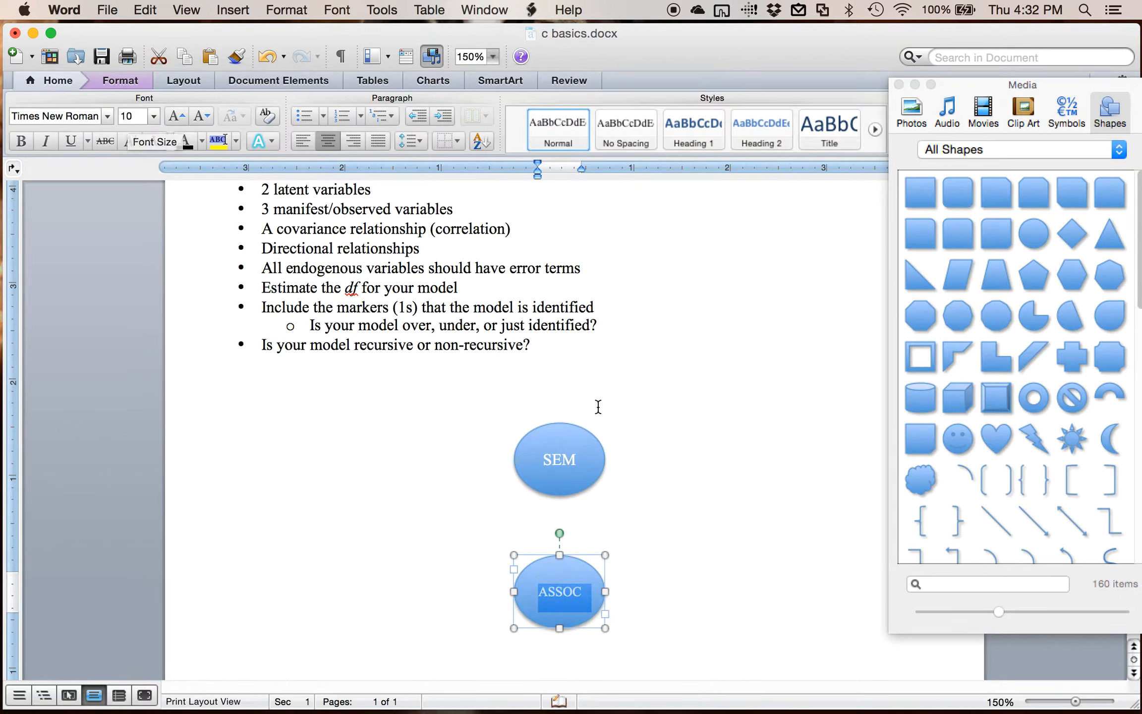
- Finish the ASSOC label, then draw and enlarge a small square left of the SEM oval
click(560, 459)
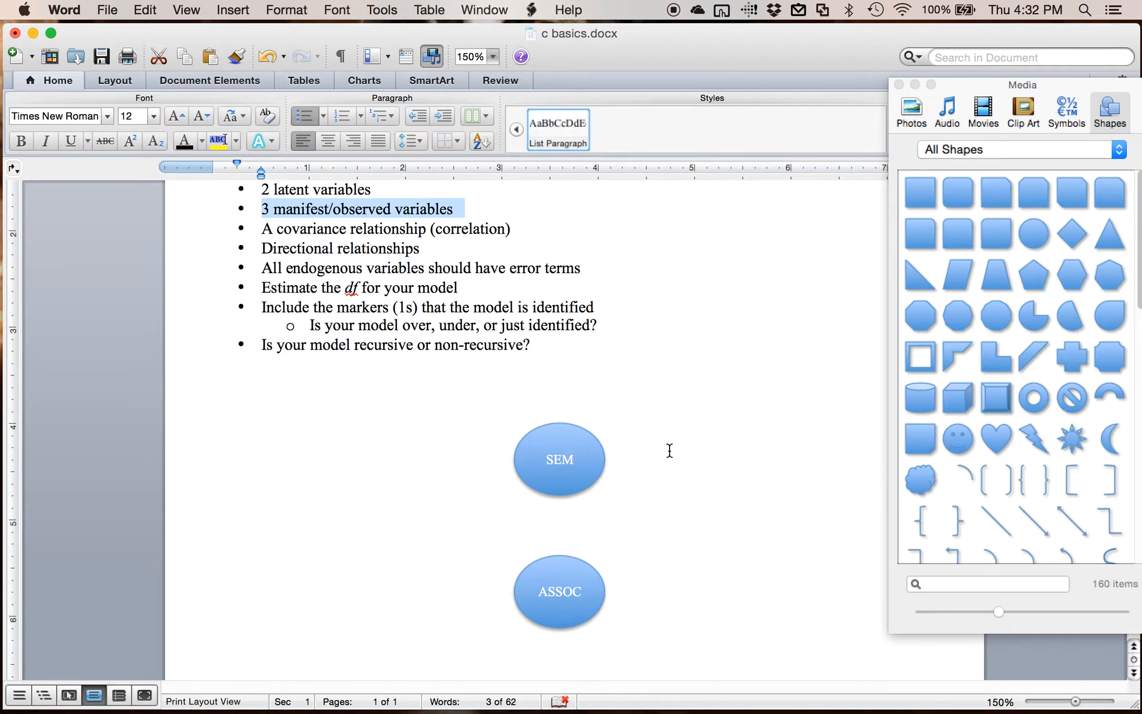
mouse_move(921, 254)
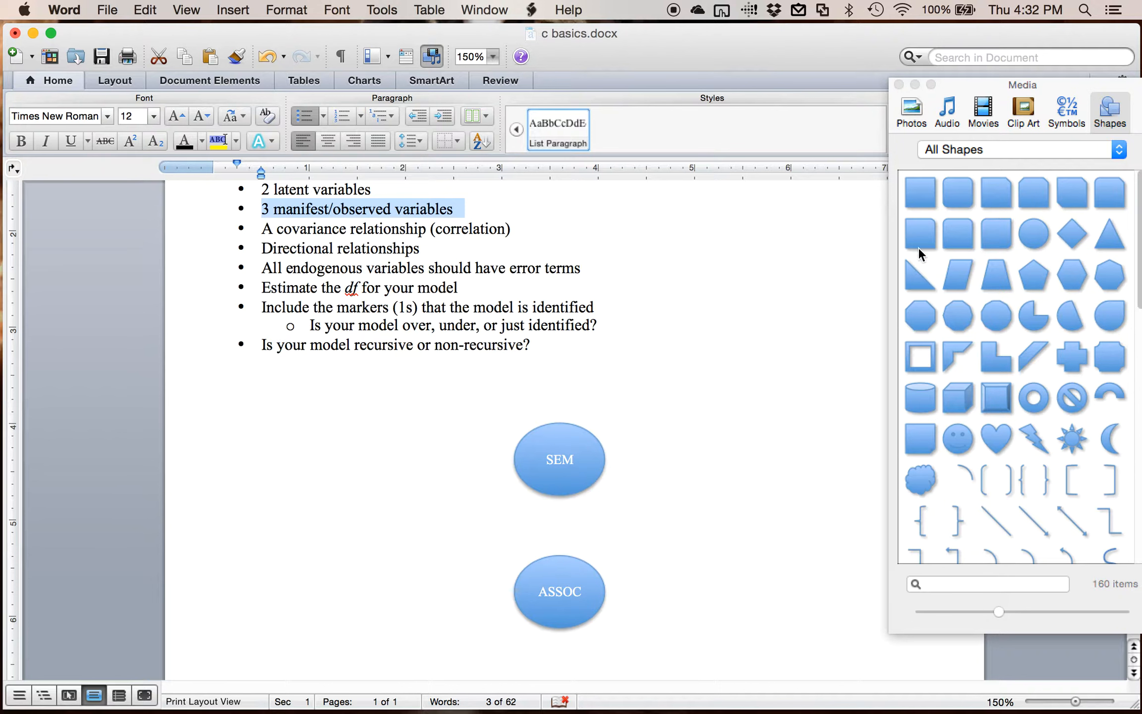
click(920, 193)
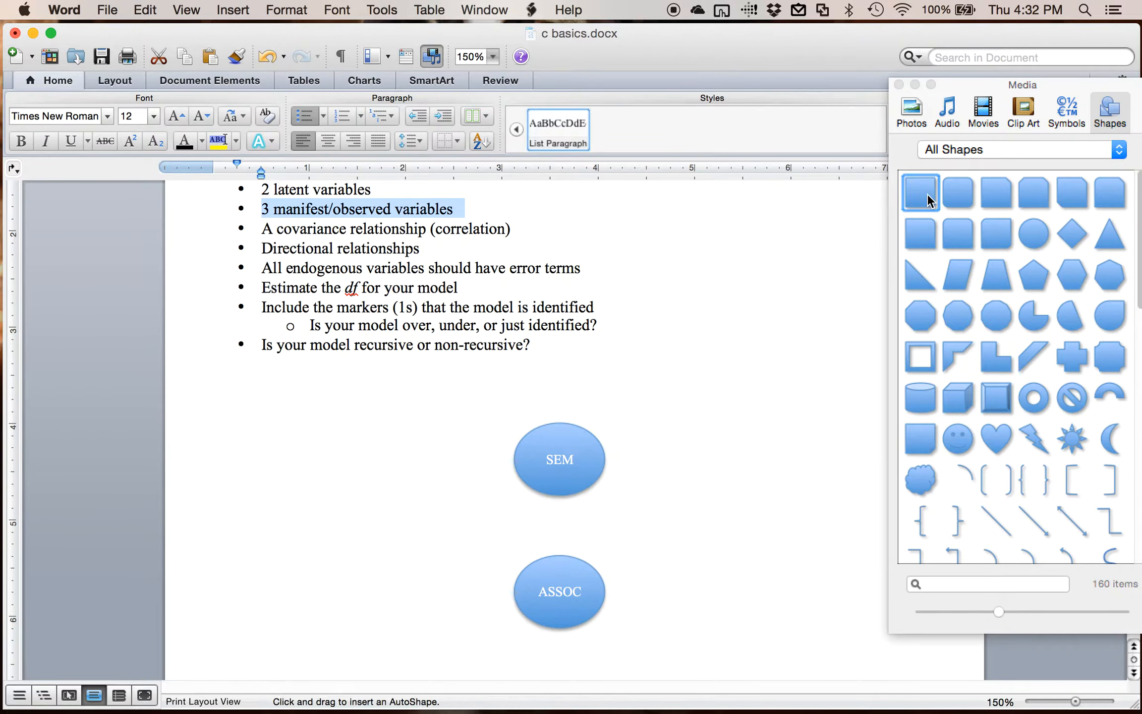
mouse_move(920, 192)
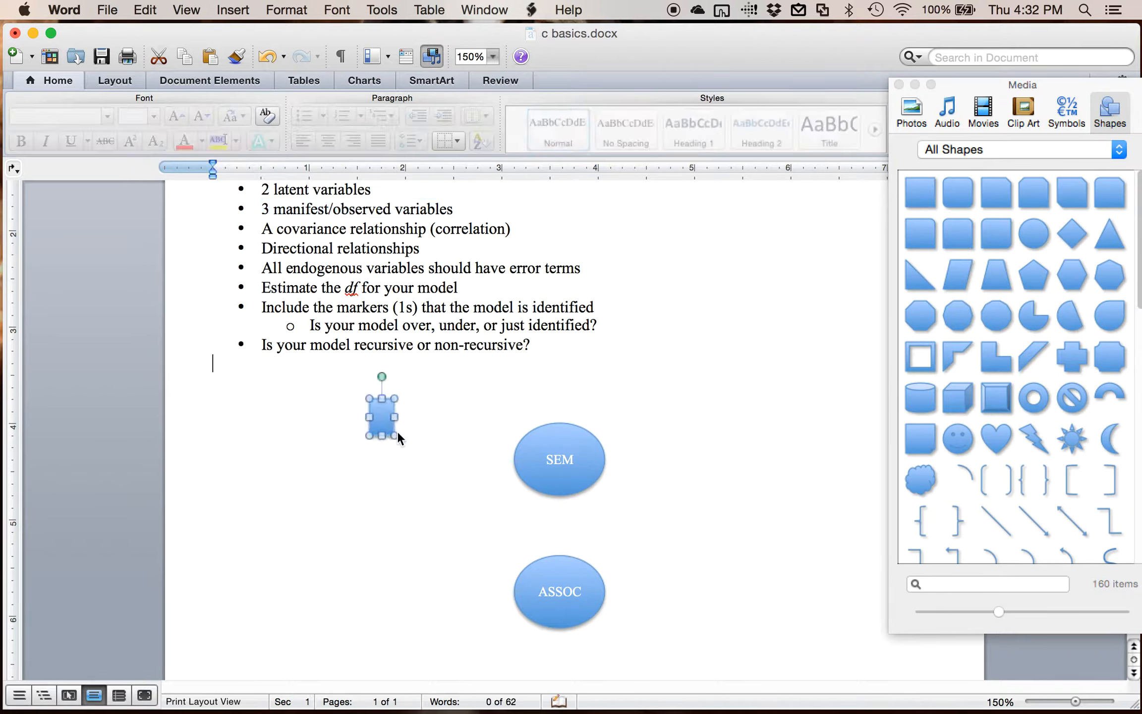
drag(395, 429, 407, 437)
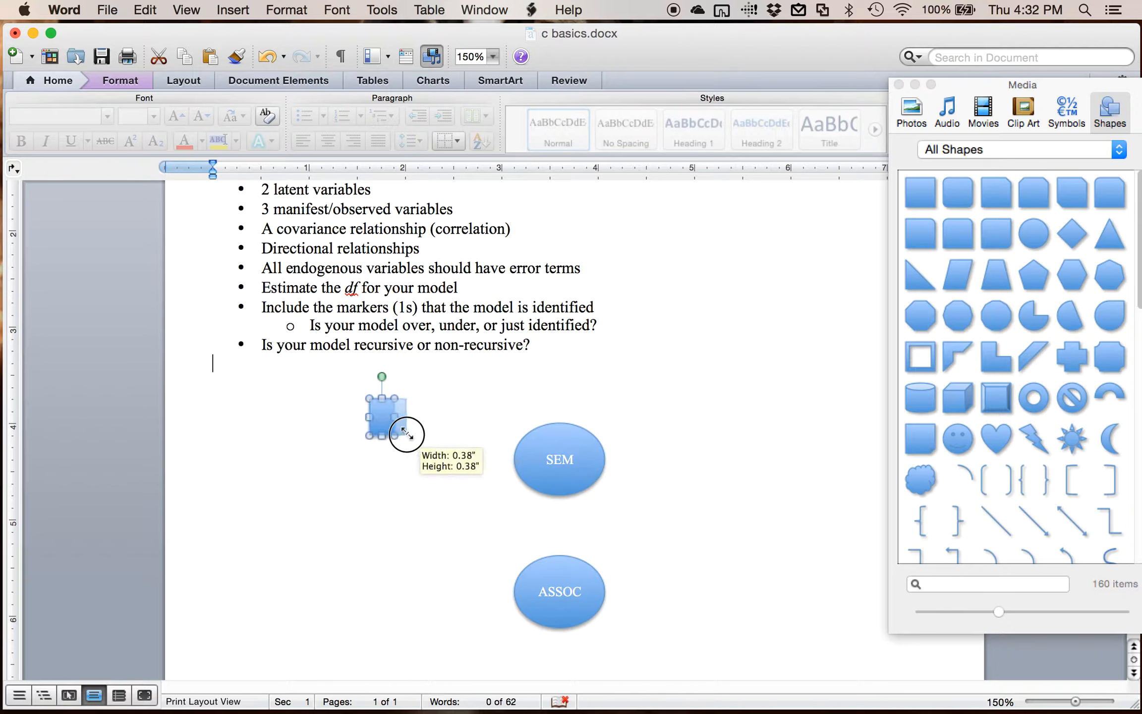
drag(404, 433, 418, 444)
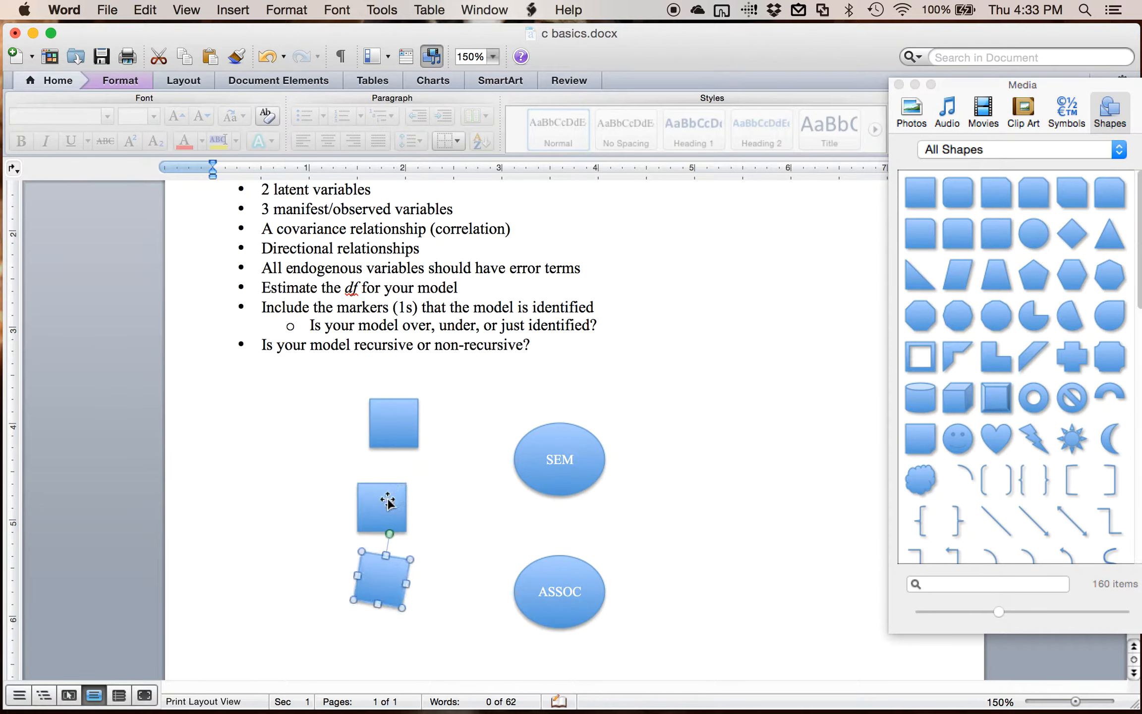
- Arrange three squares in a left column and copy the column to the right of the ovals
drag(378, 576, 393, 488)
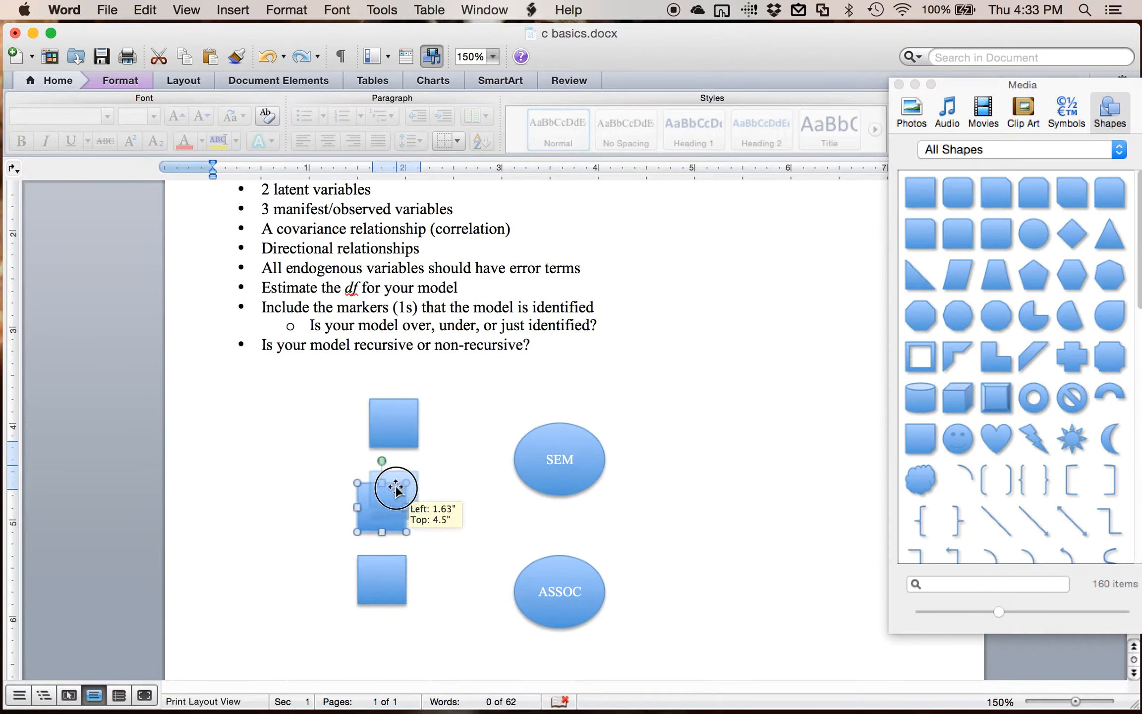
drag(394, 488, 394, 553)
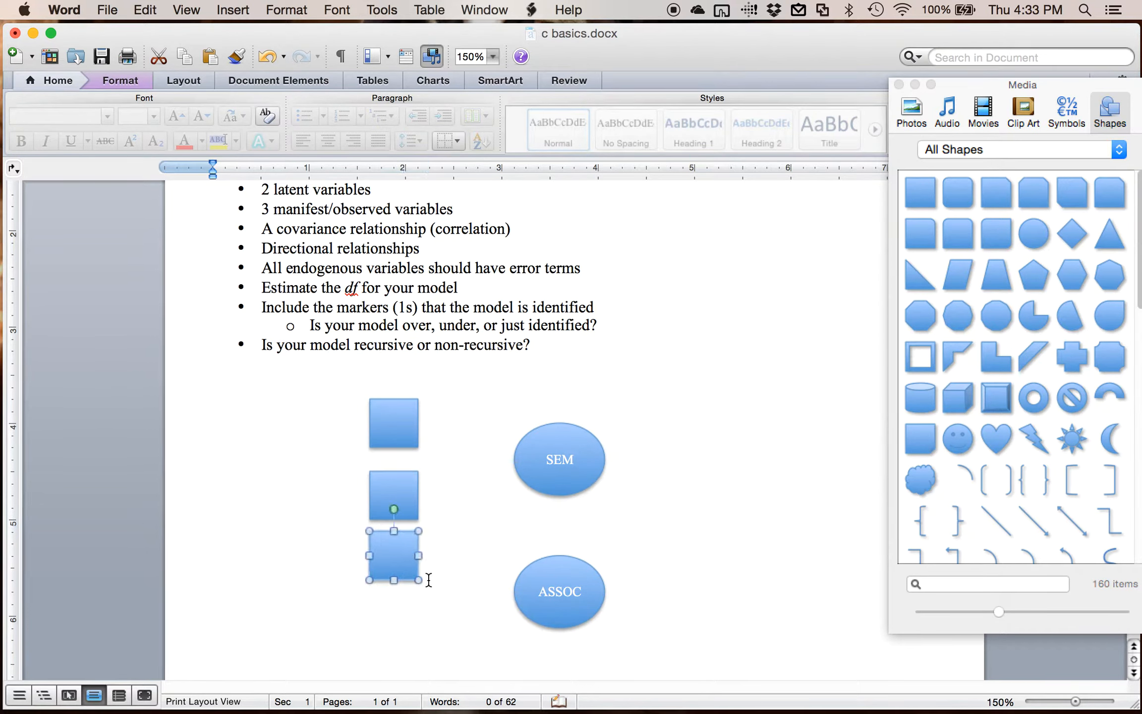
drag(394, 557, 393, 485)
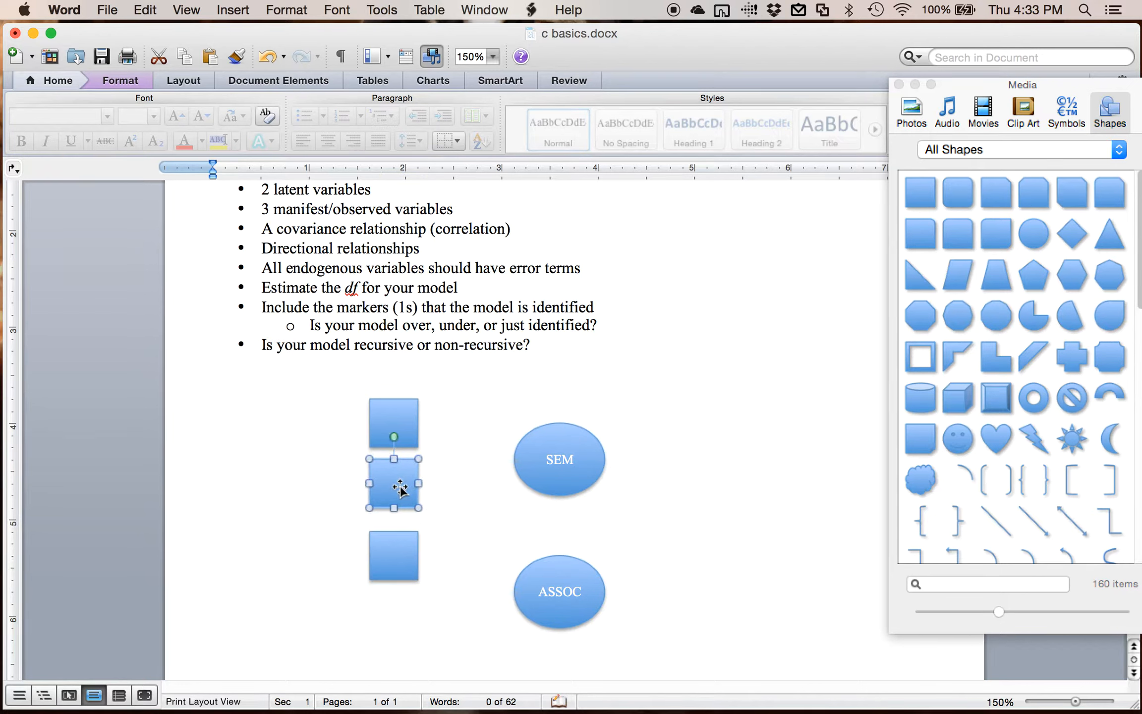
drag(399, 486, 393, 440)
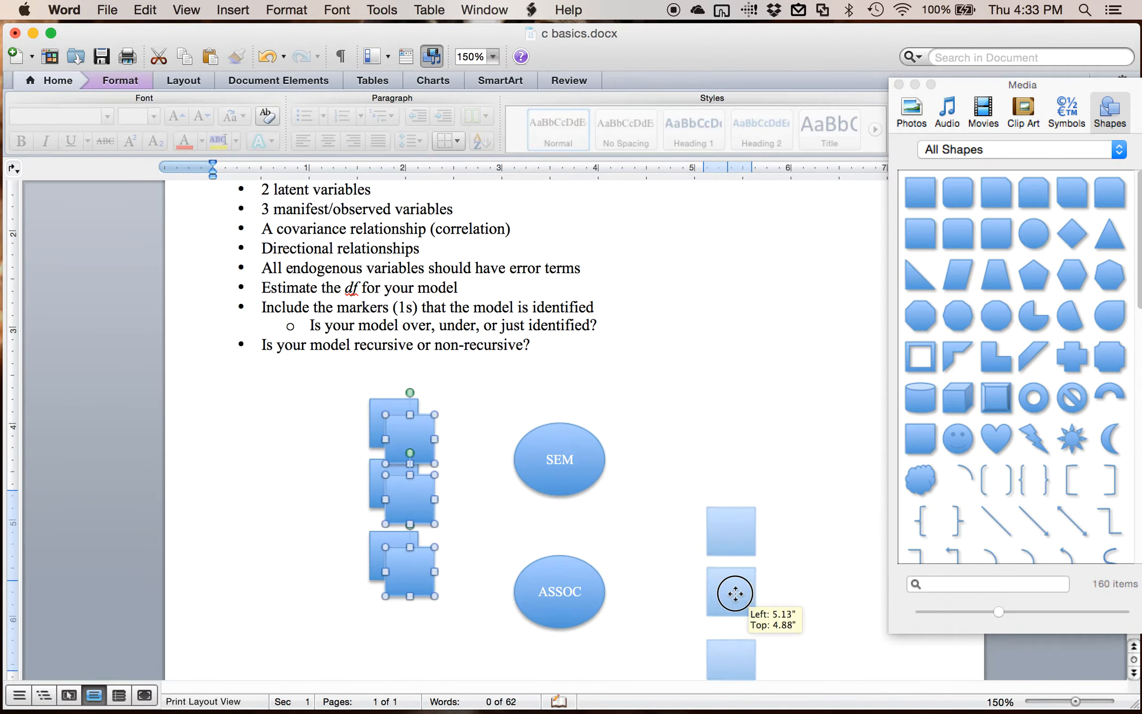
drag(404, 503, 721, 575)
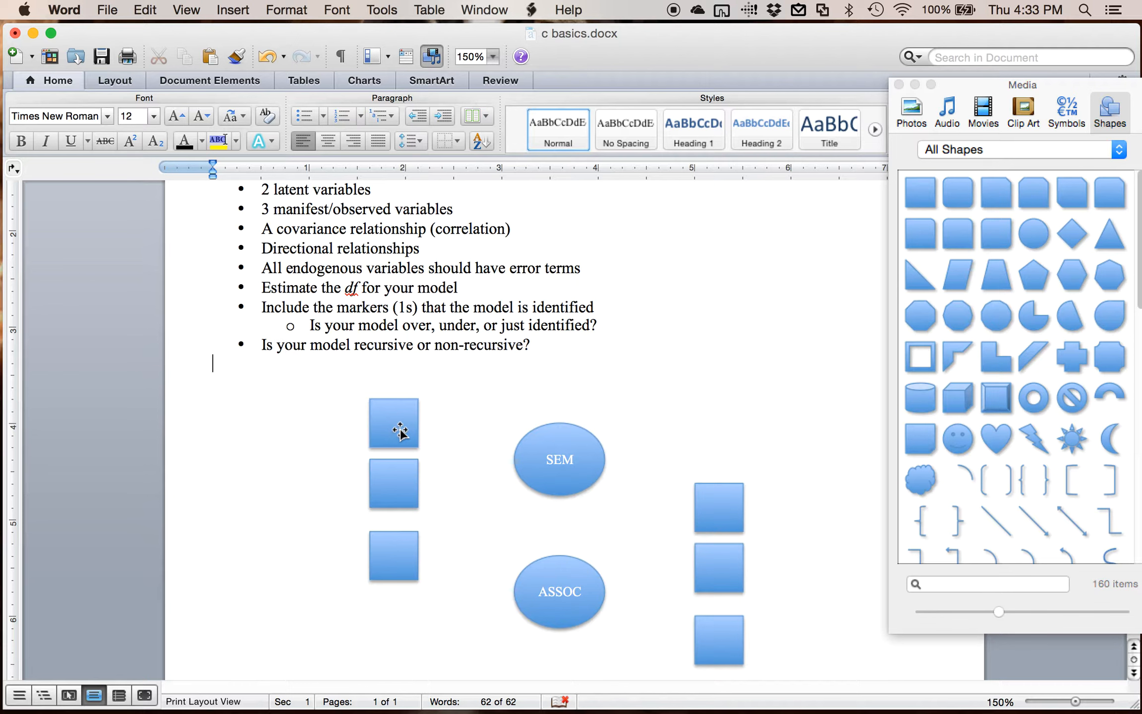
mouse_move(641, 370)
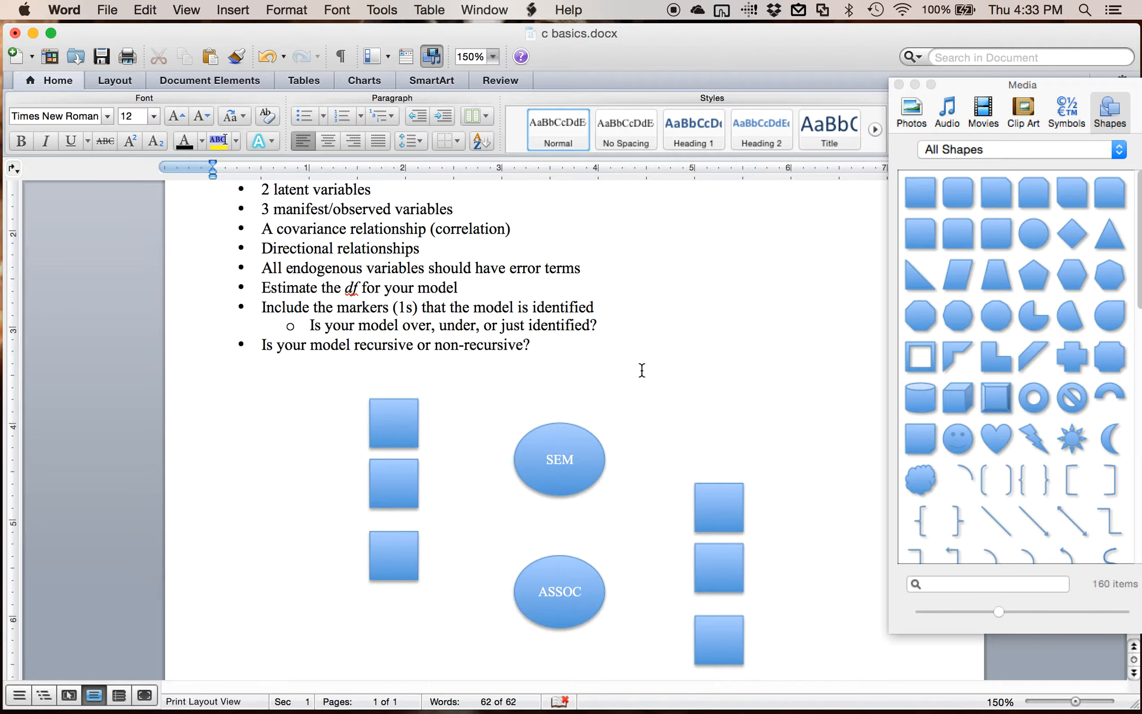
mouse_move(429, 524)
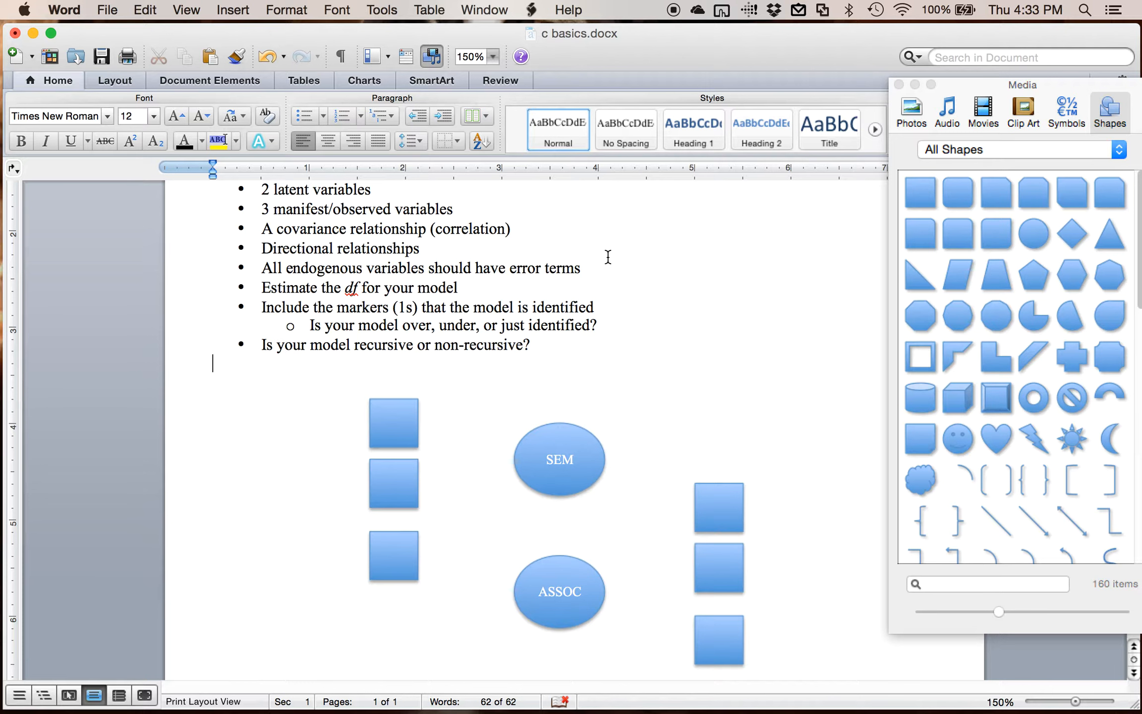
mouse_move(257, 228)
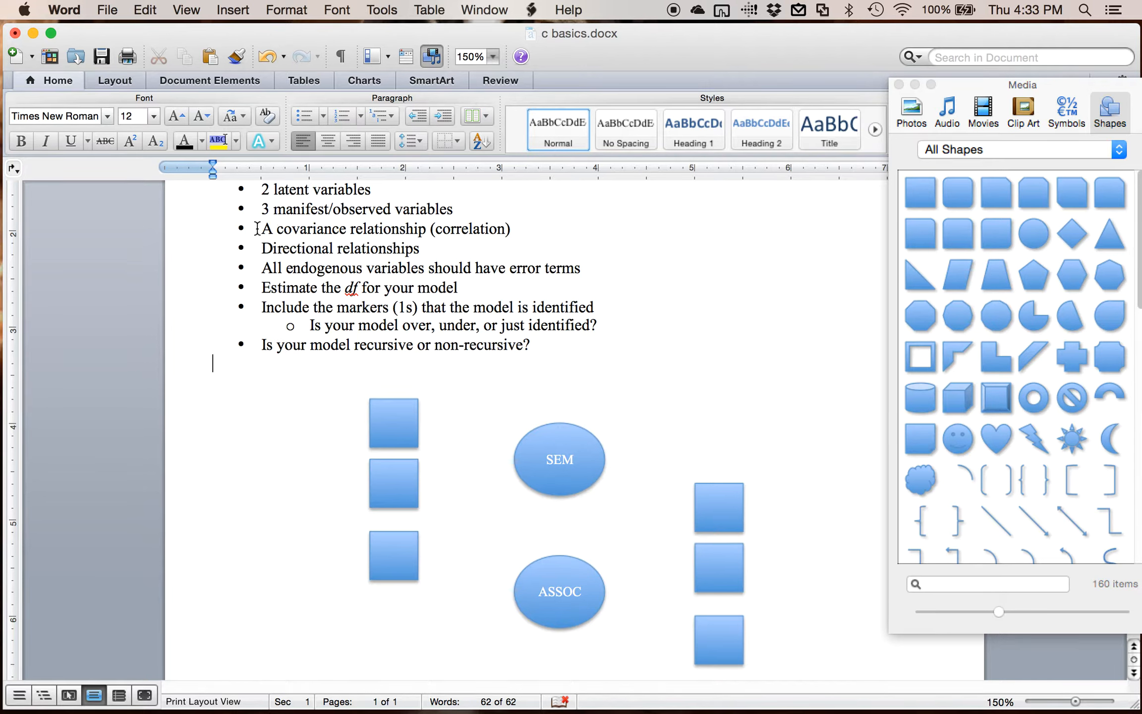
- Connect SEM and ASSOC with a curved two-headed covariance arrow replacing the plain line
triple_click(385, 228)
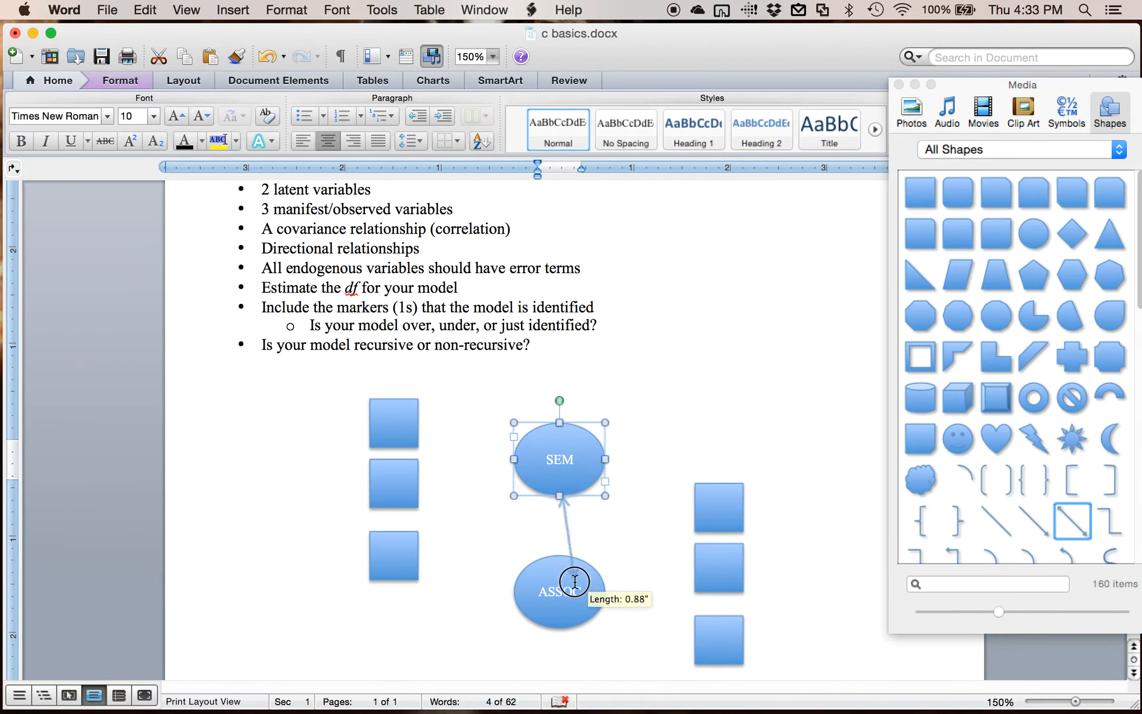
drag(574, 583, 561, 564)
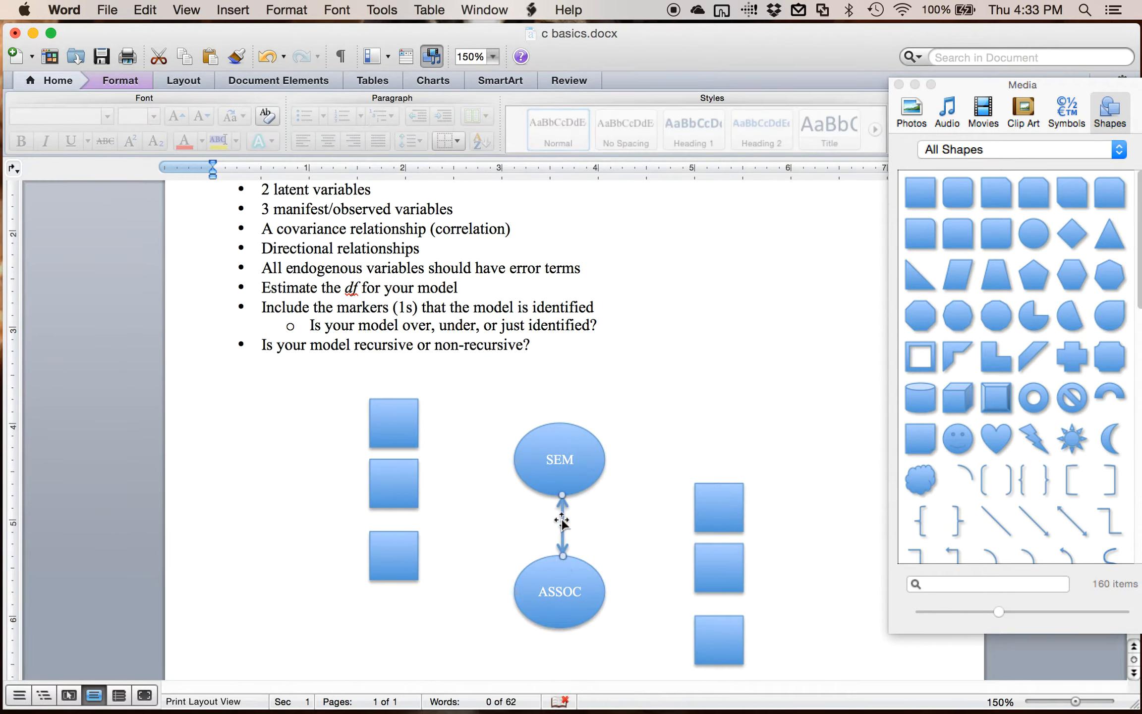
scroll(down, 3)
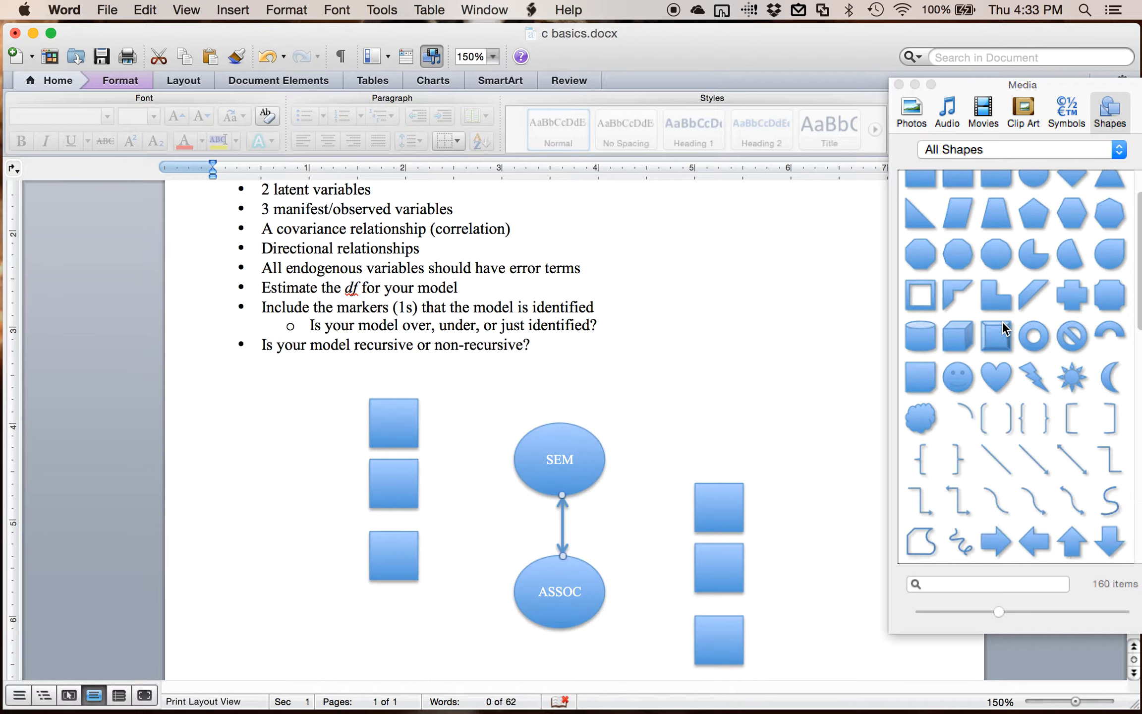
click(1072, 504)
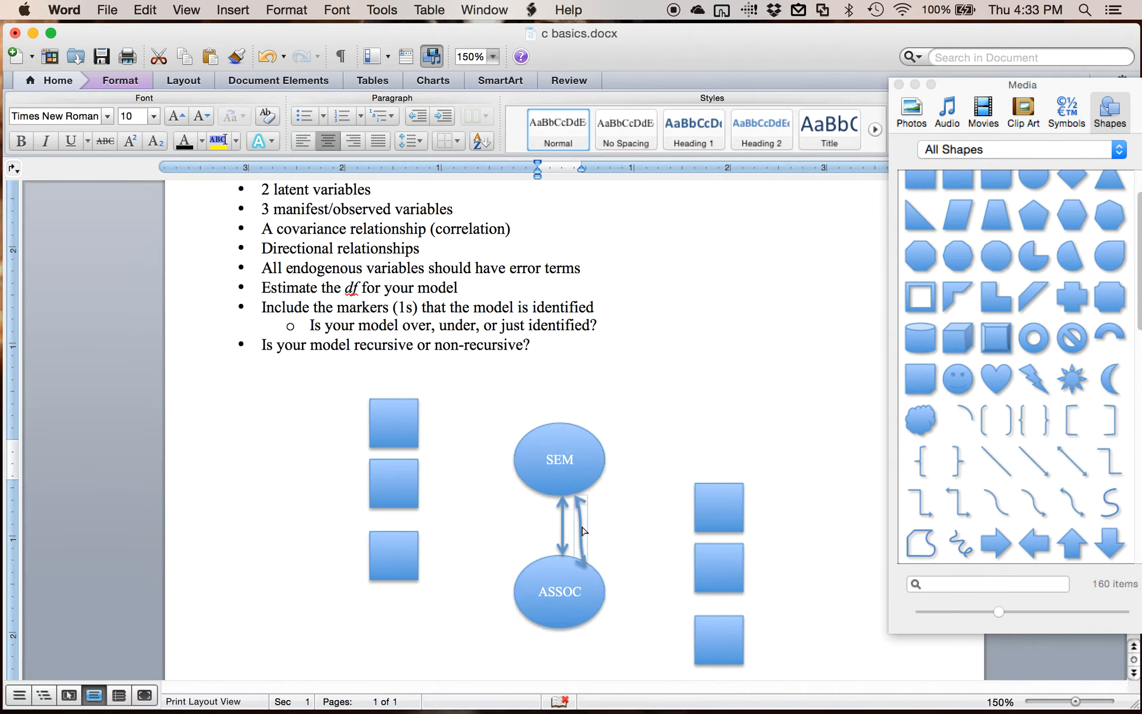
click(570, 530)
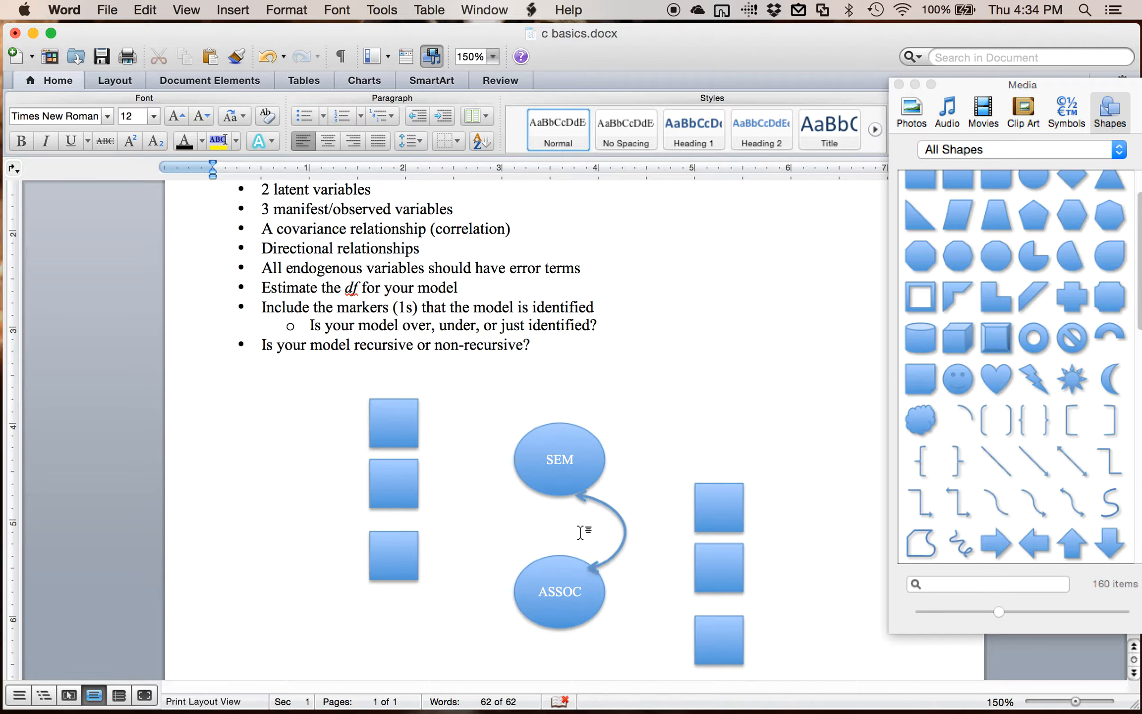
click(213, 364)
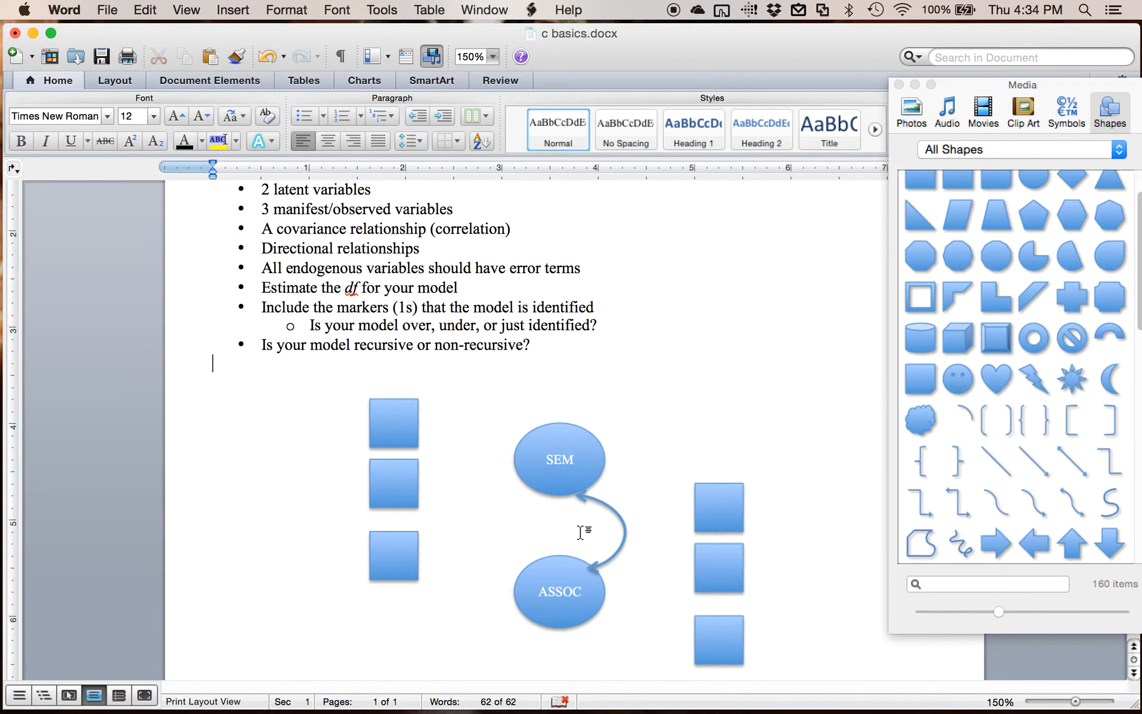
mouse_move(404, 249)
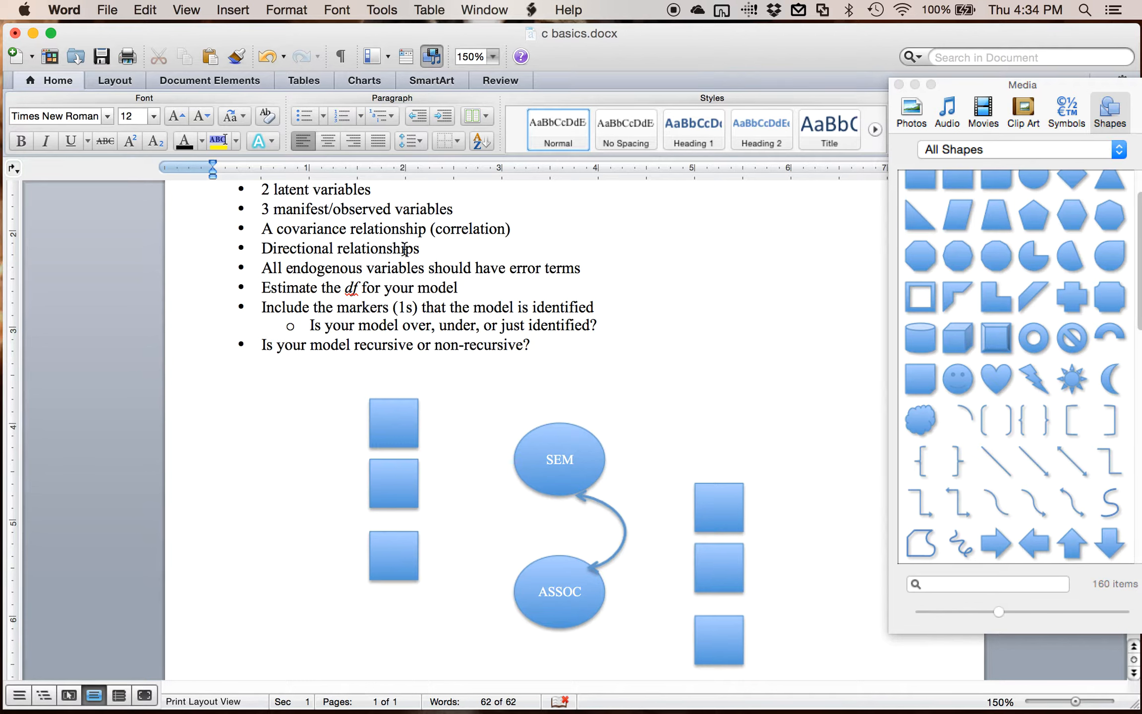
- Draw straight arrows from SEM to its three left squares and ASSOC to its right squares
triple_click(341, 248)
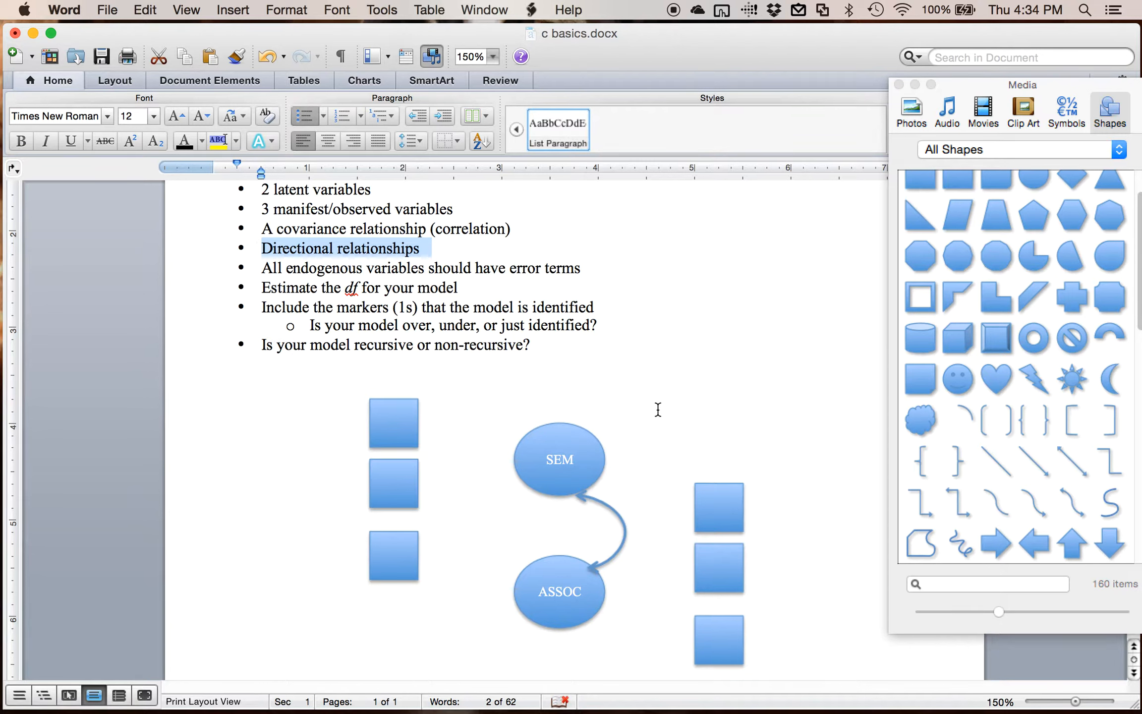
click(1033, 462)
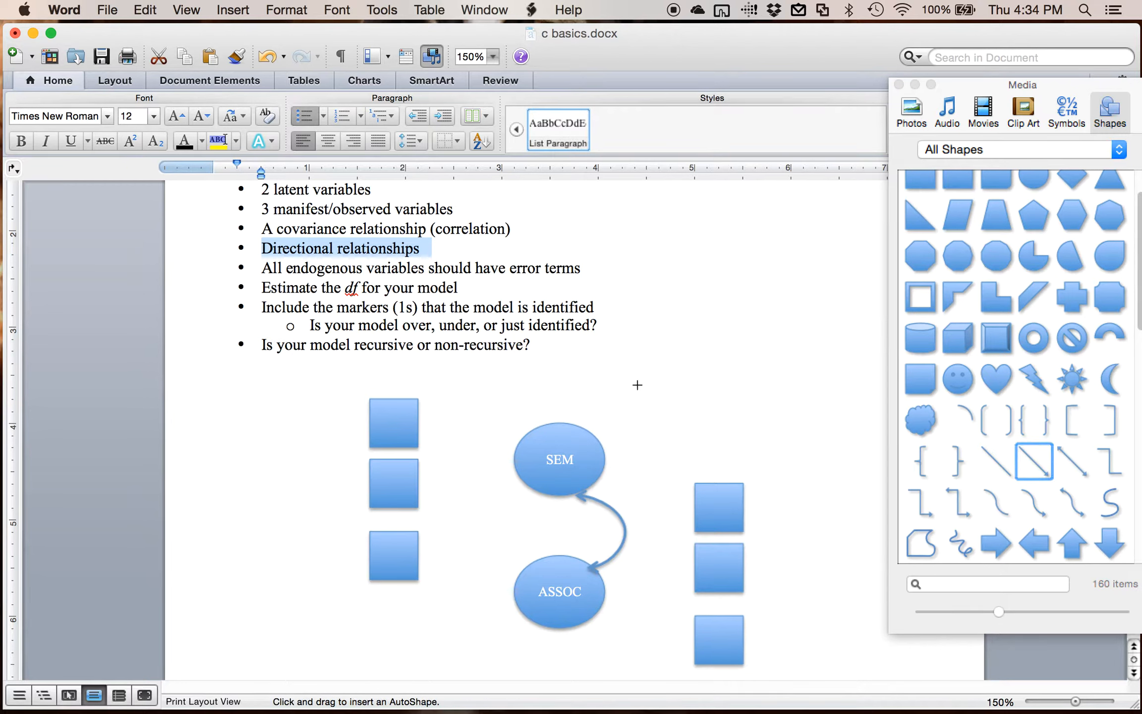
mouse_move(522, 441)
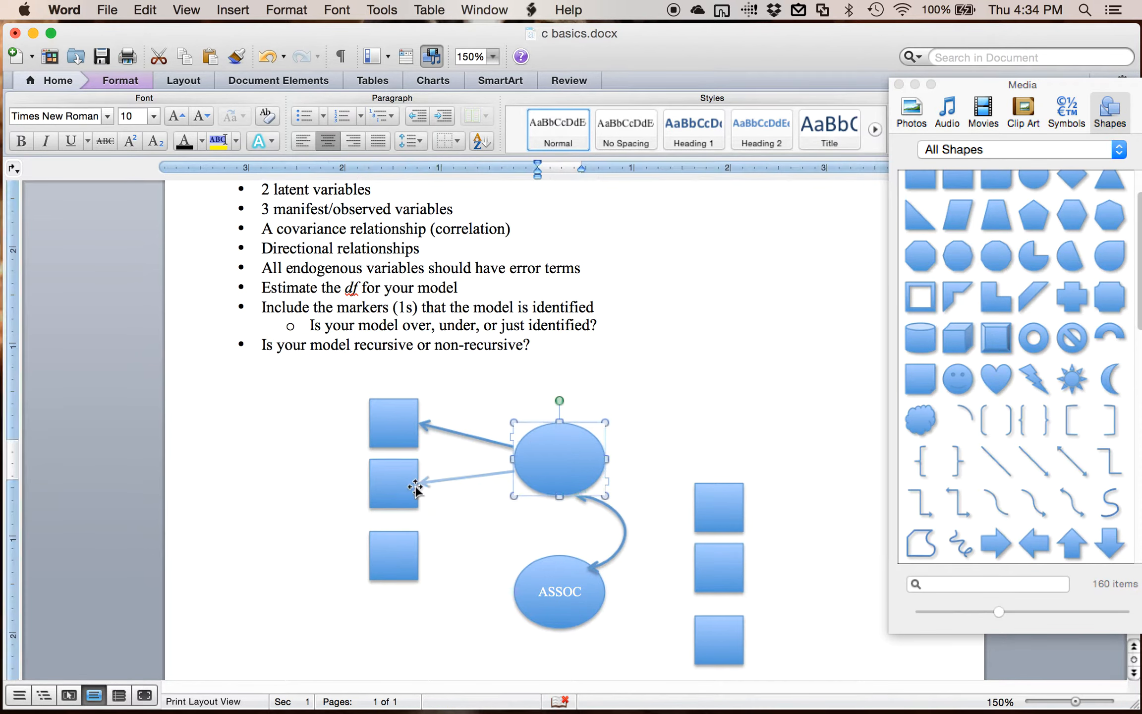
text(SEM)
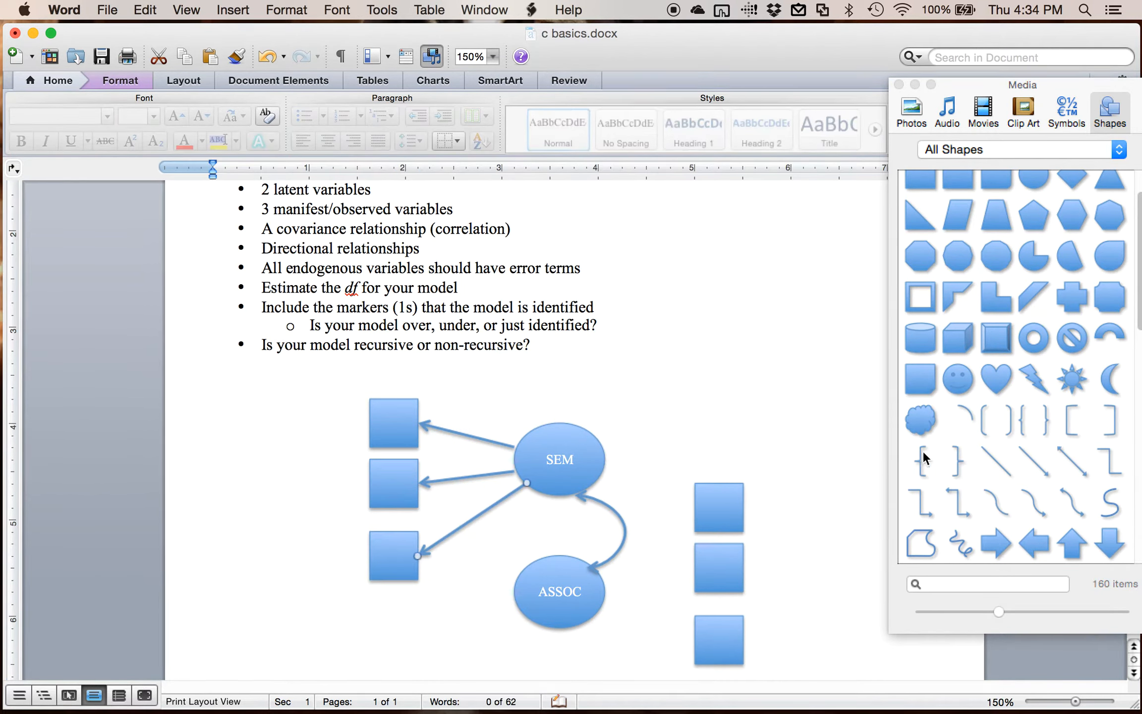
click(559, 459)
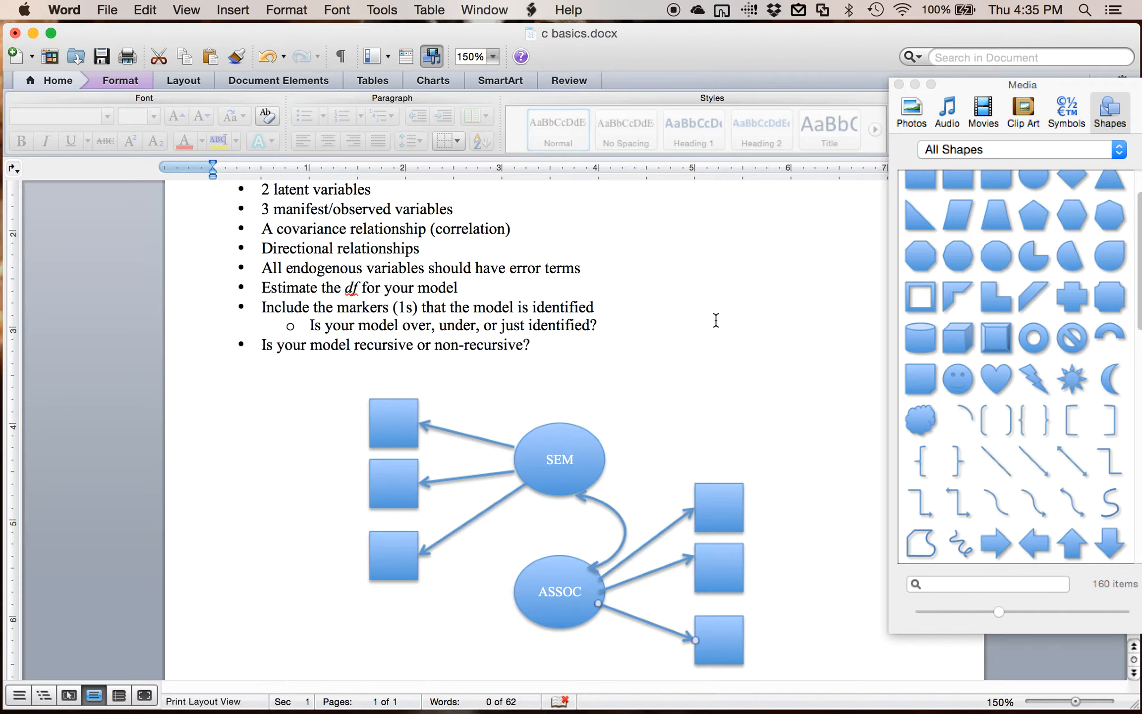
mouse_move(417, 391)
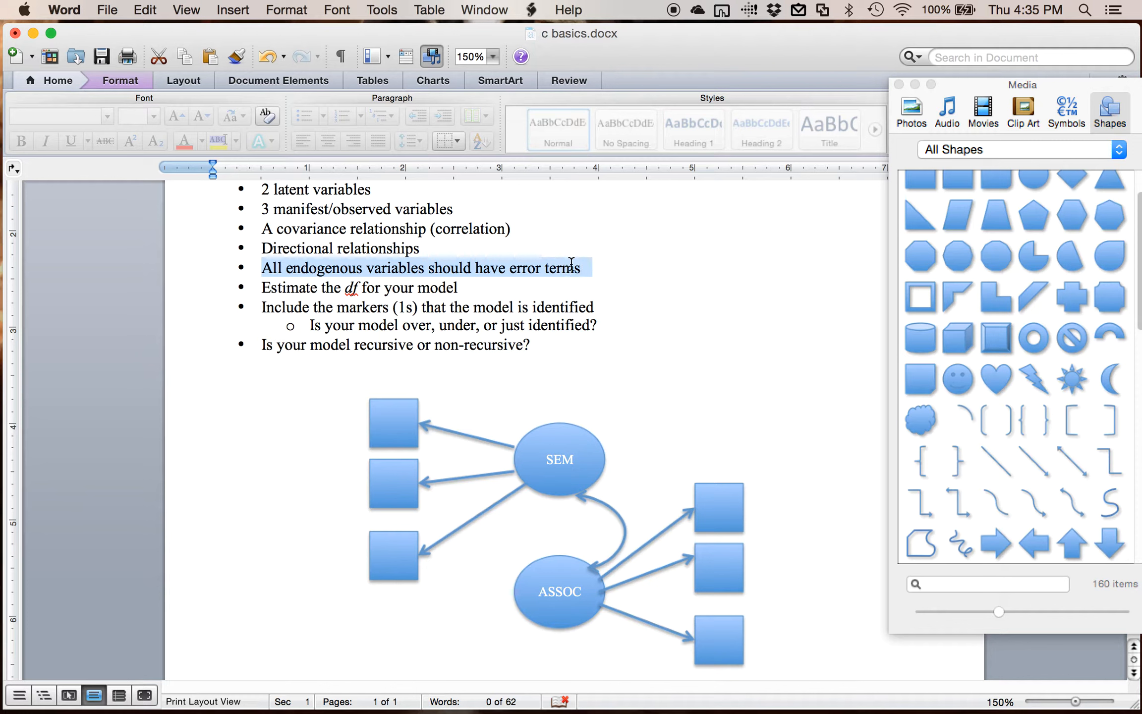
click(57, 80)
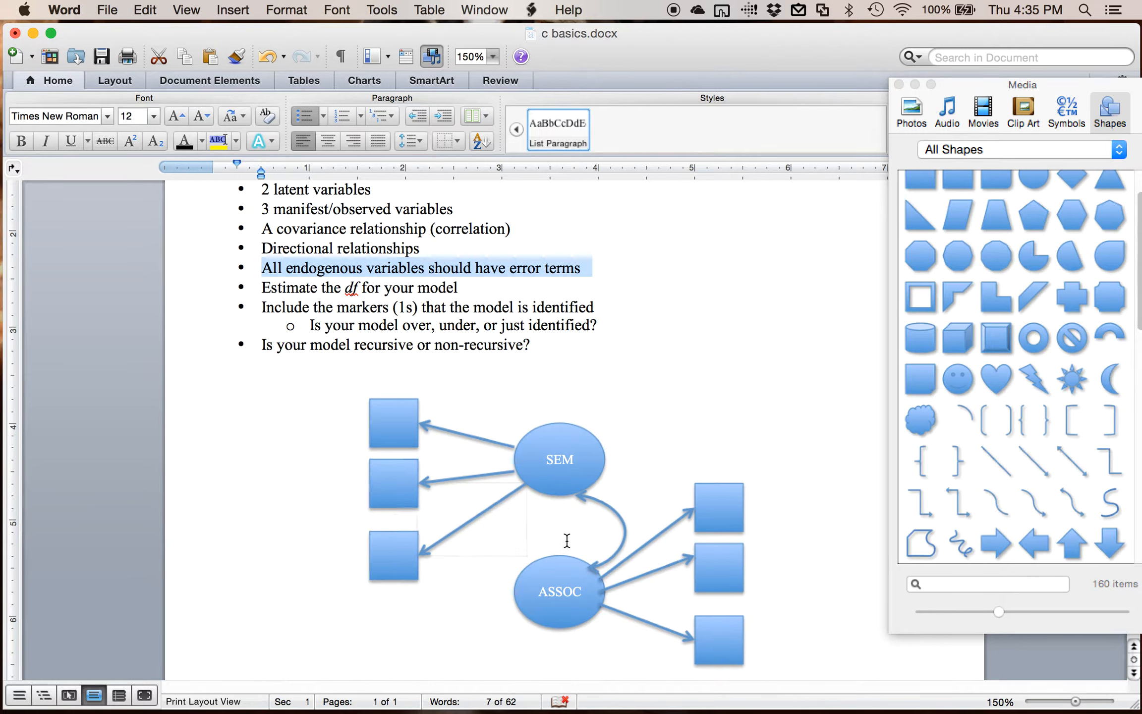
click(559, 592)
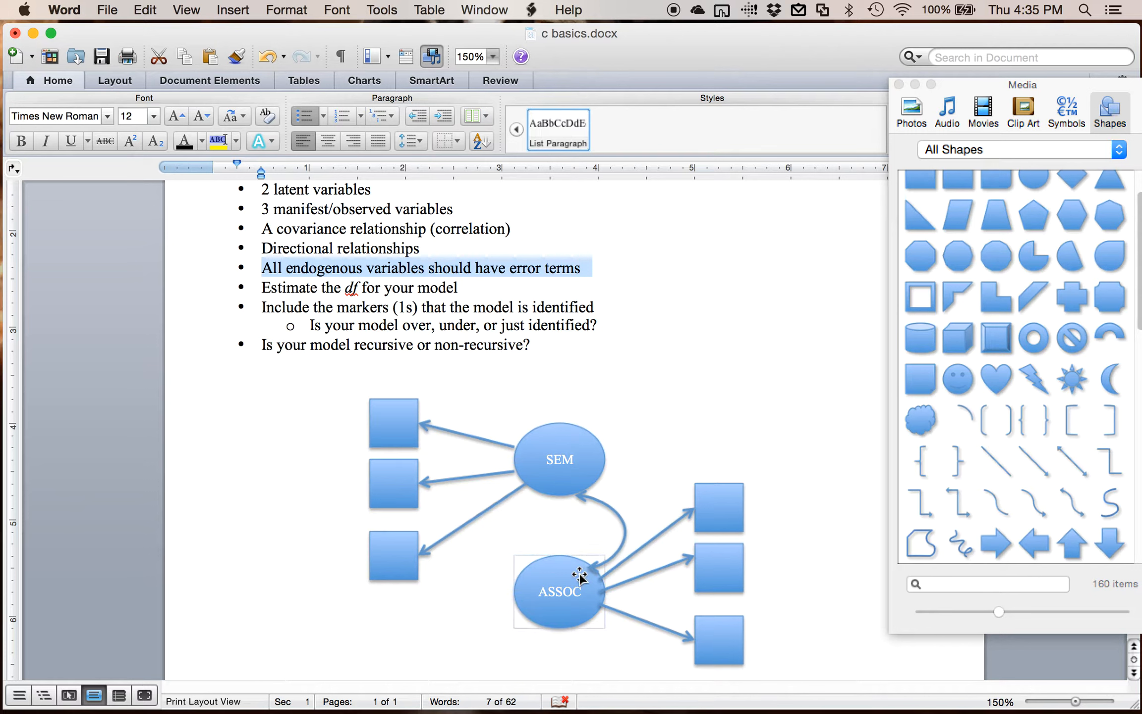
click(560, 459)
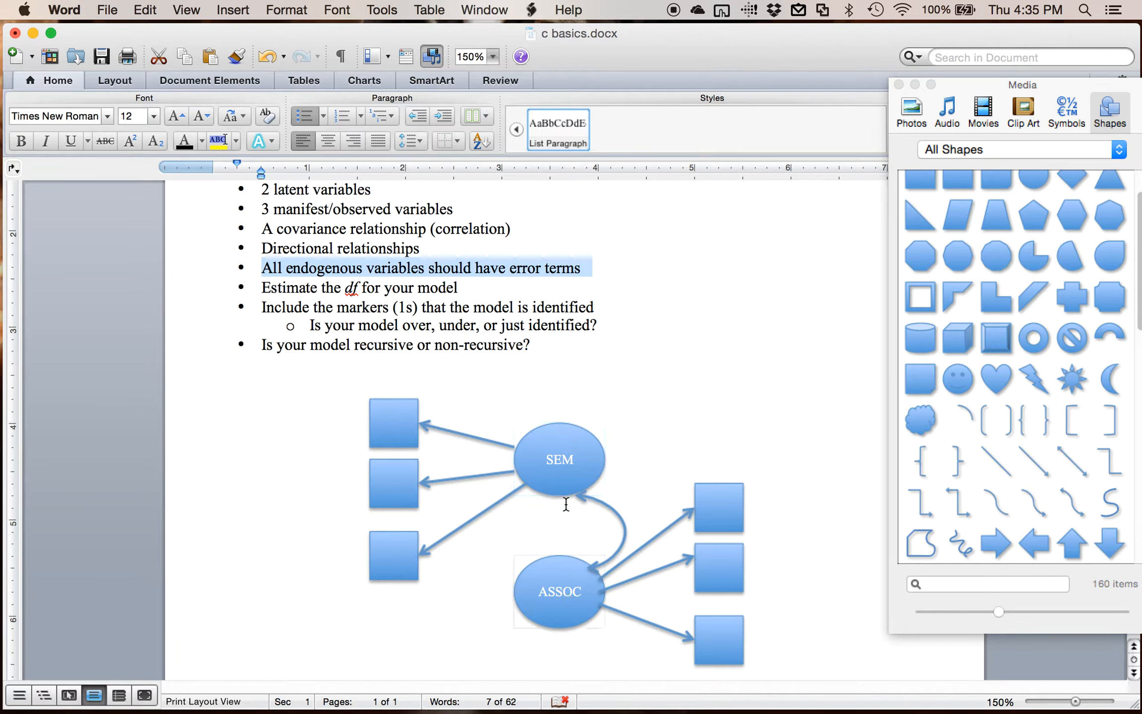
mouse_move(520, 528)
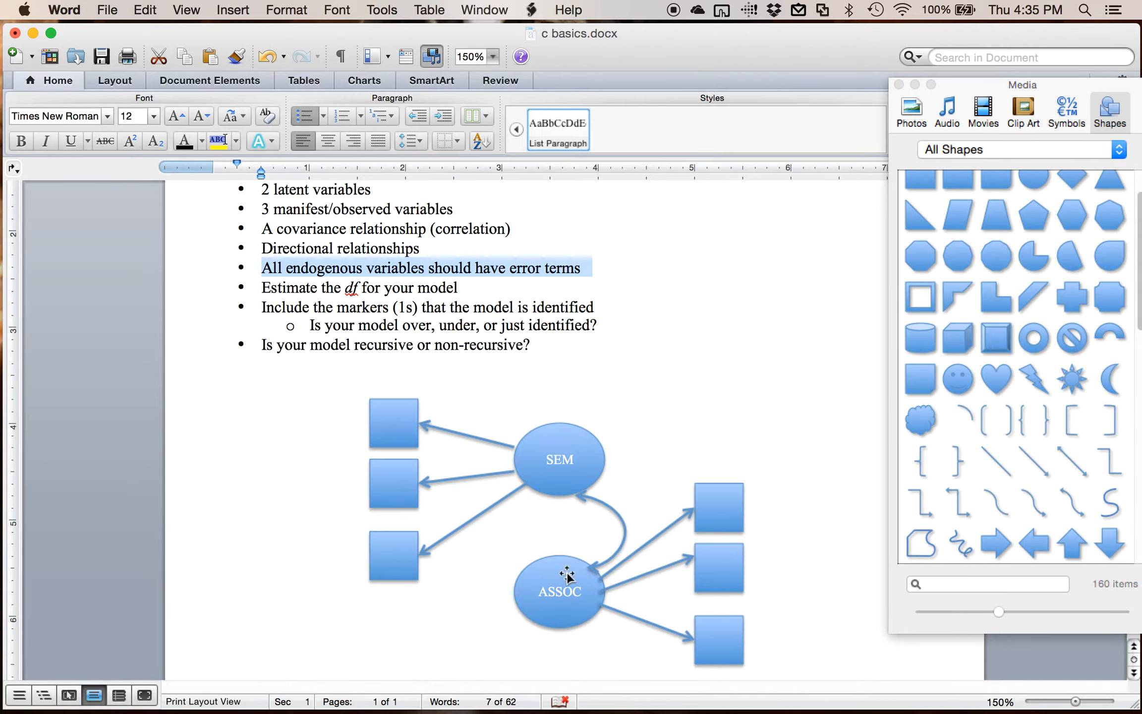
click(560, 592)
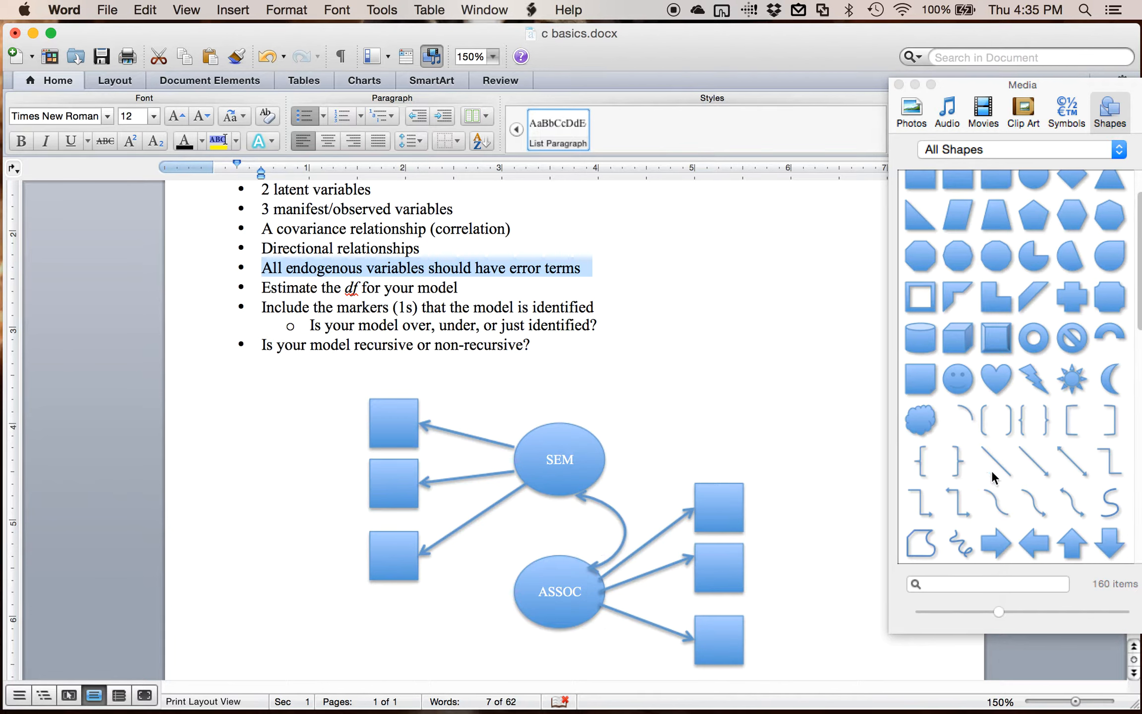
click(1034, 229)
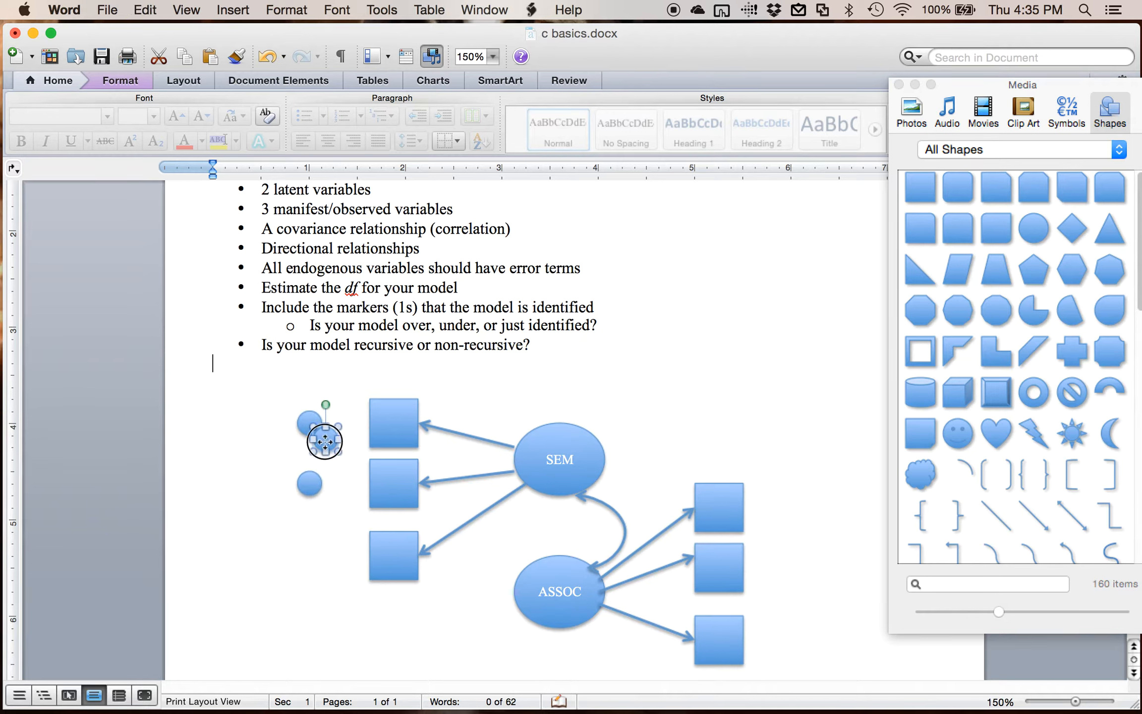
- Place small error circles beside the top-left, top-right and bottom-right squares
drag(324, 441, 310, 551)
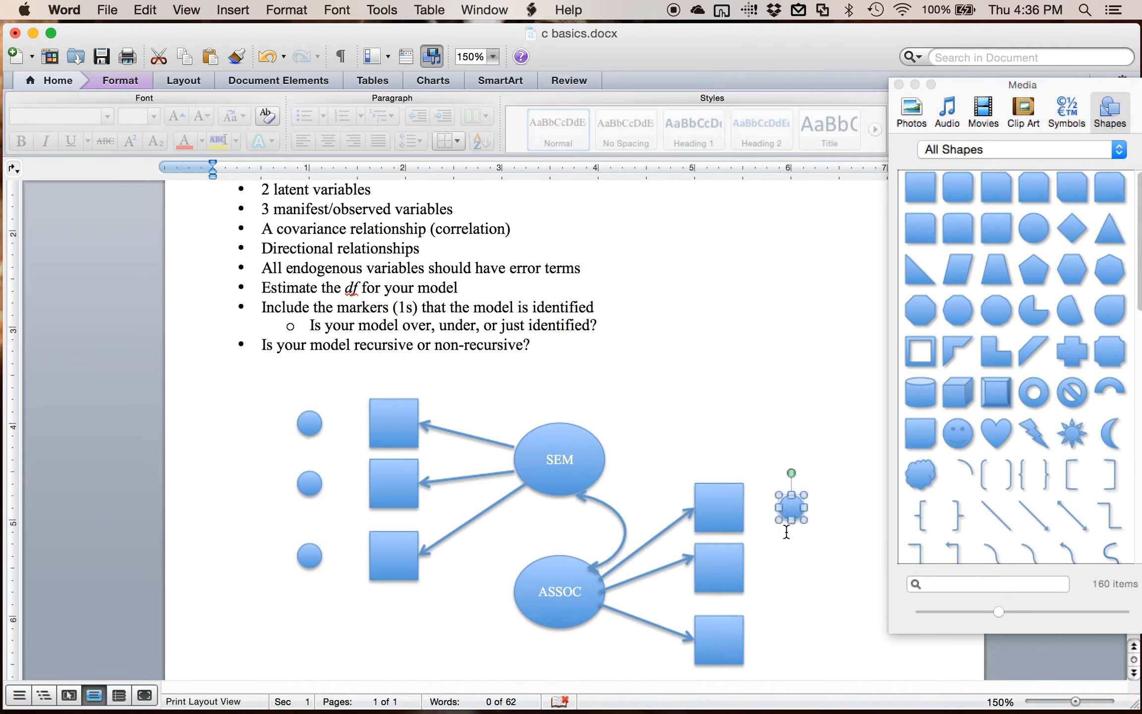
drag(790, 507, 329, 442)
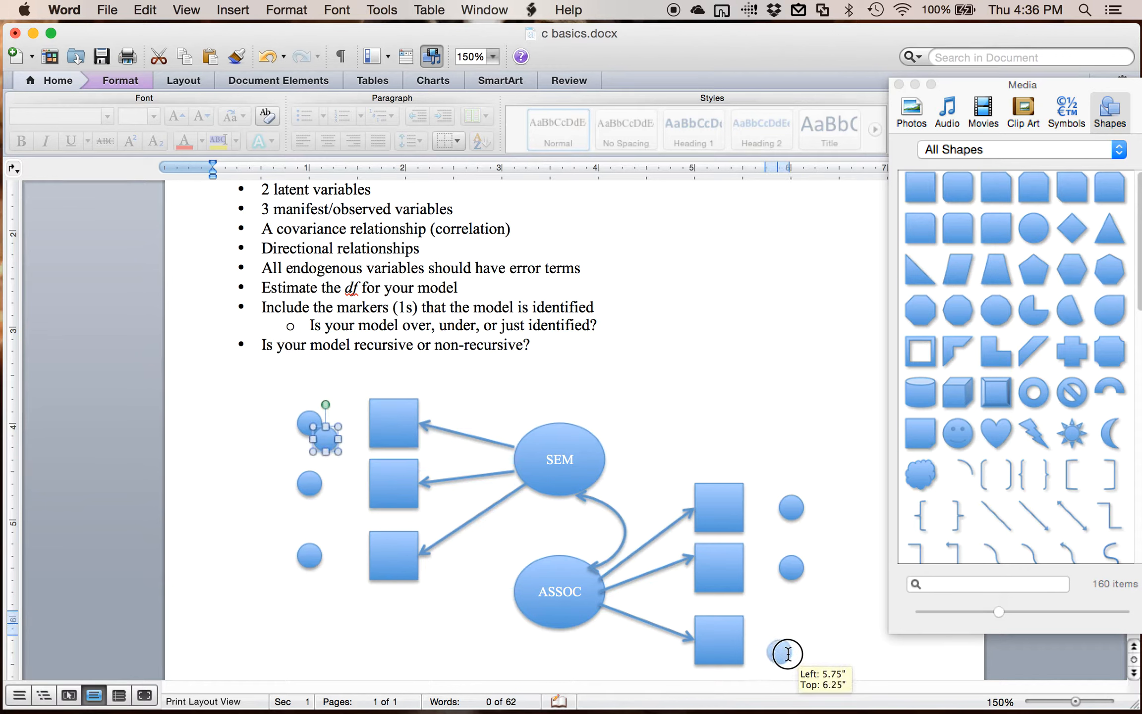
drag(325, 433, 790, 641)
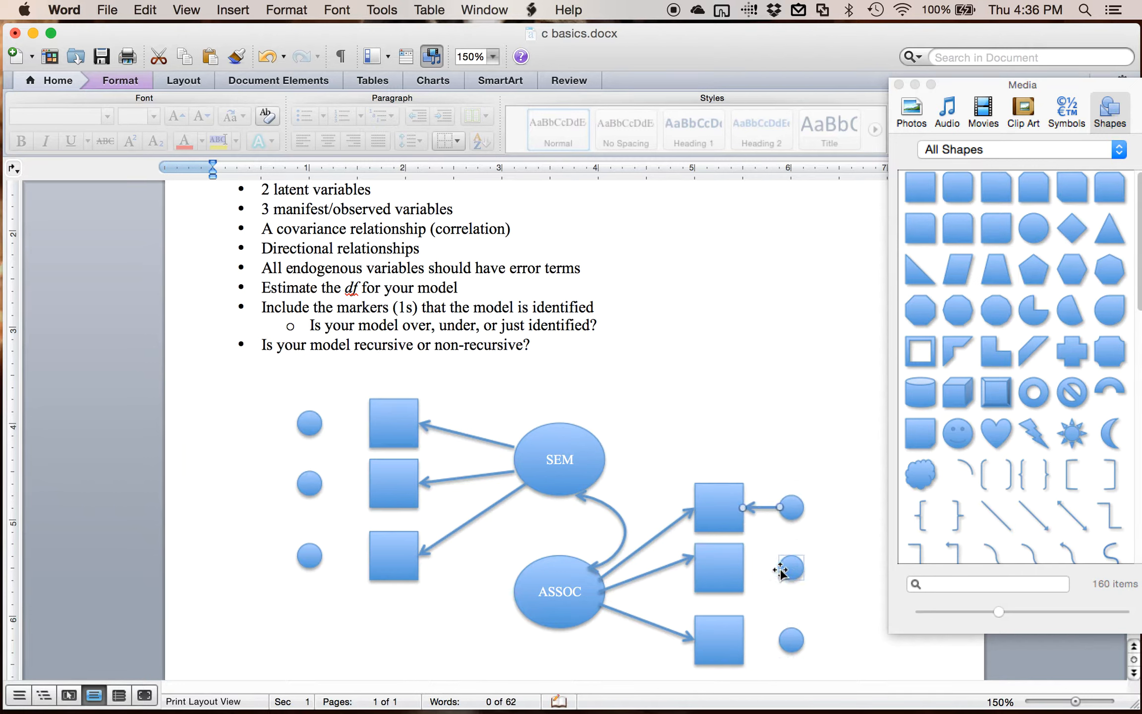
- Draw error arrows from the middle-right, bottom-right and bottom-left circles into their squares
click(1033, 516)
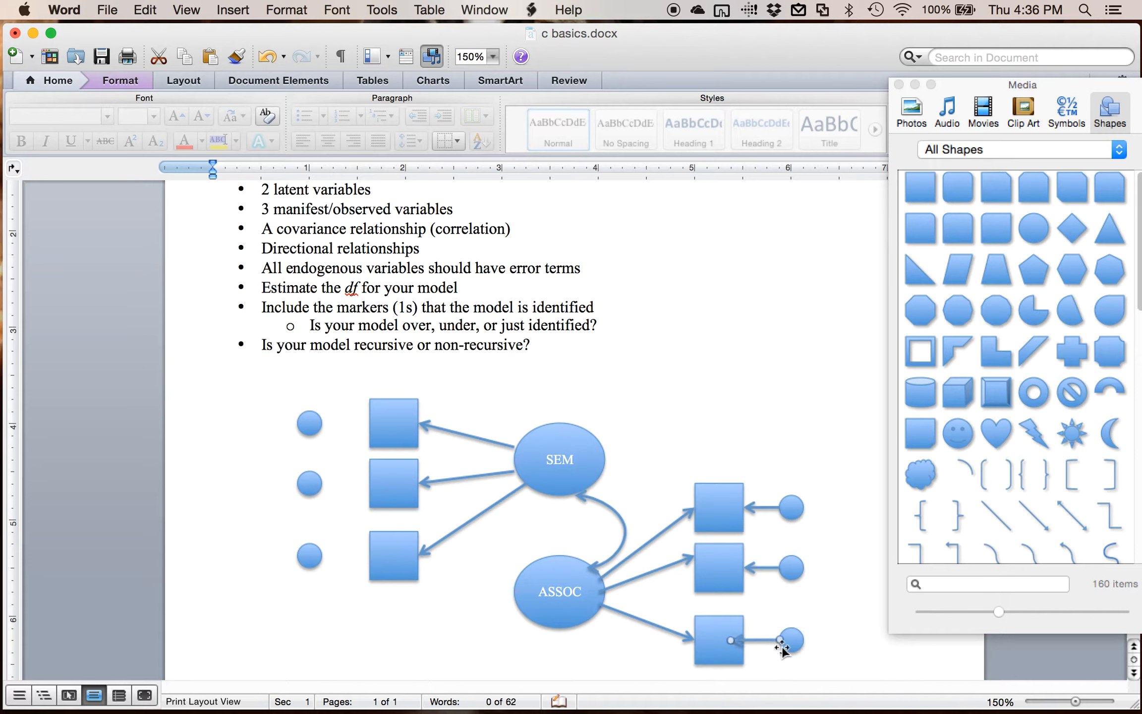
click(309, 422)
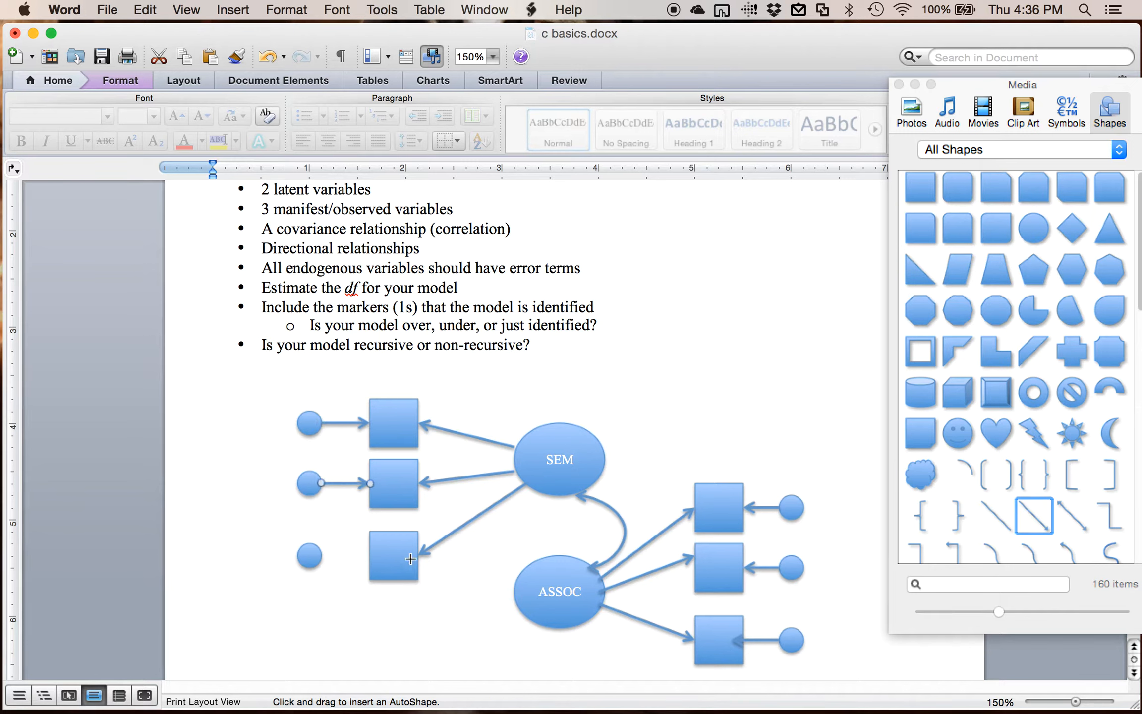
drag(309, 551, 370, 551)
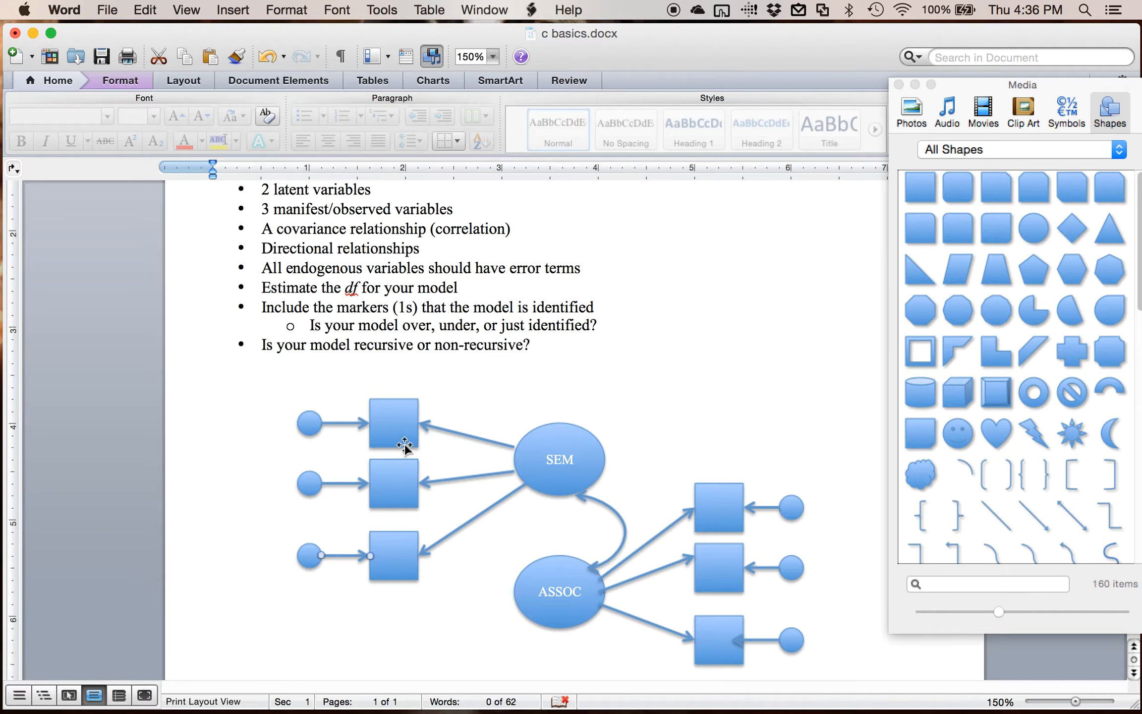
mouse_move(457, 317)
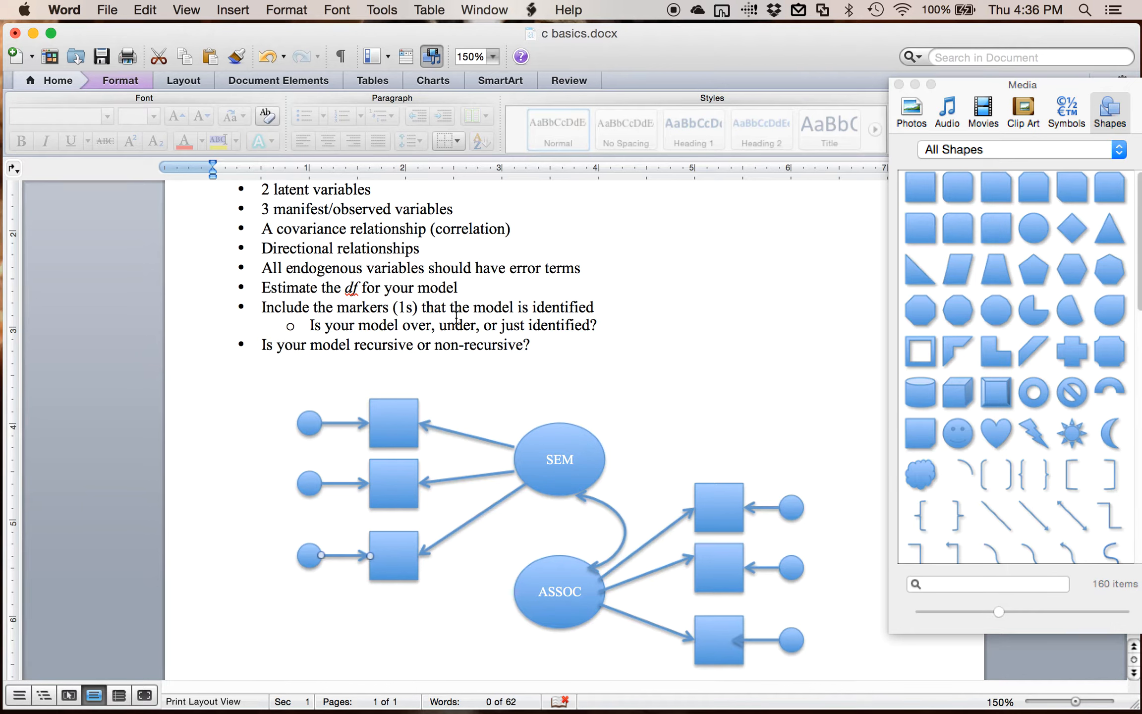
click(560, 459)
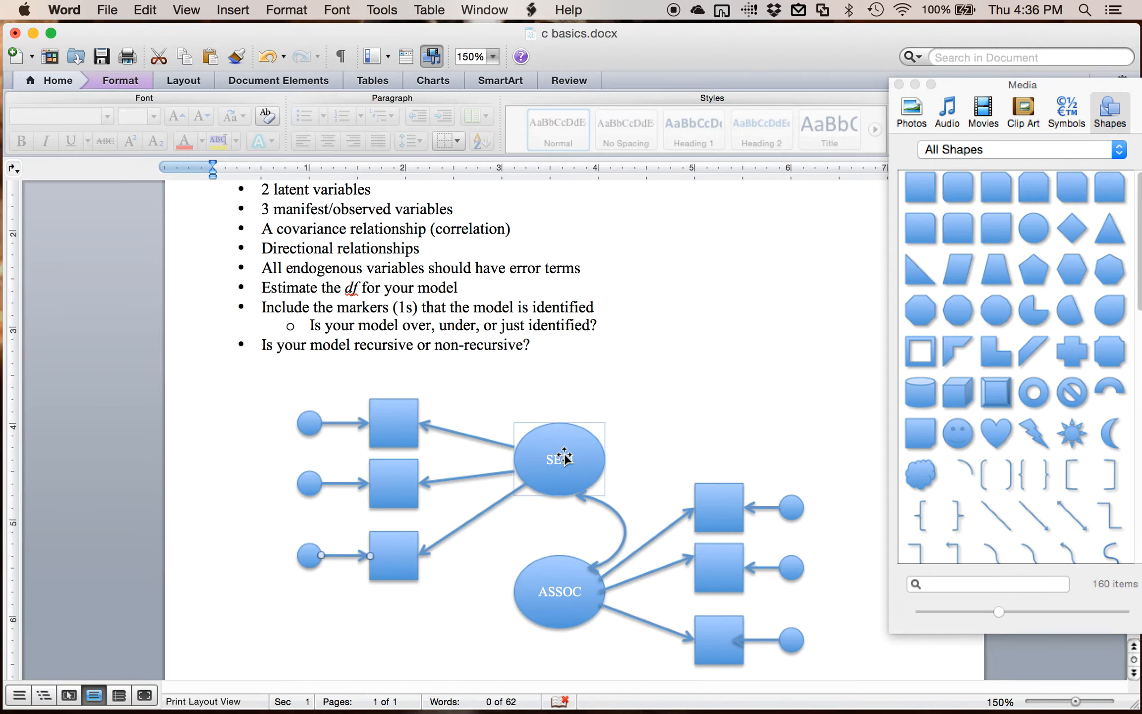
click(559, 459)
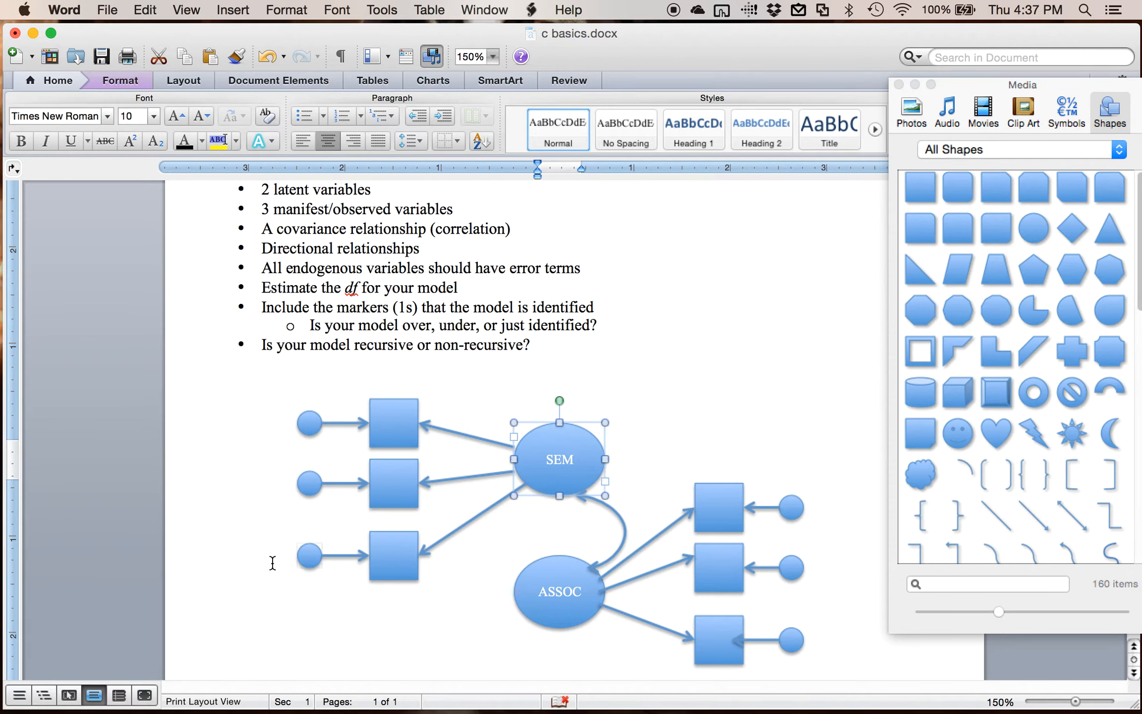
mouse_move(290, 432)
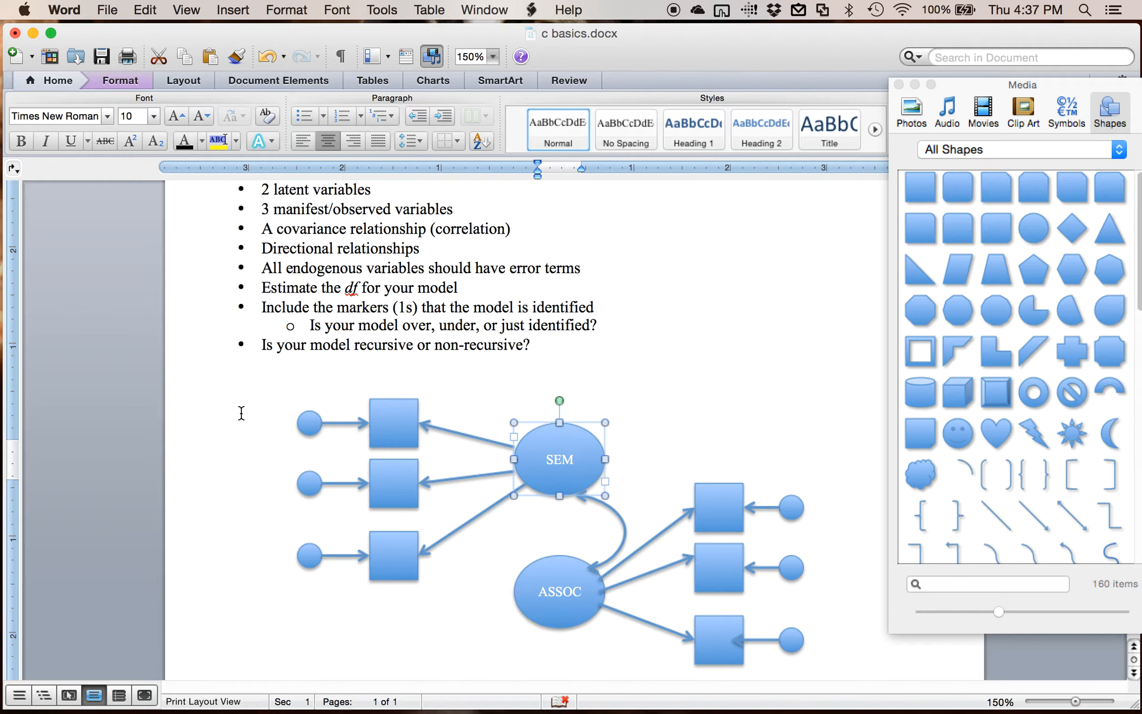
mouse_move(510, 349)
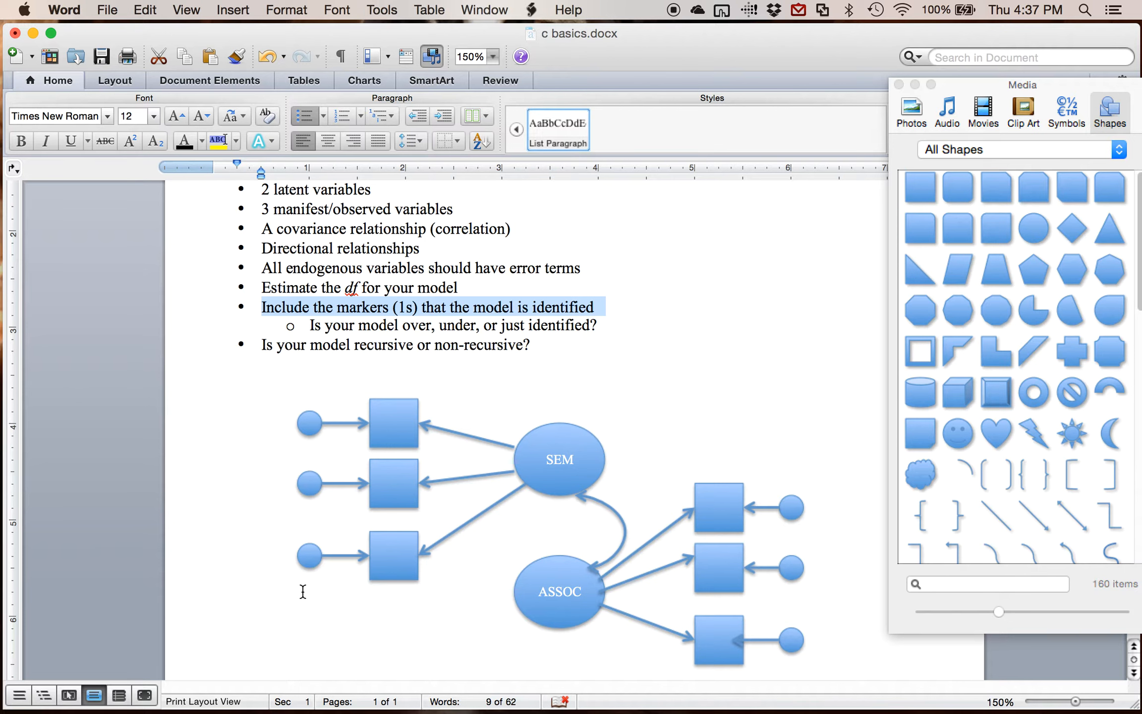
click(559, 459)
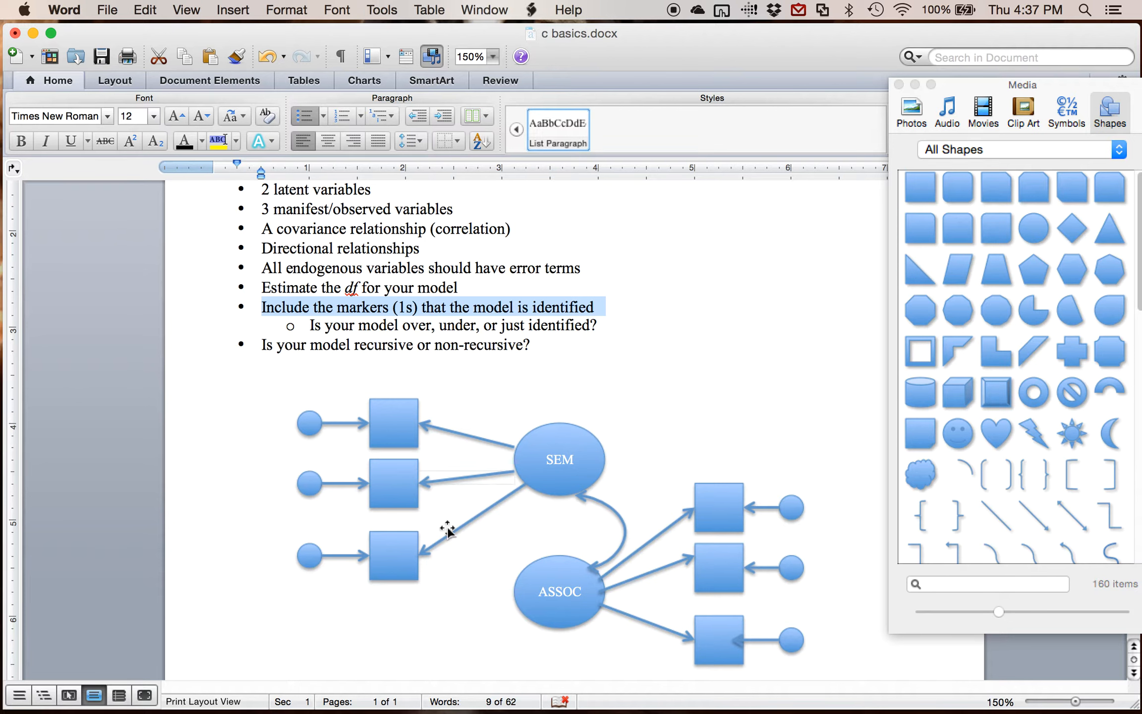
click(560, 459)
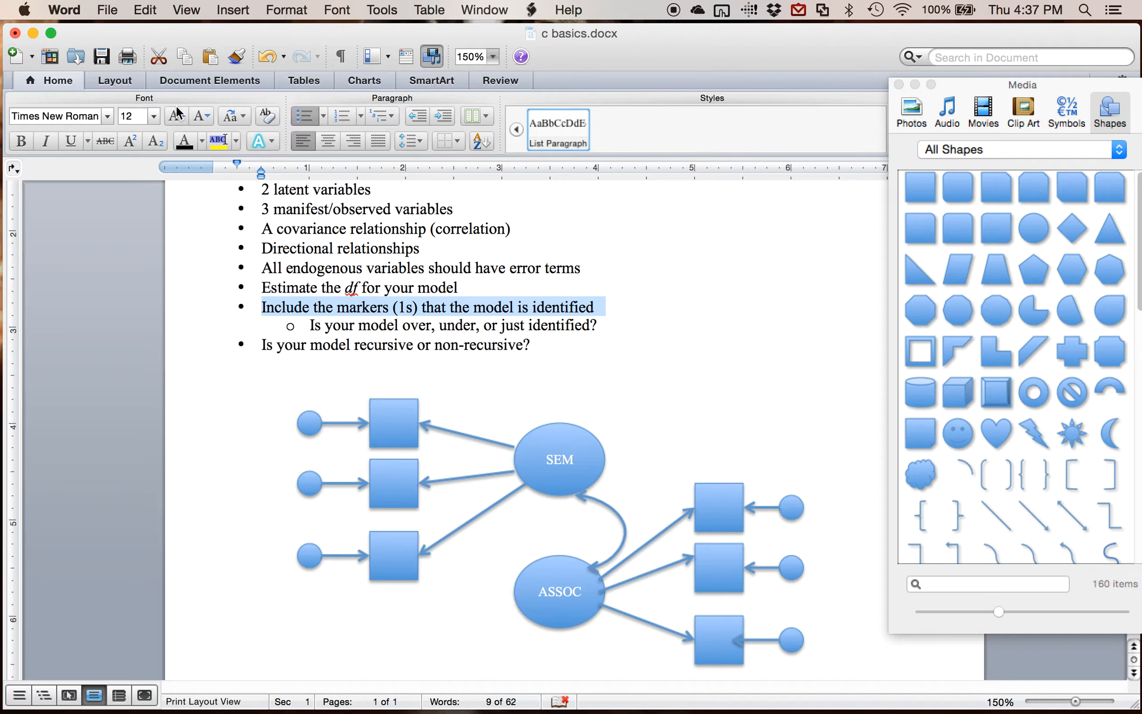
mouse_move(174, 116)
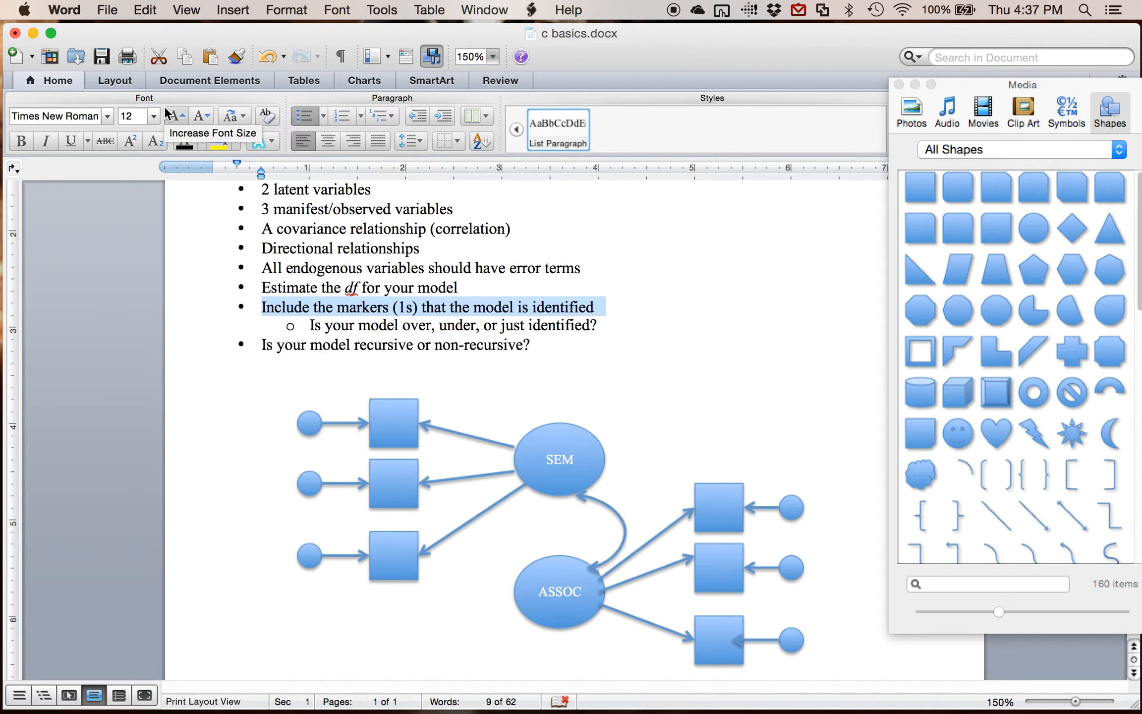
mouse_move(502, 435)
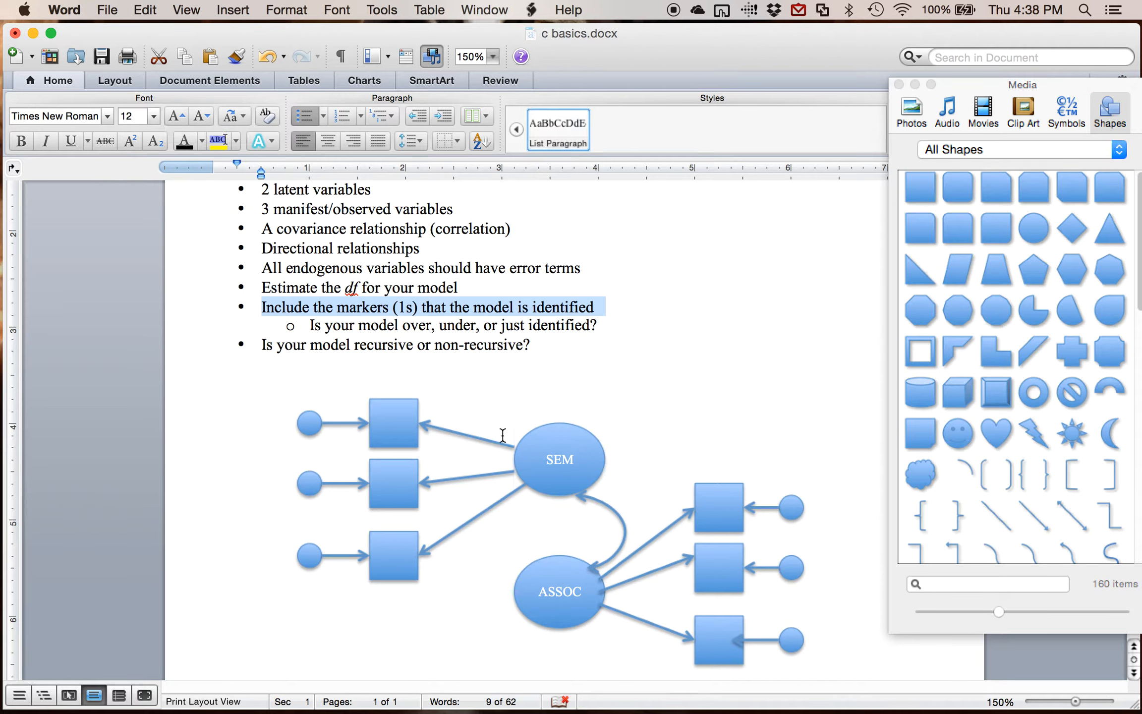
click(559, 458)
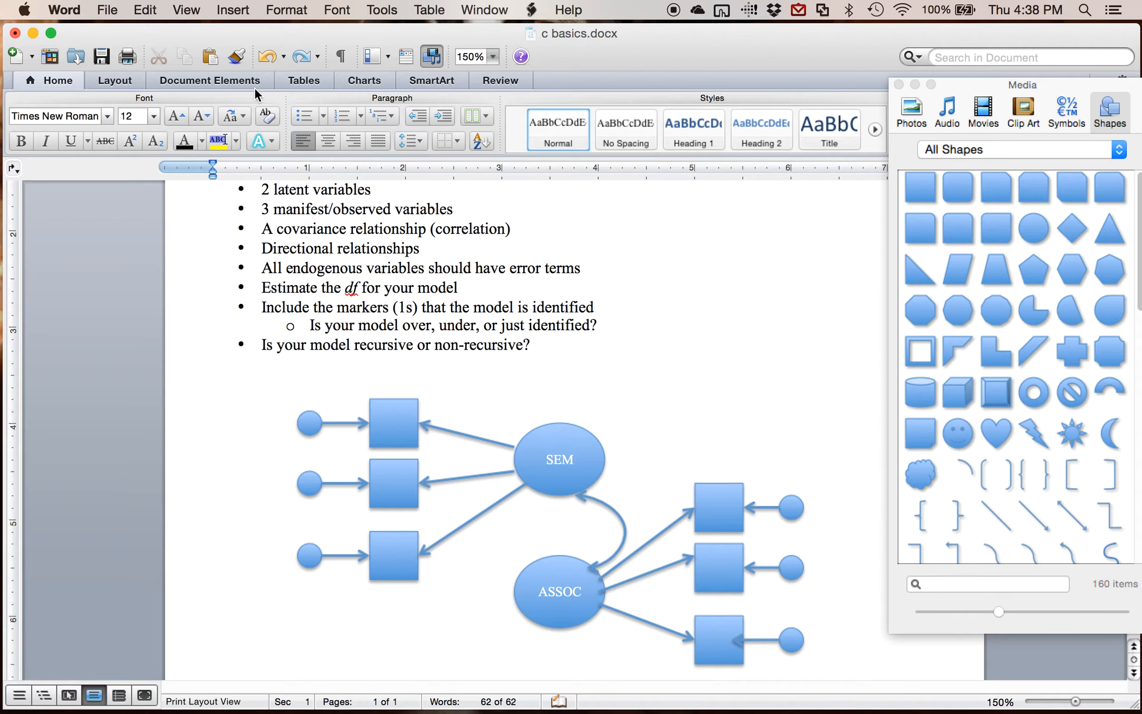
- Insert a marker 1 and place copies on the SEM-top and ASSOC-bottom paths
click(232, 10)
text(1)
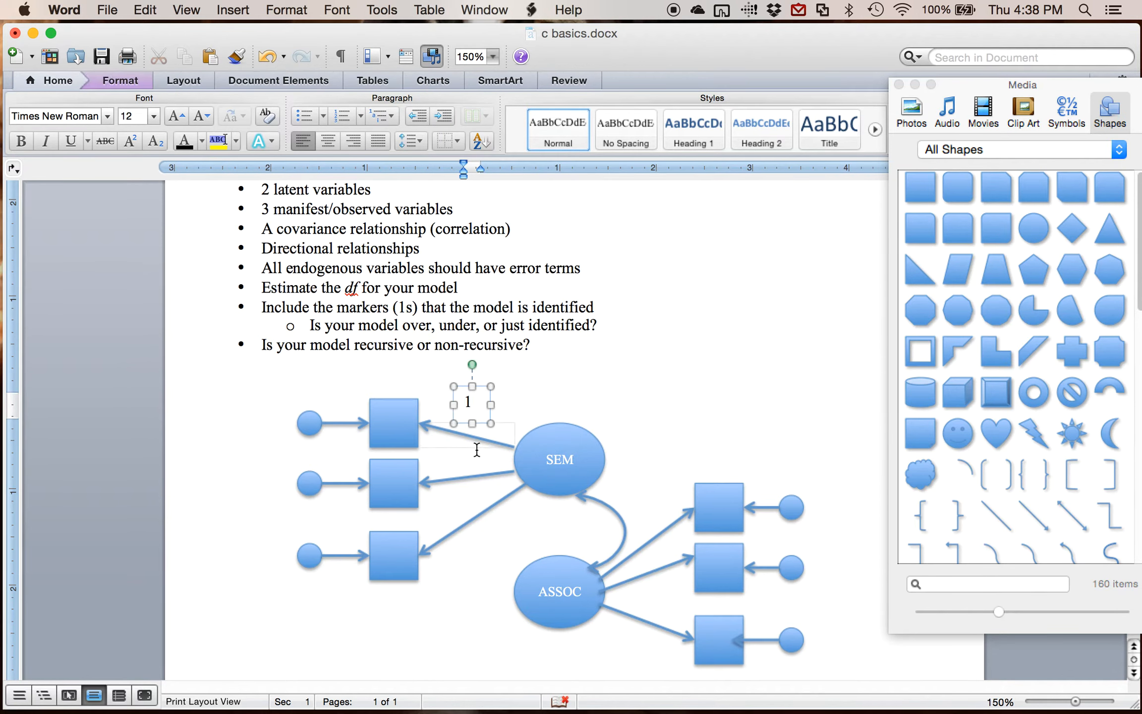
drag(466, 408, 477, 433)
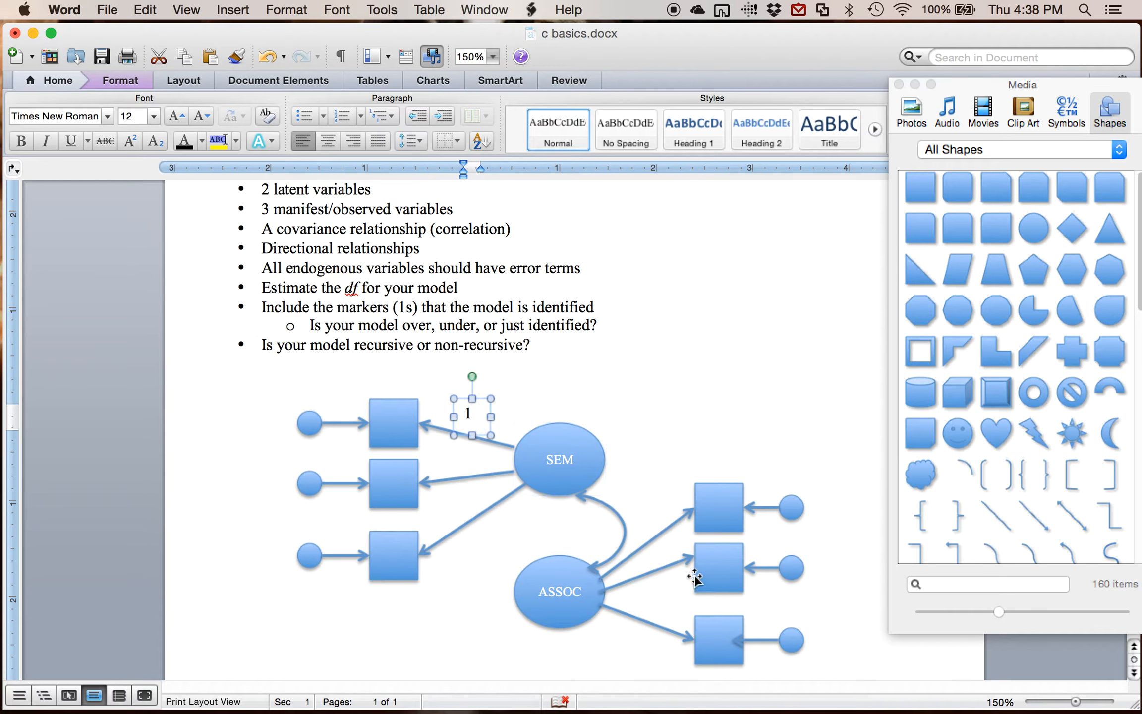
drag(468, 412, 477, 428)
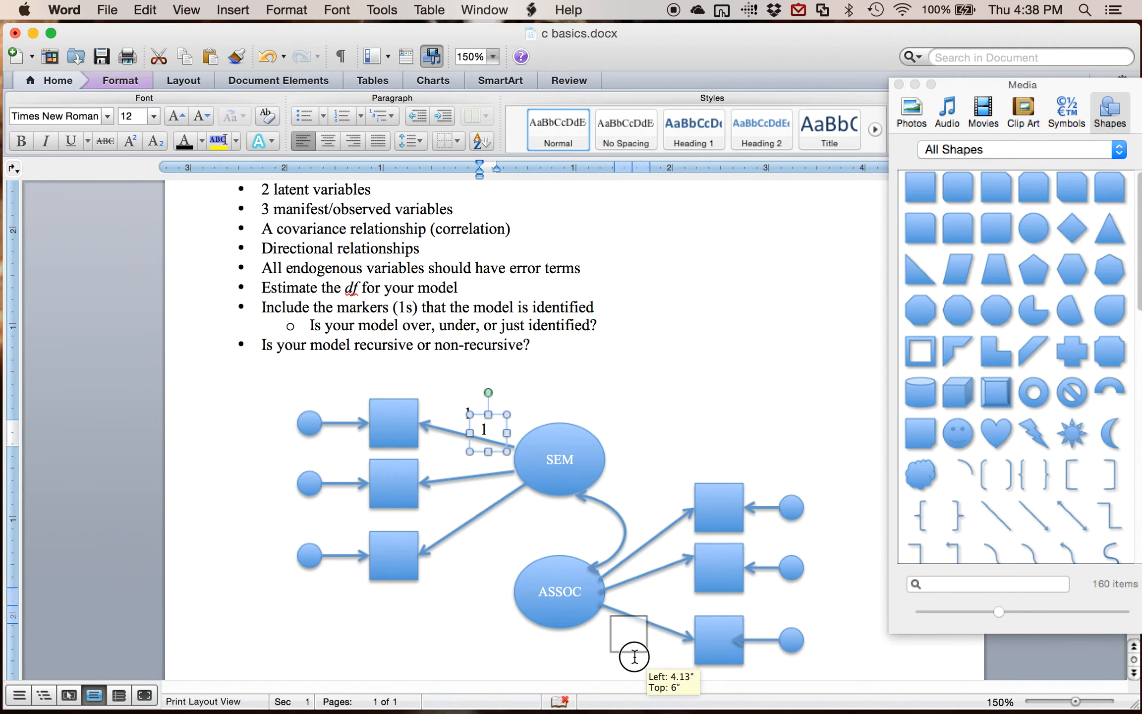
- Place marker 1s beside all six error-term arrows on both sides
drag(483, 429, 622, 631)
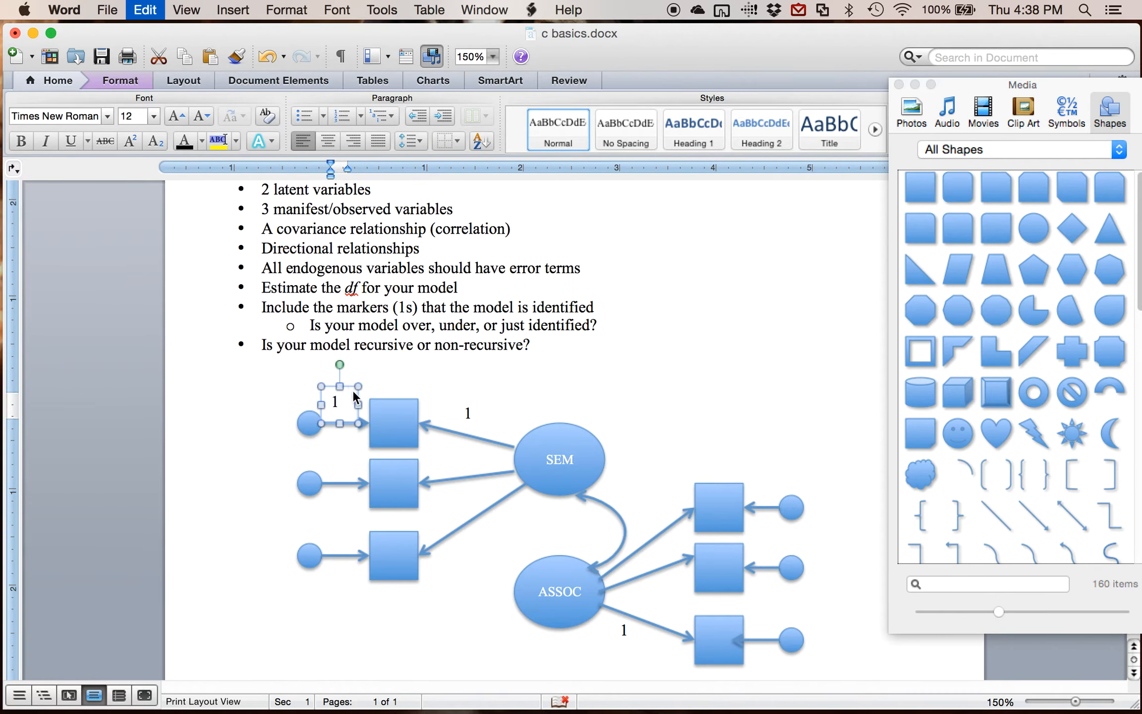
drag(337, 400, 485, 429)
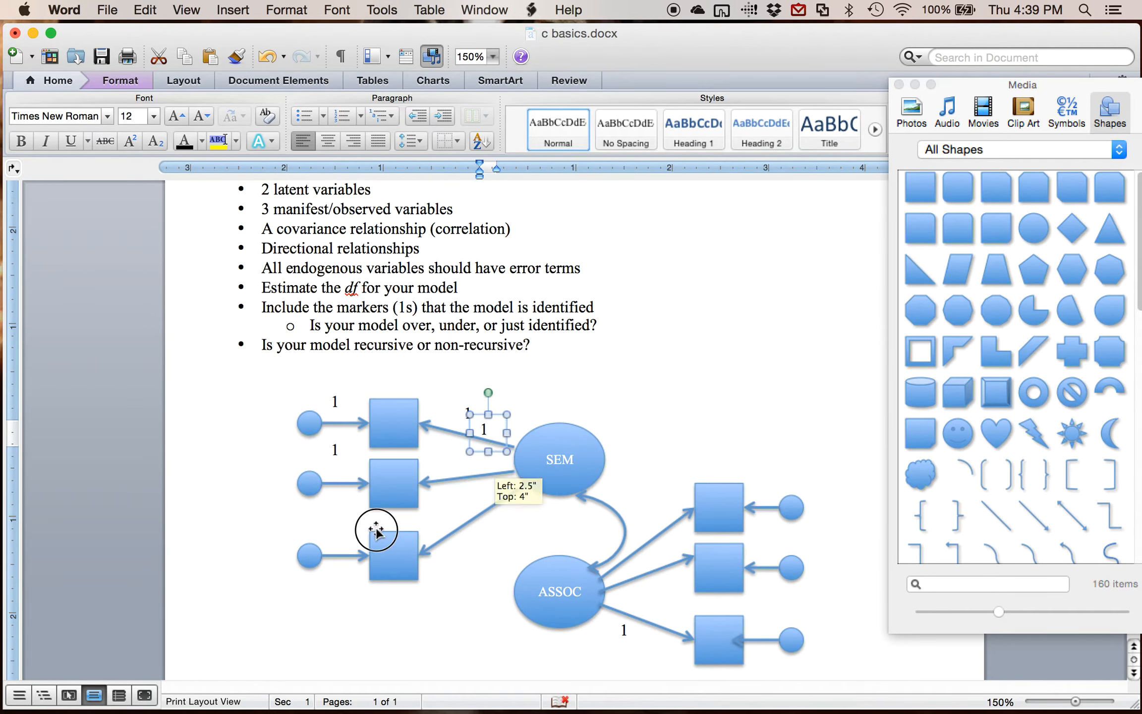
drag(485, 429, 335, 521)
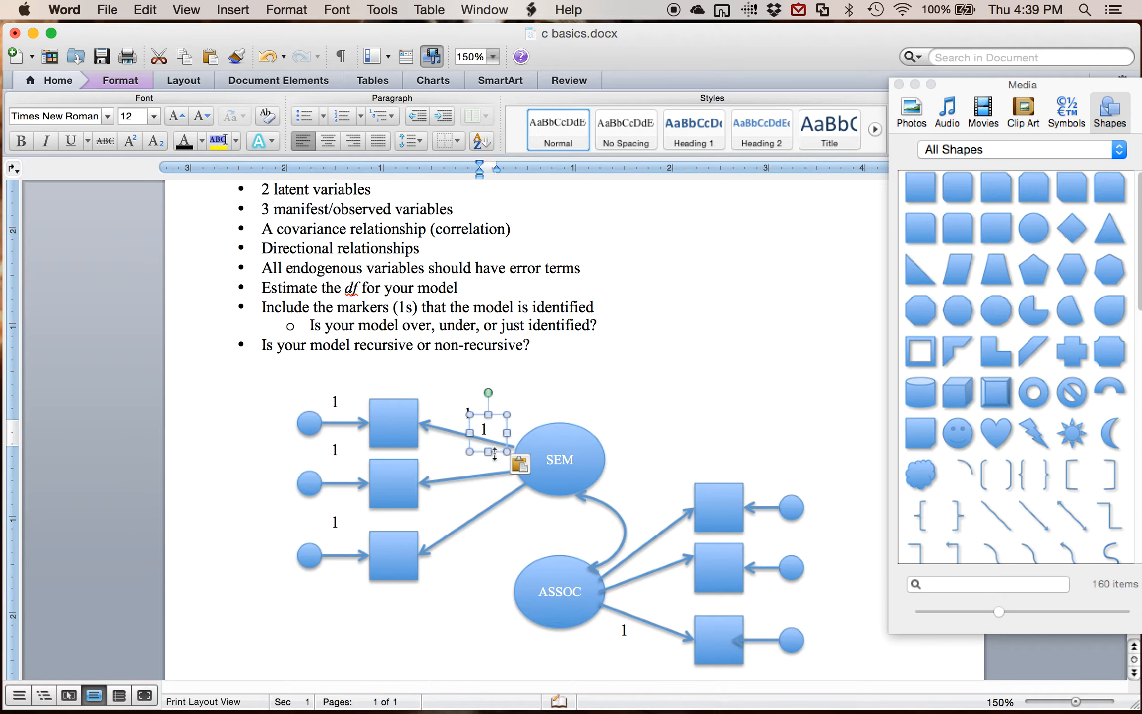
drag(518, 465, 764, 496)
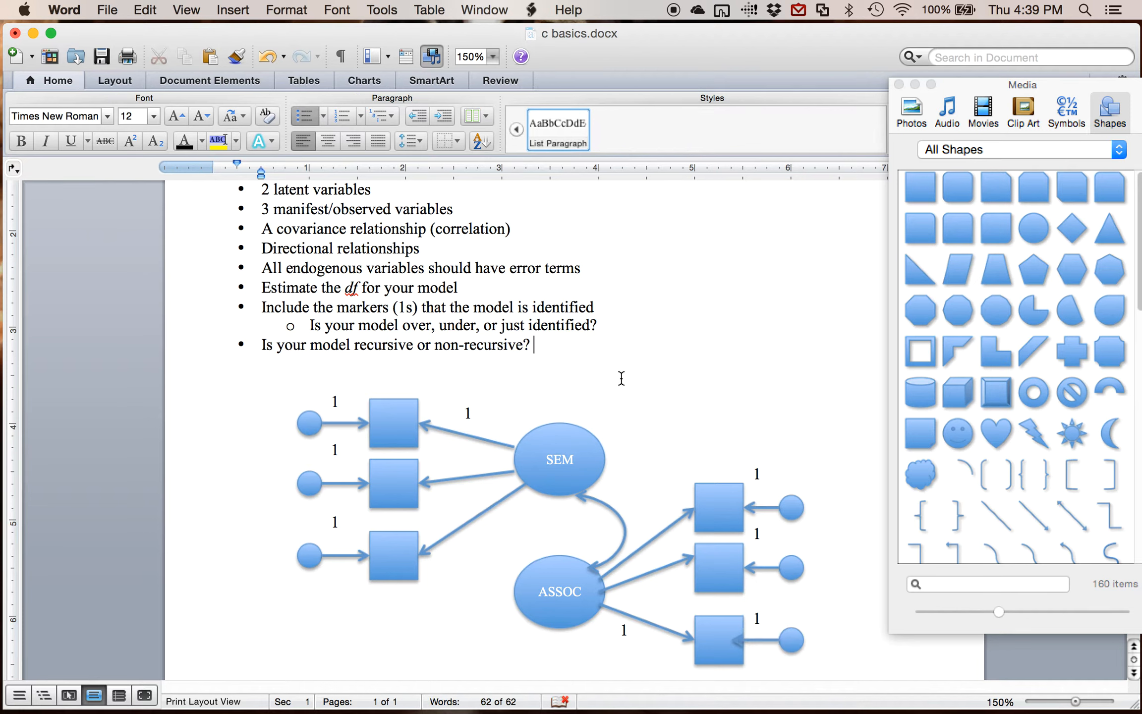
mouse_move(531, 396)
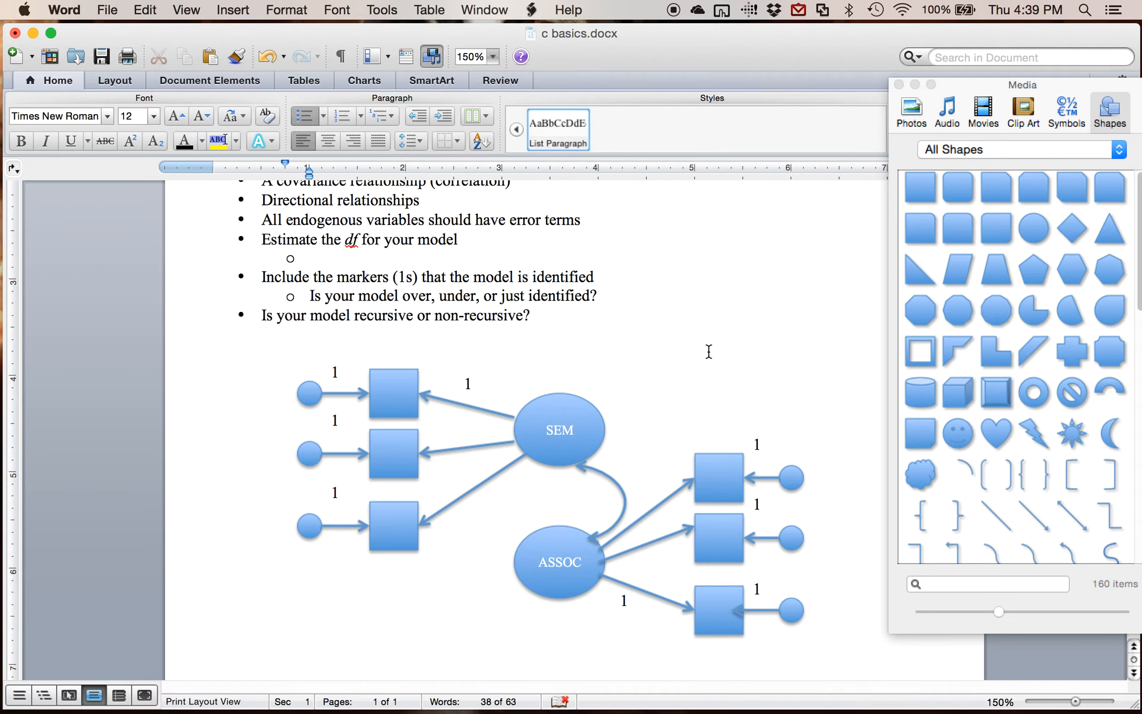
- List 6 error variances, 1 covariance, 2 latent variances under df, then a sub-bullet with 13
click(541, 449)
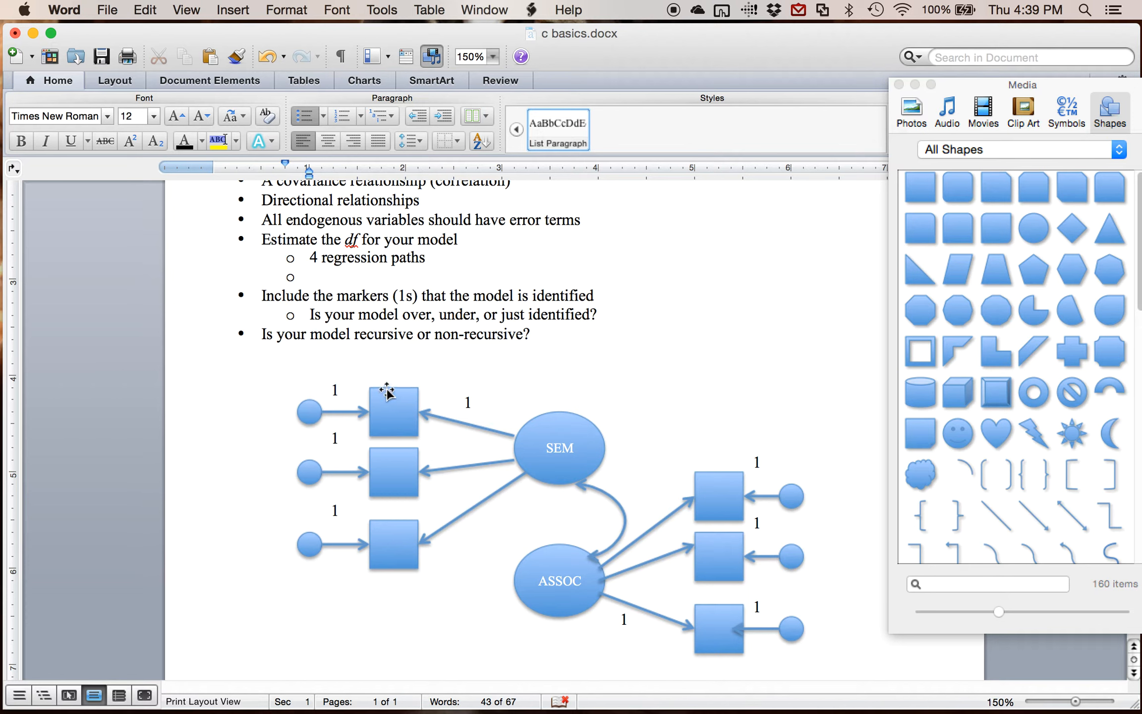
mouse_move(760, 603)
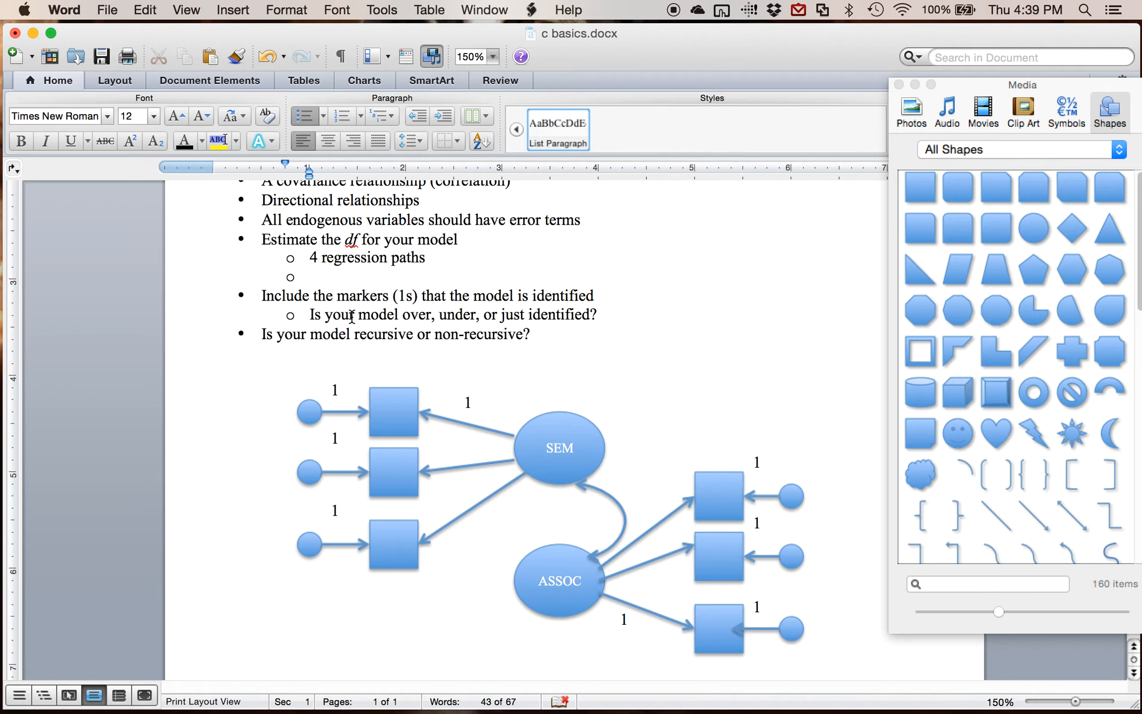
click(309, 410)
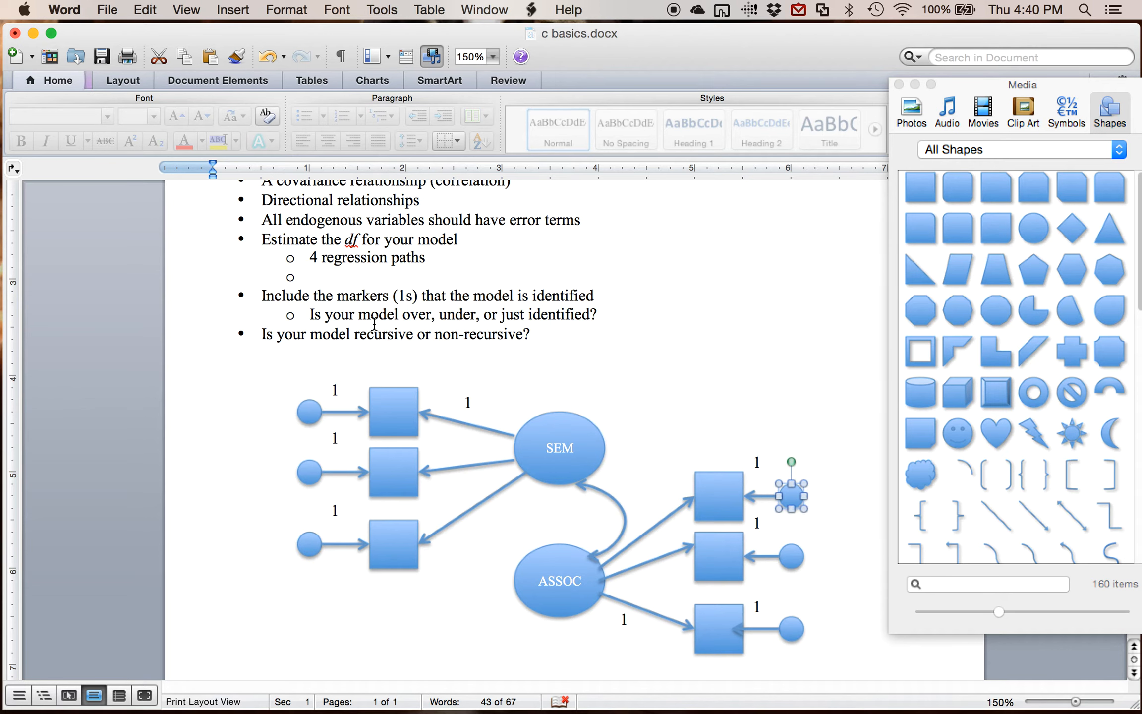
text(6)
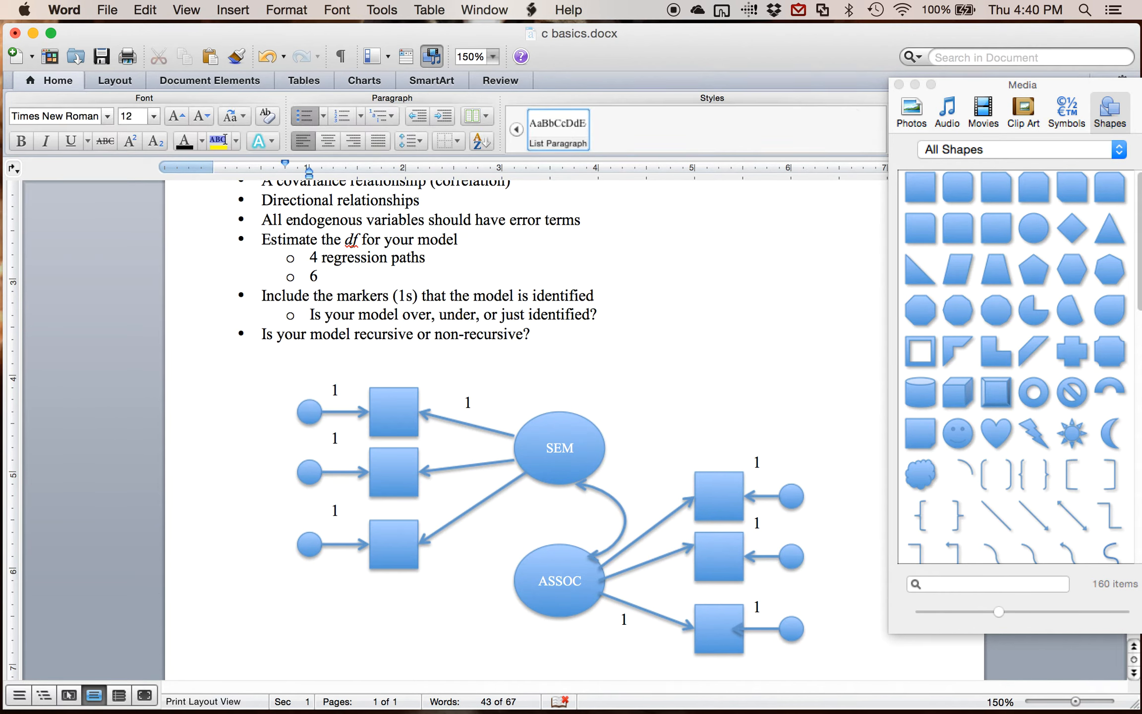
text(error variances)
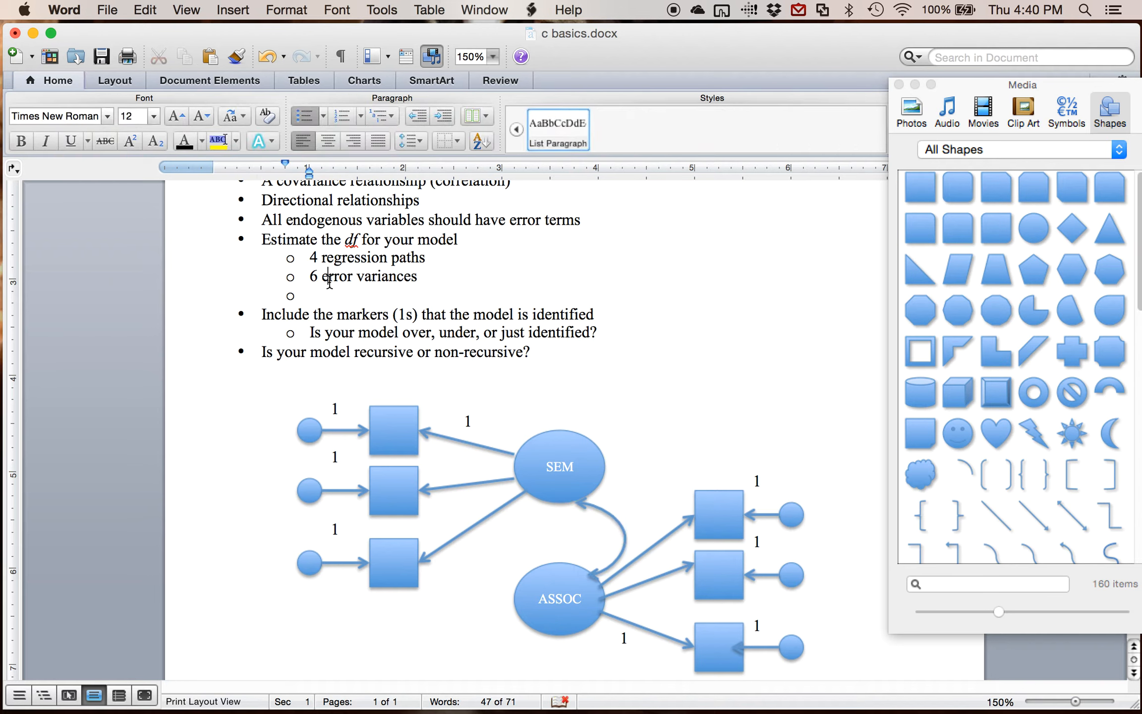
text(1 covarin)
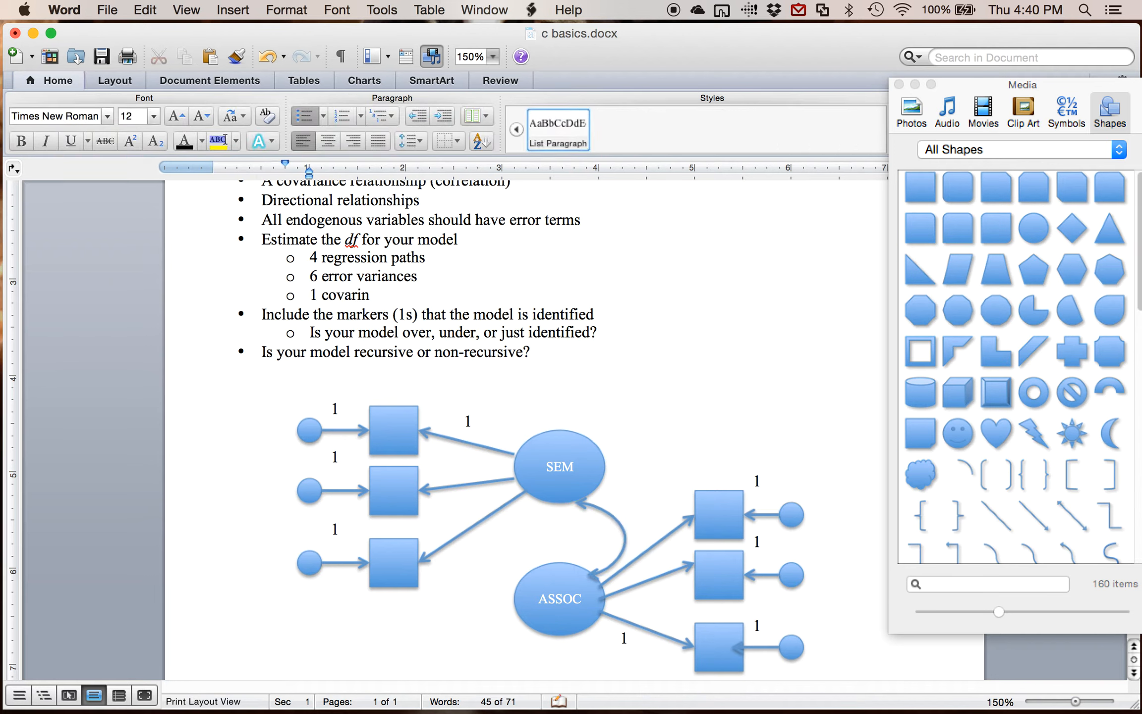
text(ance)
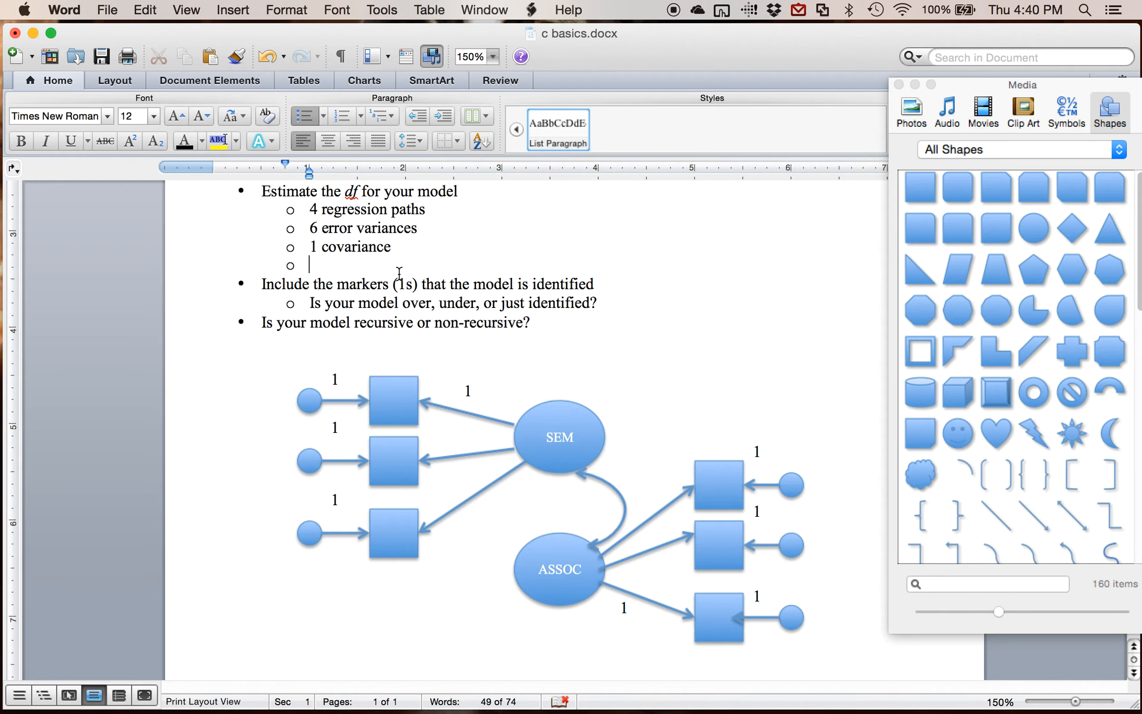
text(2 latent variances)
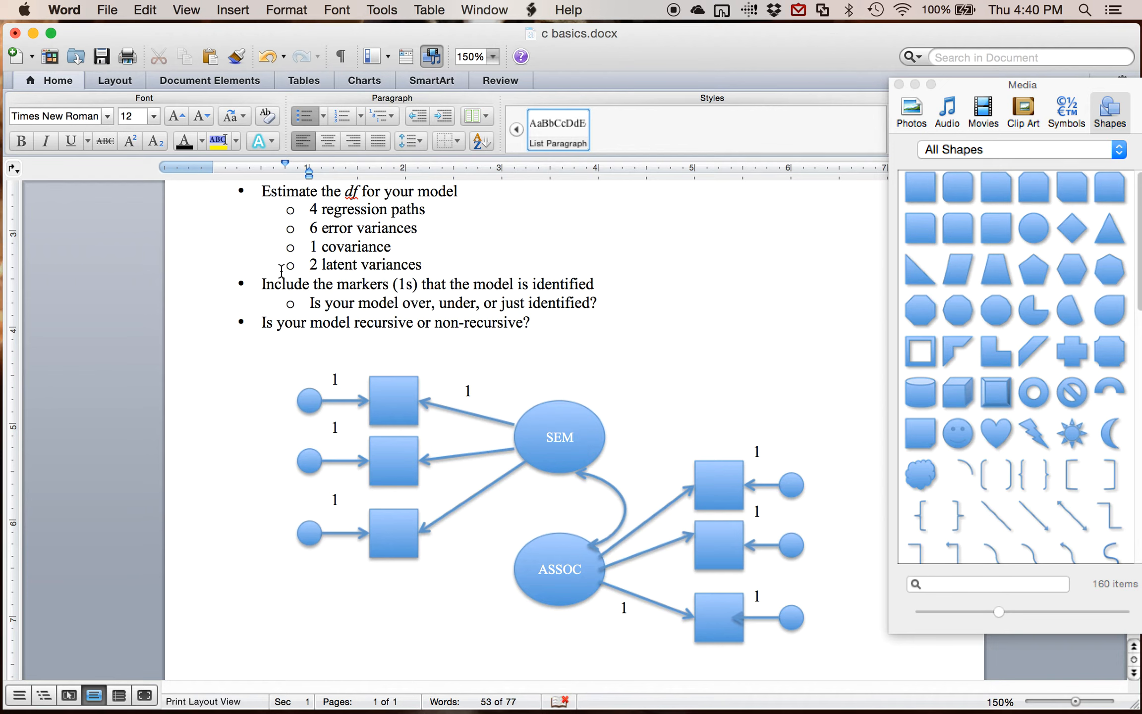
mouse_move(308, 219)
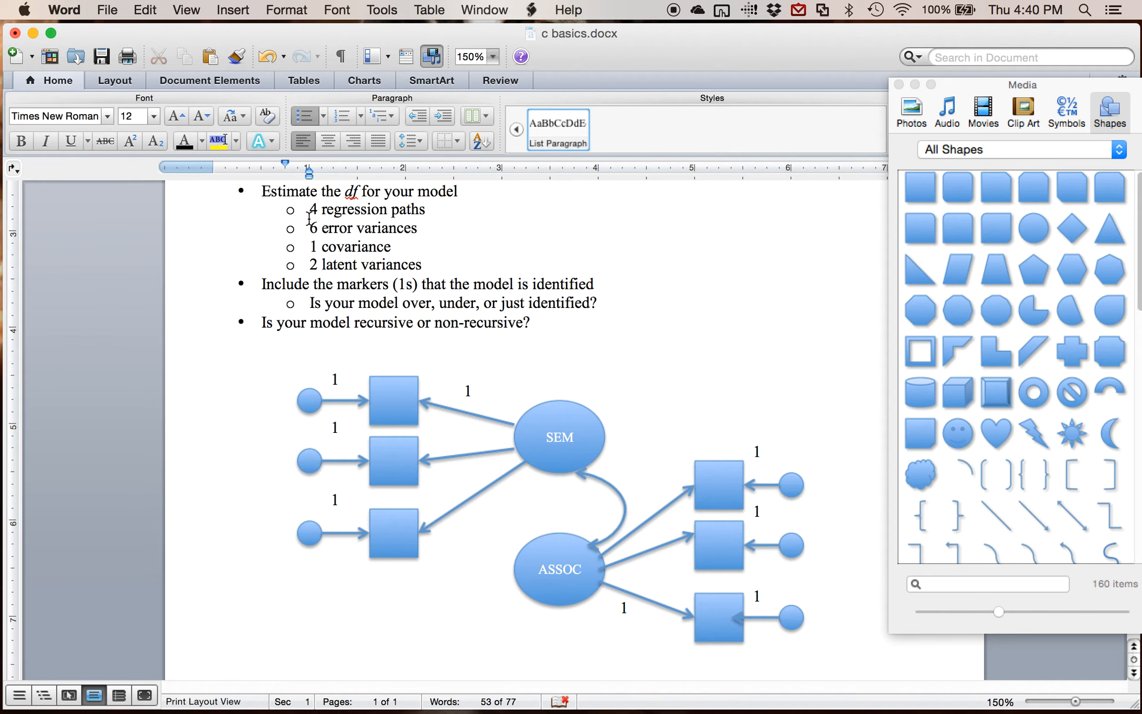
mouse_move(468, 309)
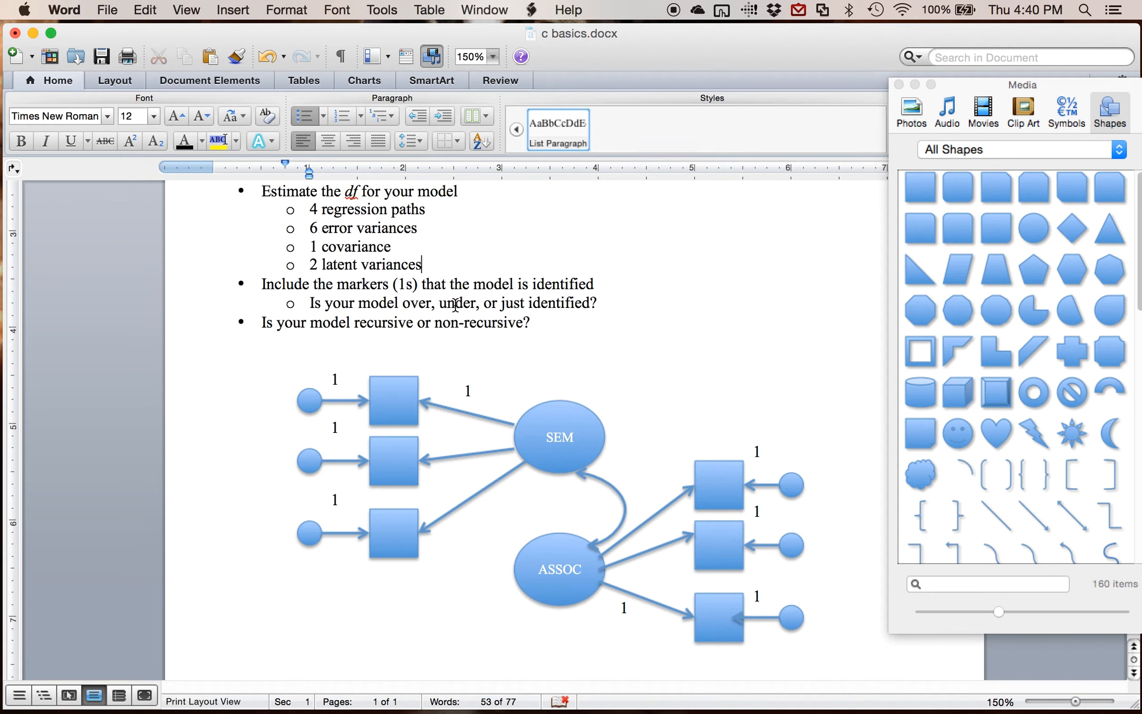
text(13)
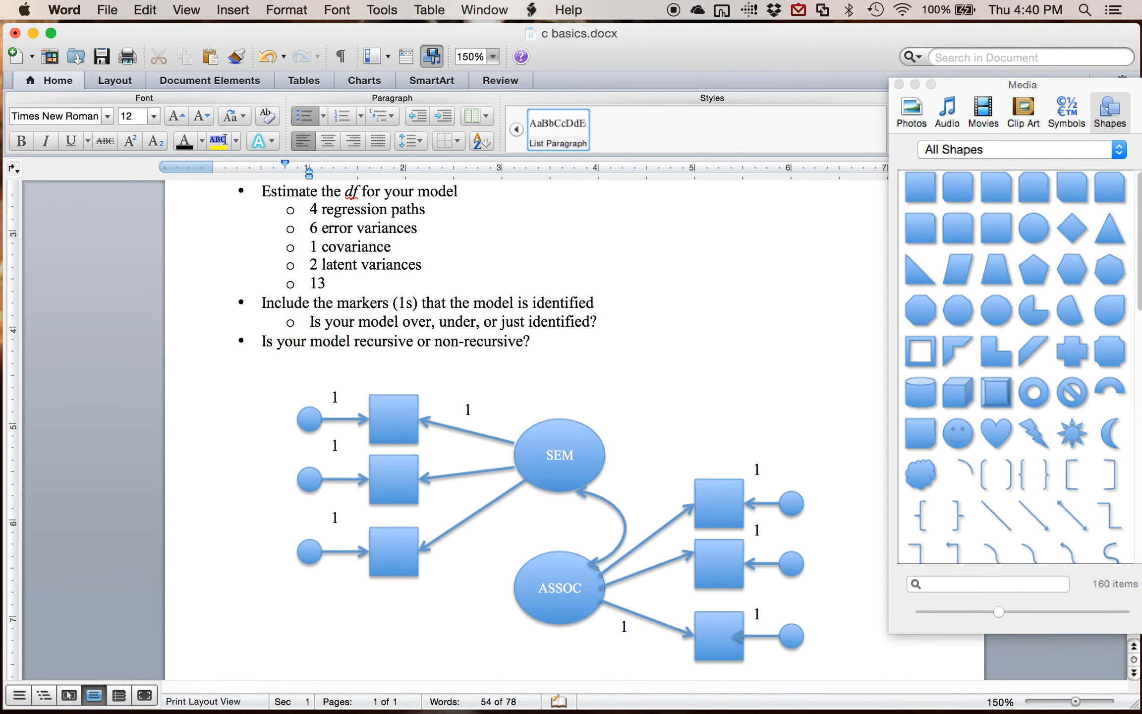
- Label 13 as estimated parameters and write possible parameters = 6(6+1)/2
text(estimated parameters)
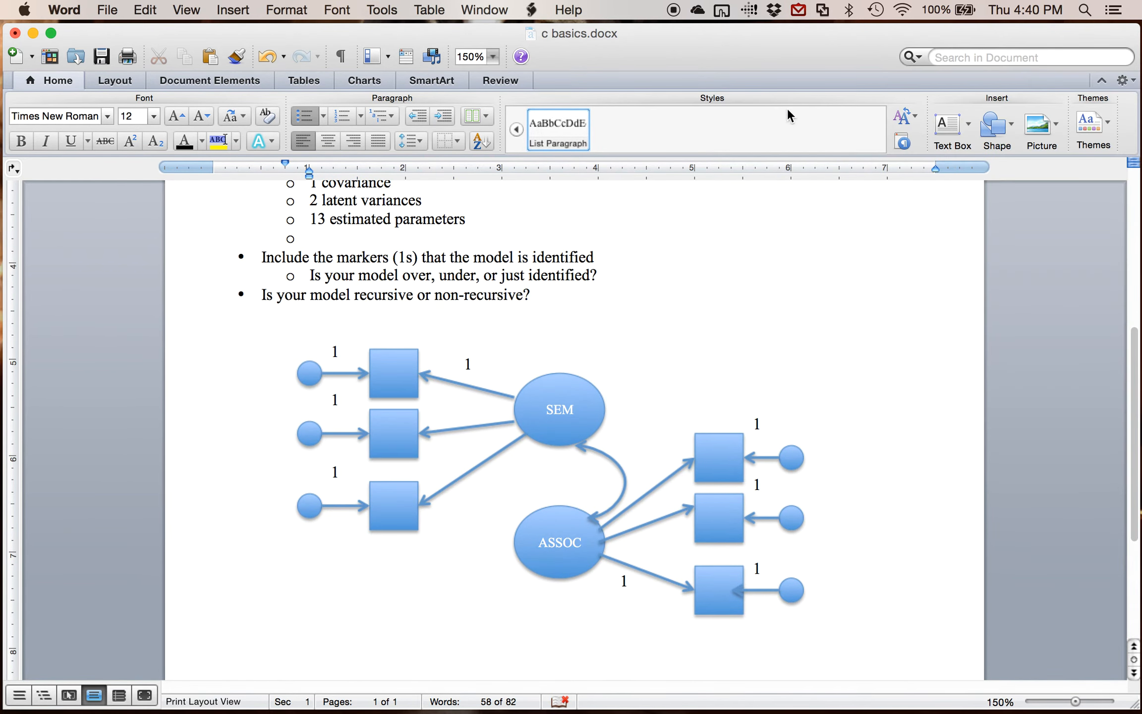
text(possible parameters =)
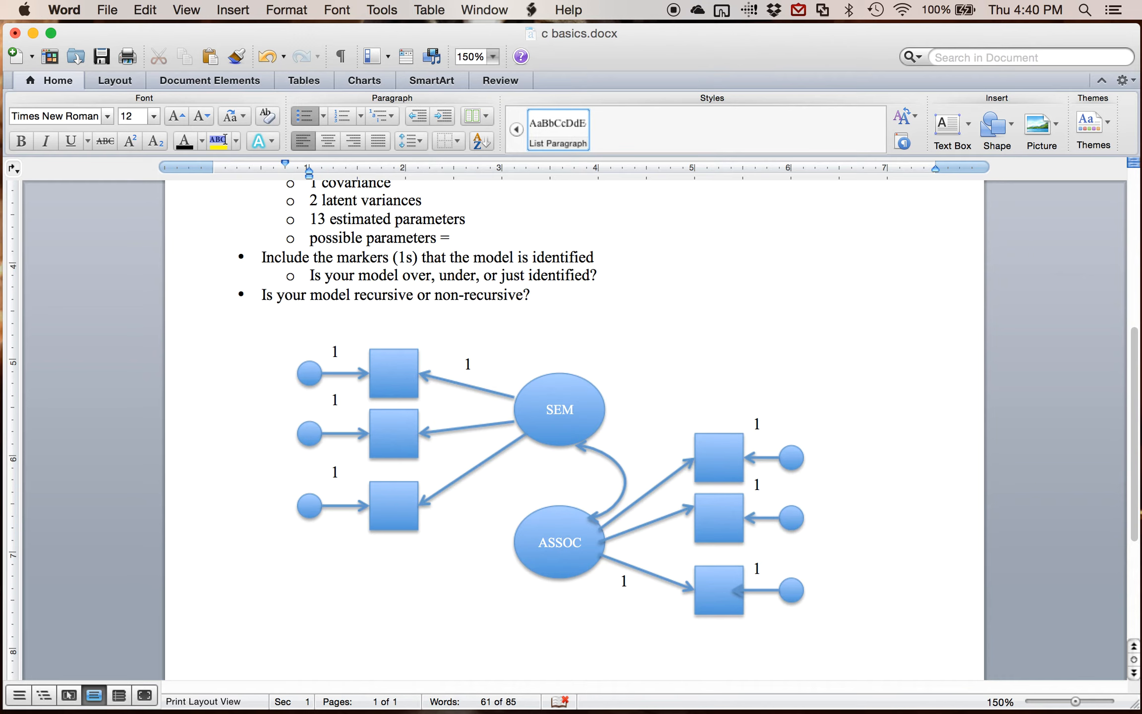
text(6(6)
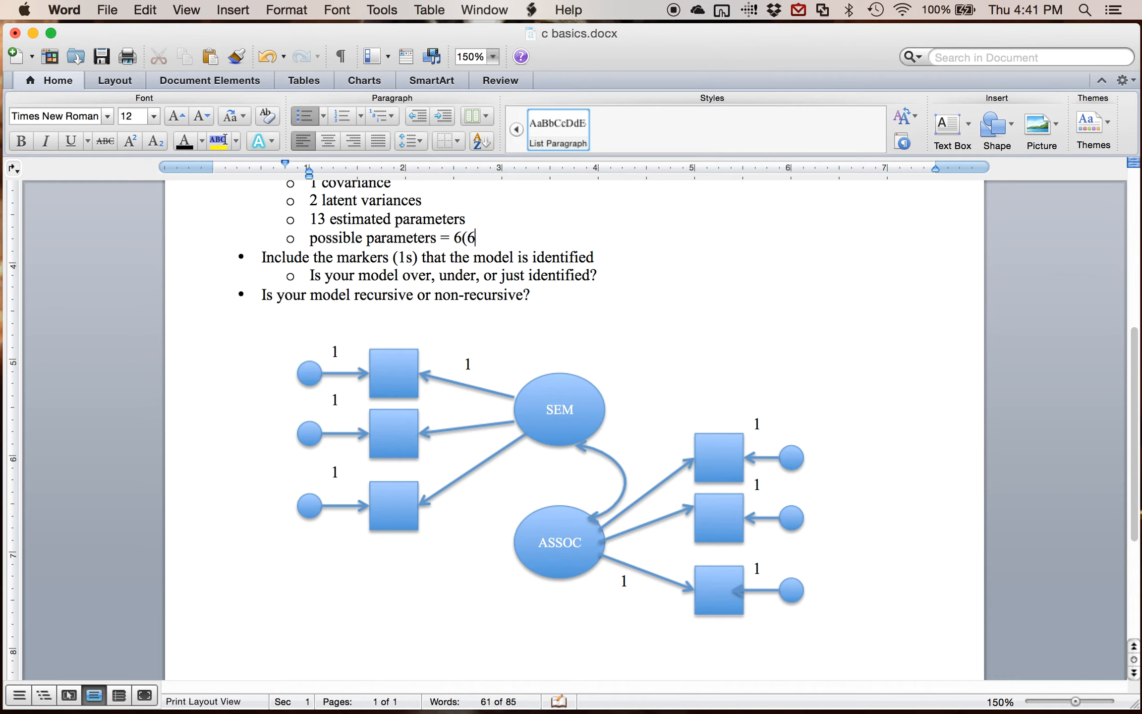
text(_1)
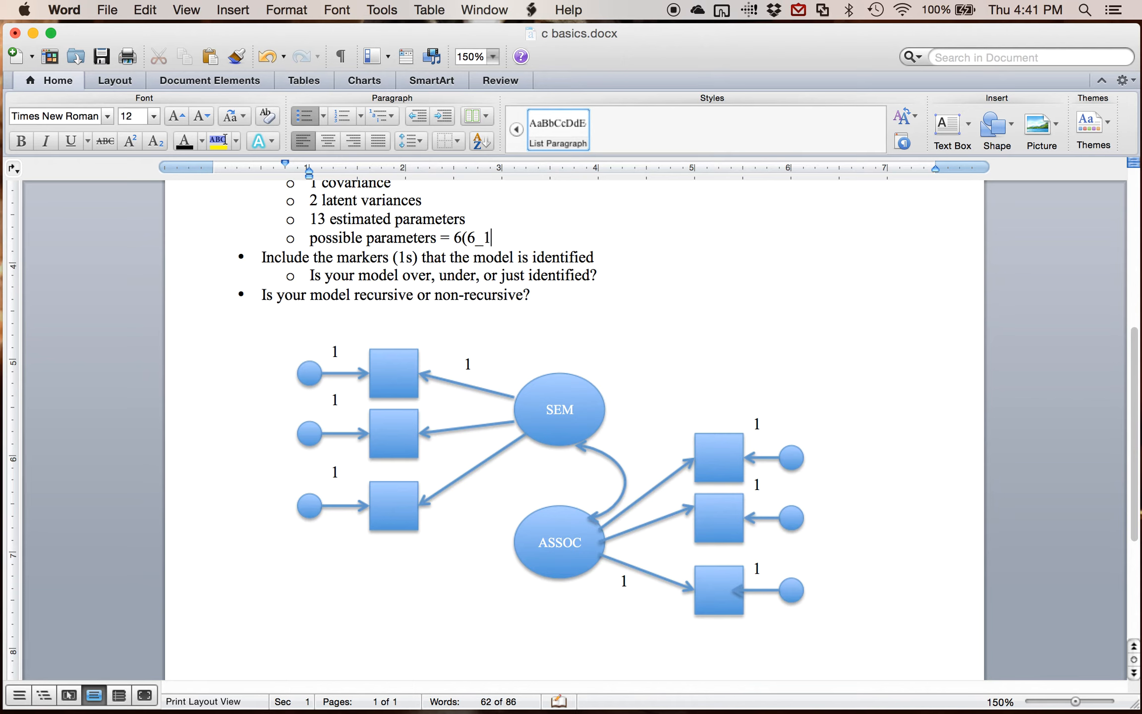
key(backspace)
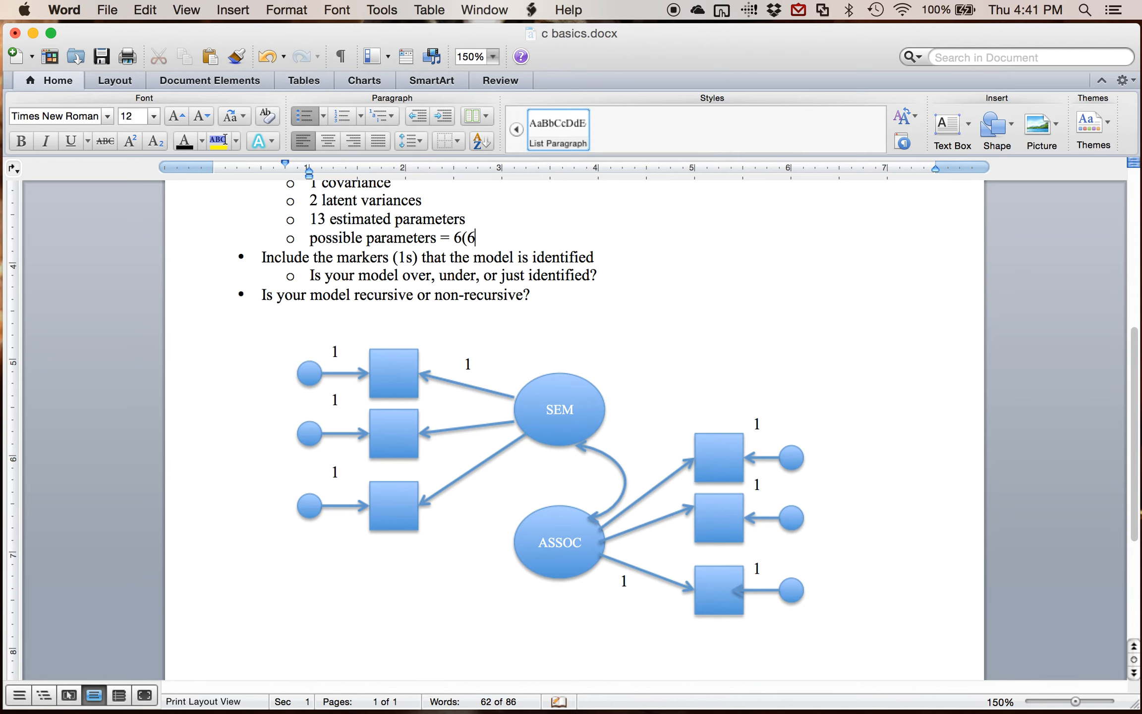
text(+1)/)
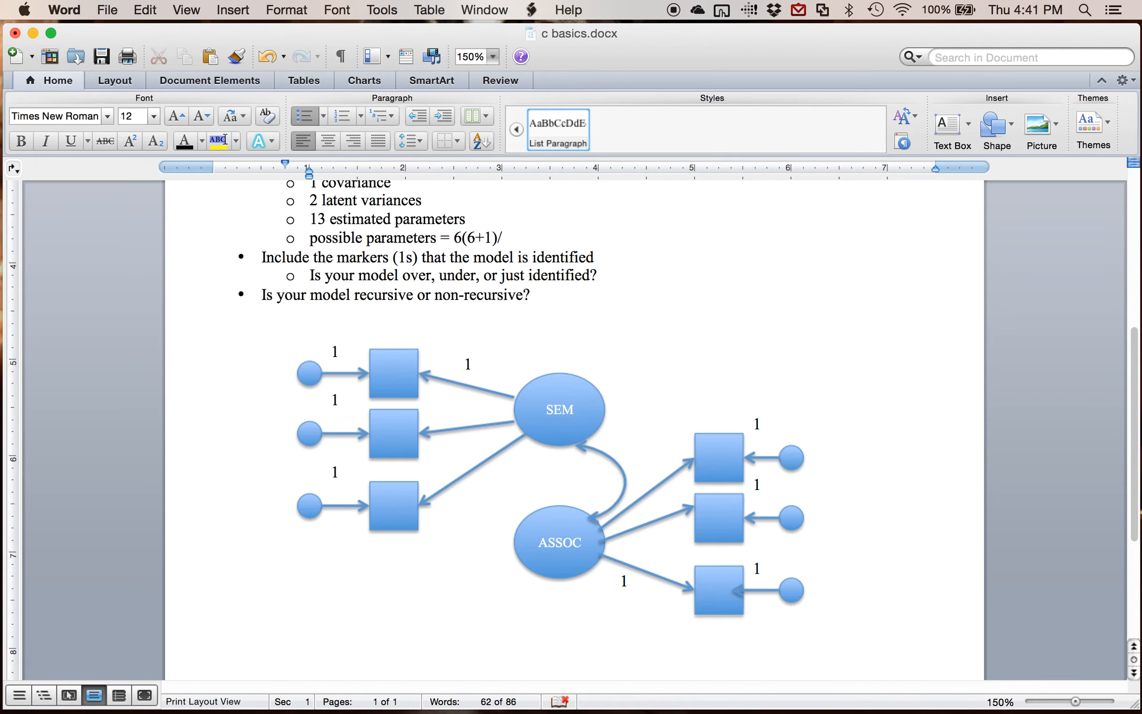
- Compute 6*7/2 in Spotlight, complete = 21, and add the line 21 − 13 = 8
click(1082, 10)
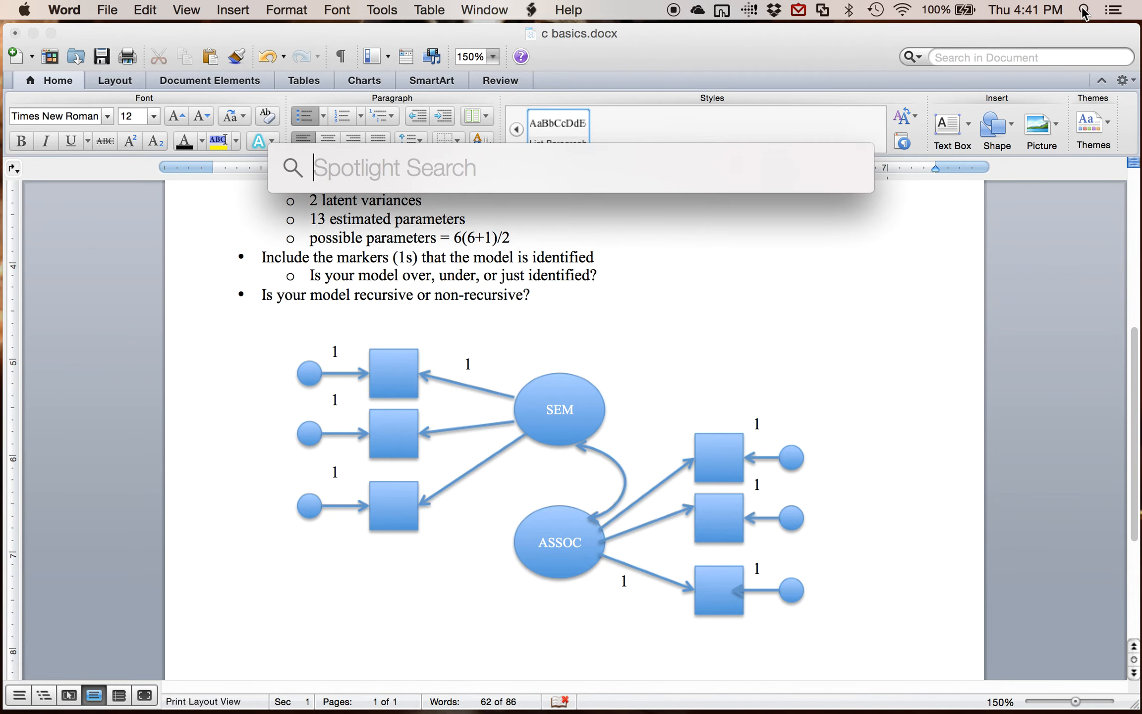
text(6*7/)
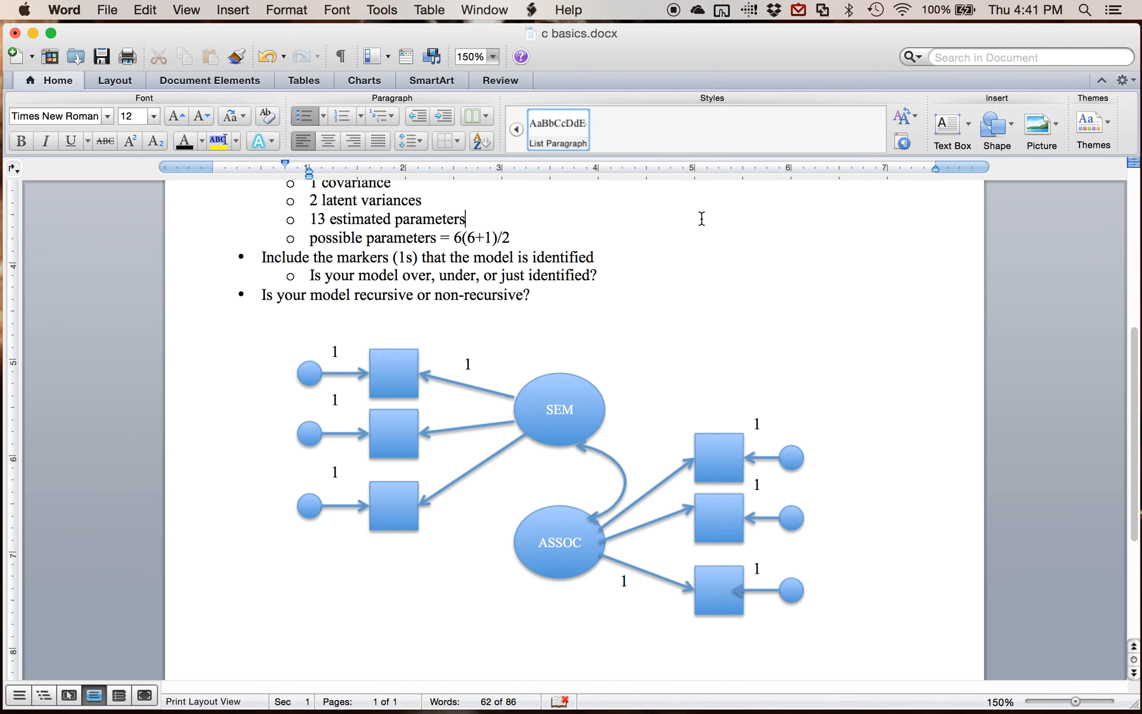
text(= 21)
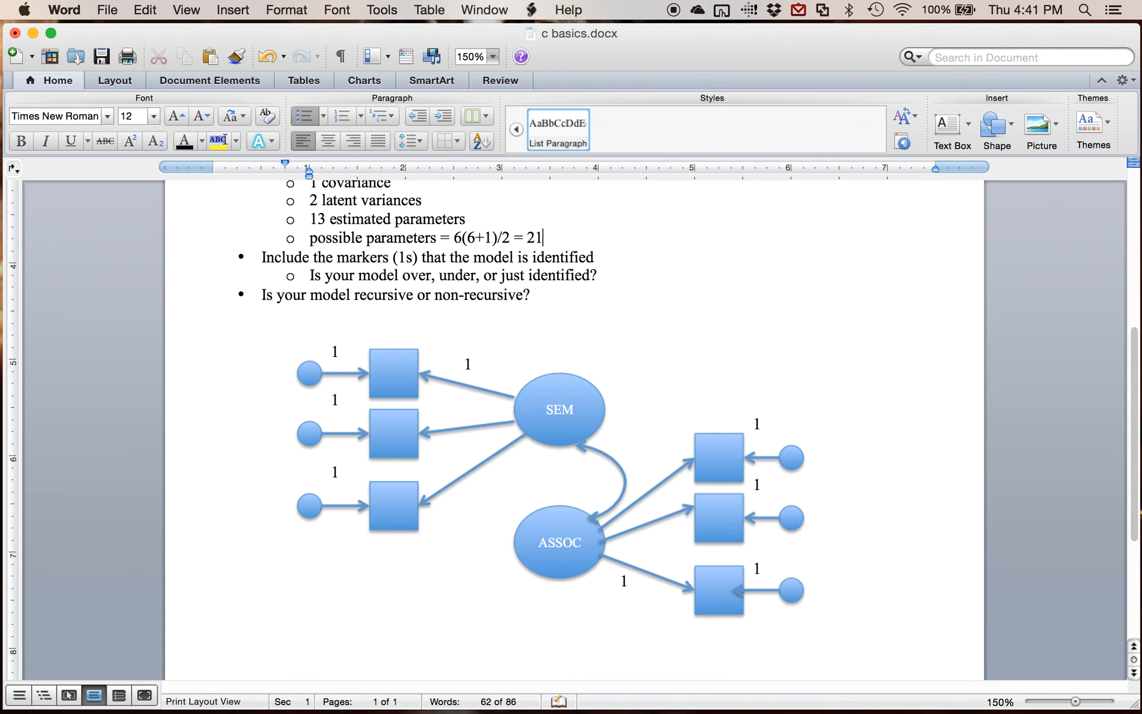
text(21 =)
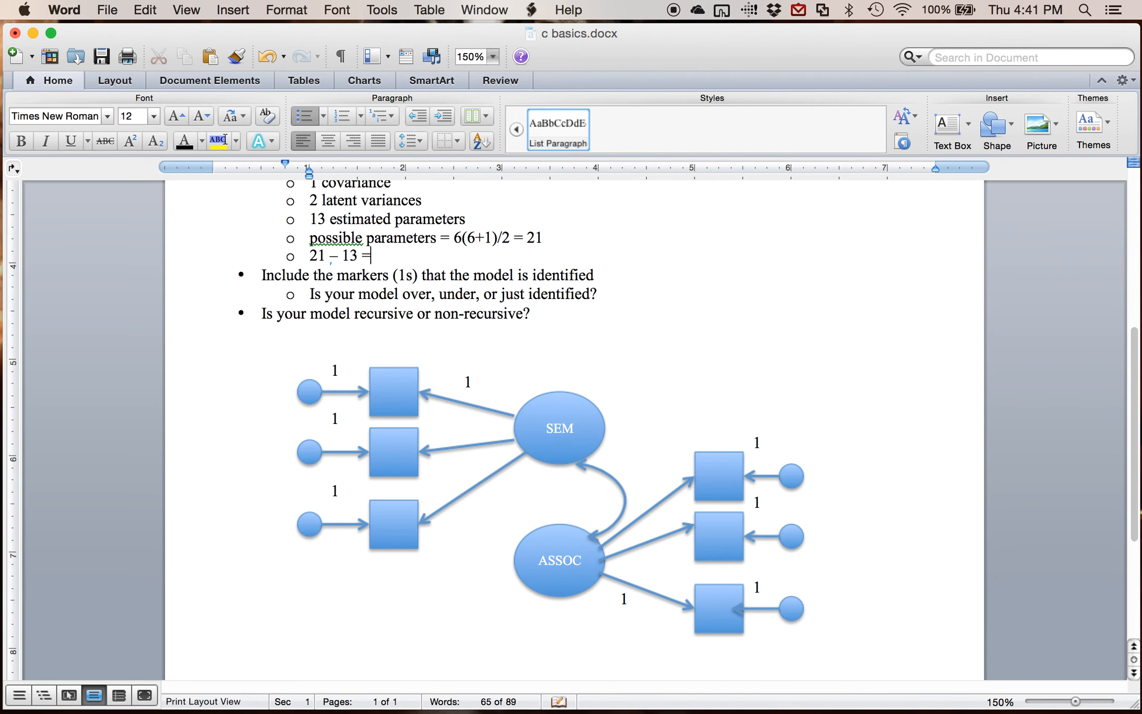
text(8)
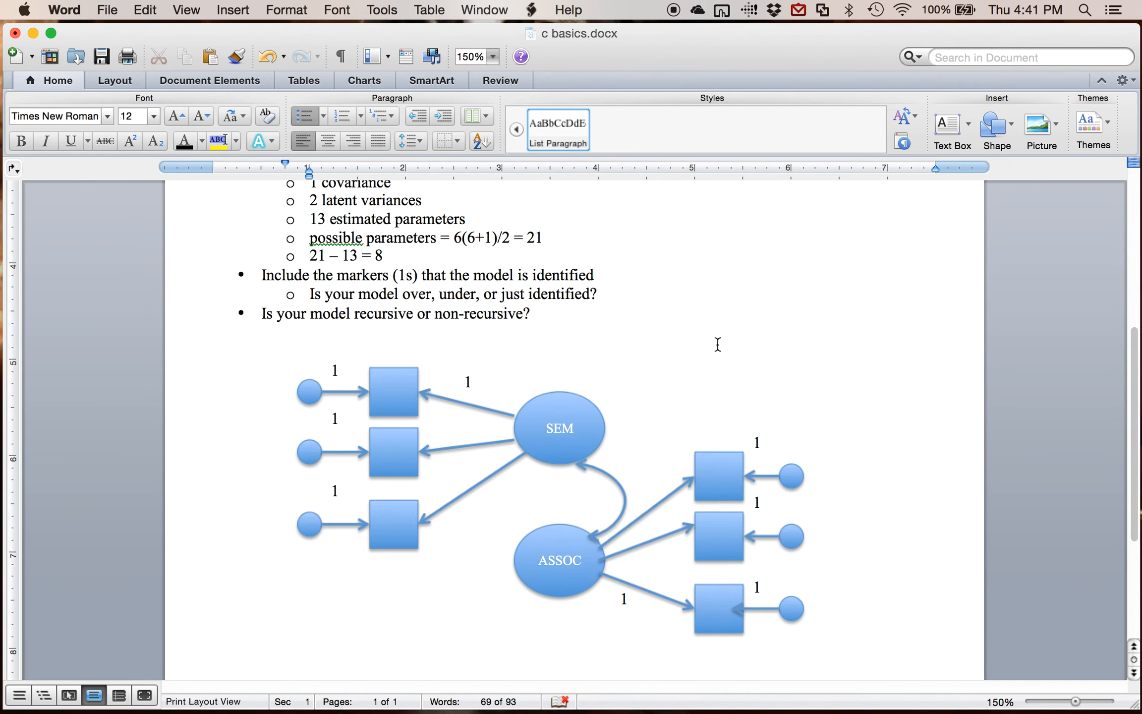
click(389, 255)
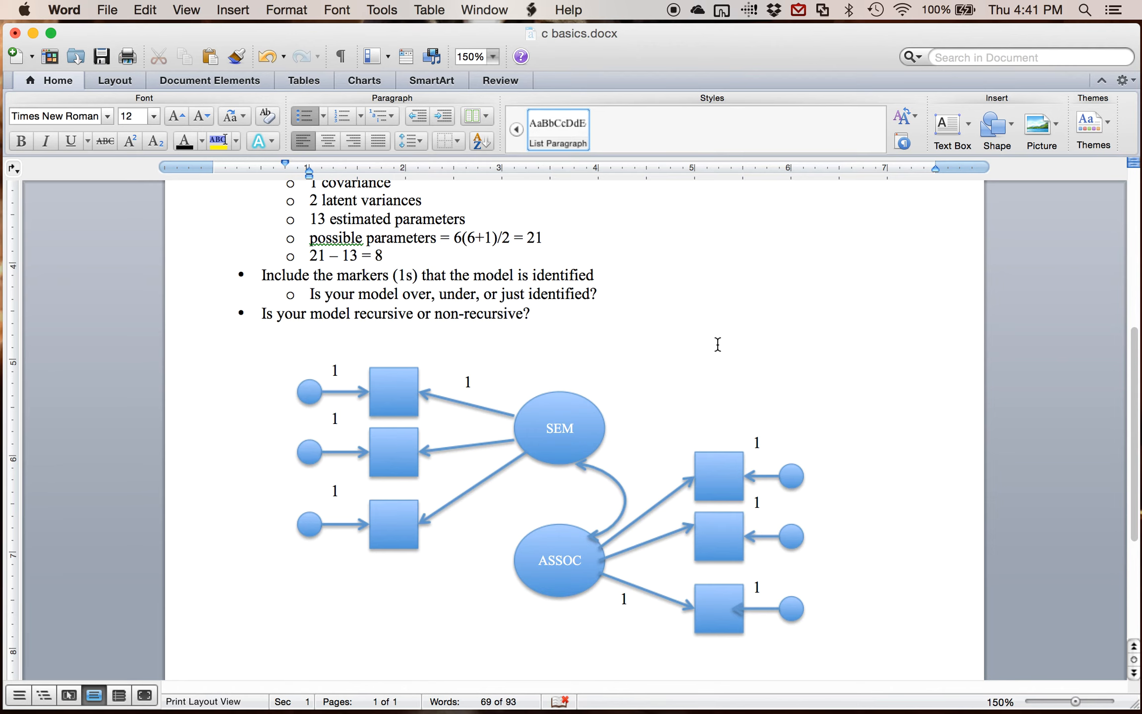
click(387, 255)
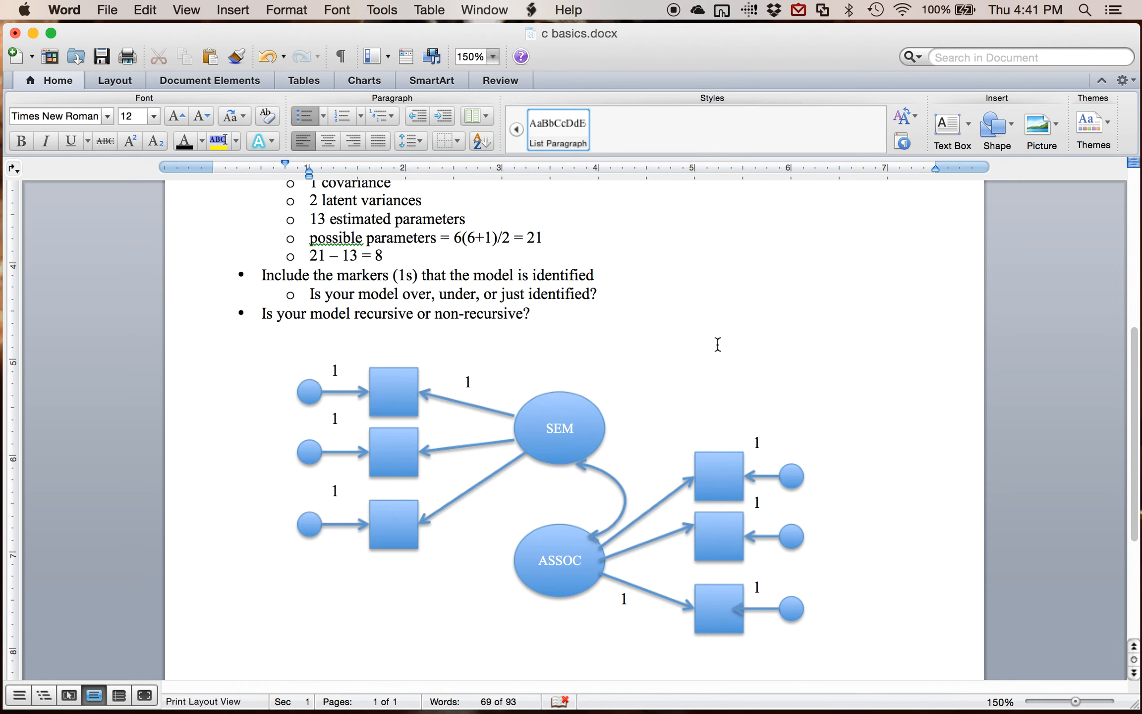
click(387, 255)
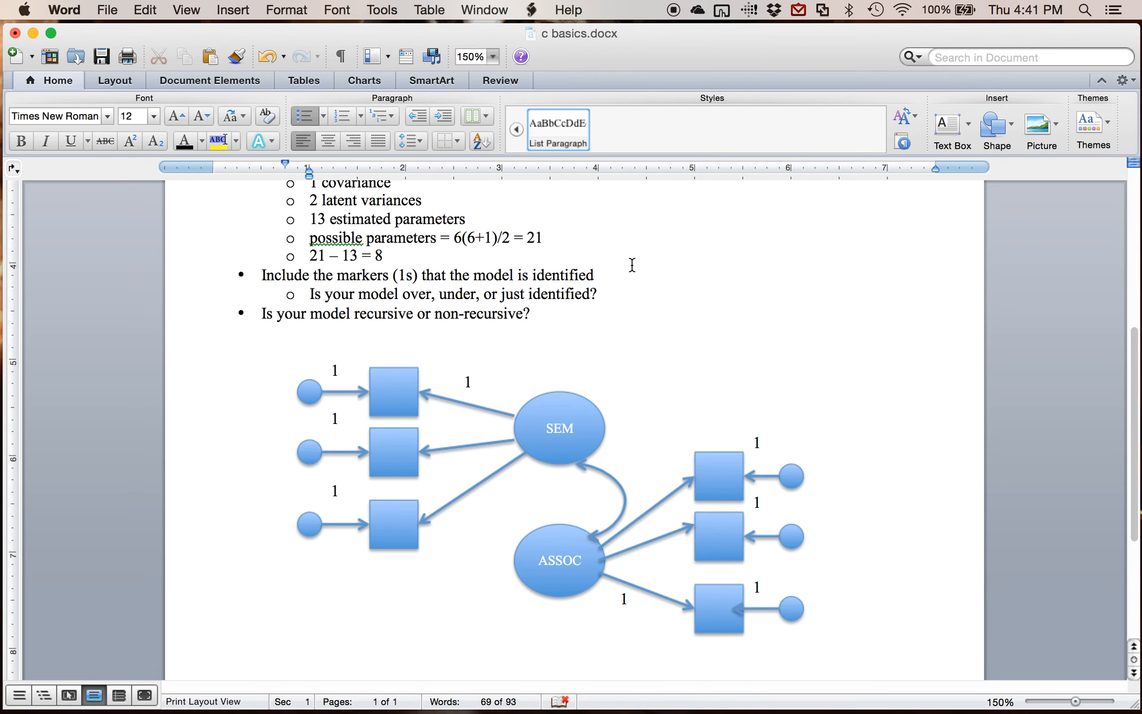
click(388, 255)
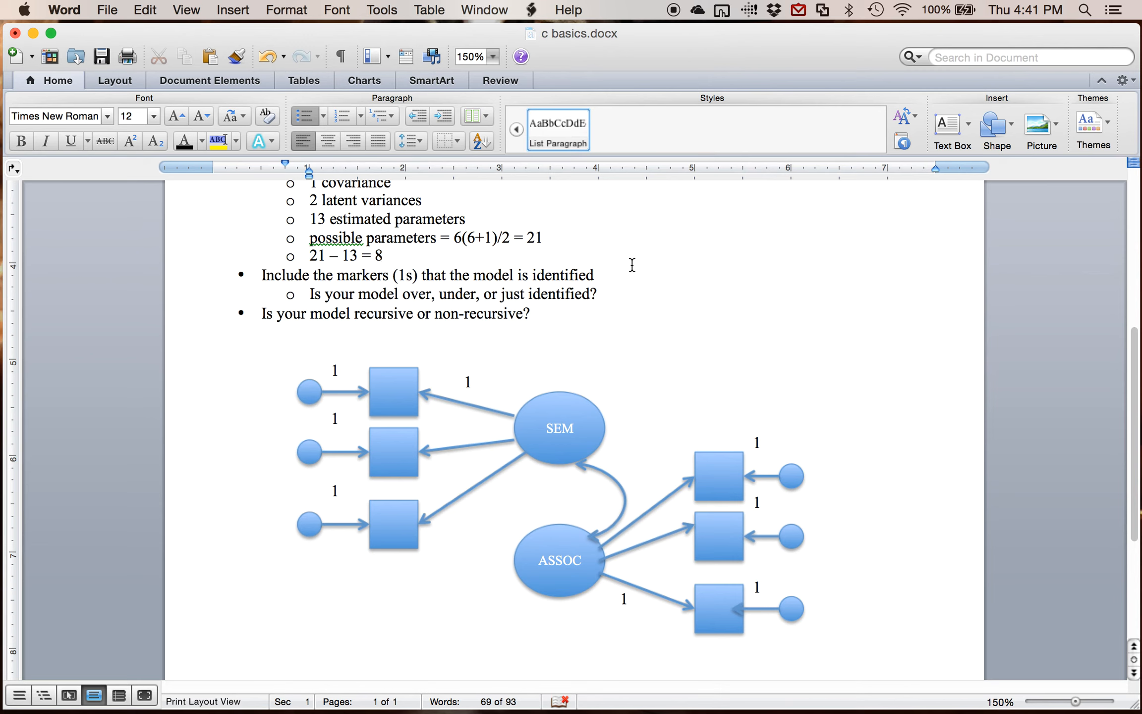
click(388, 255)
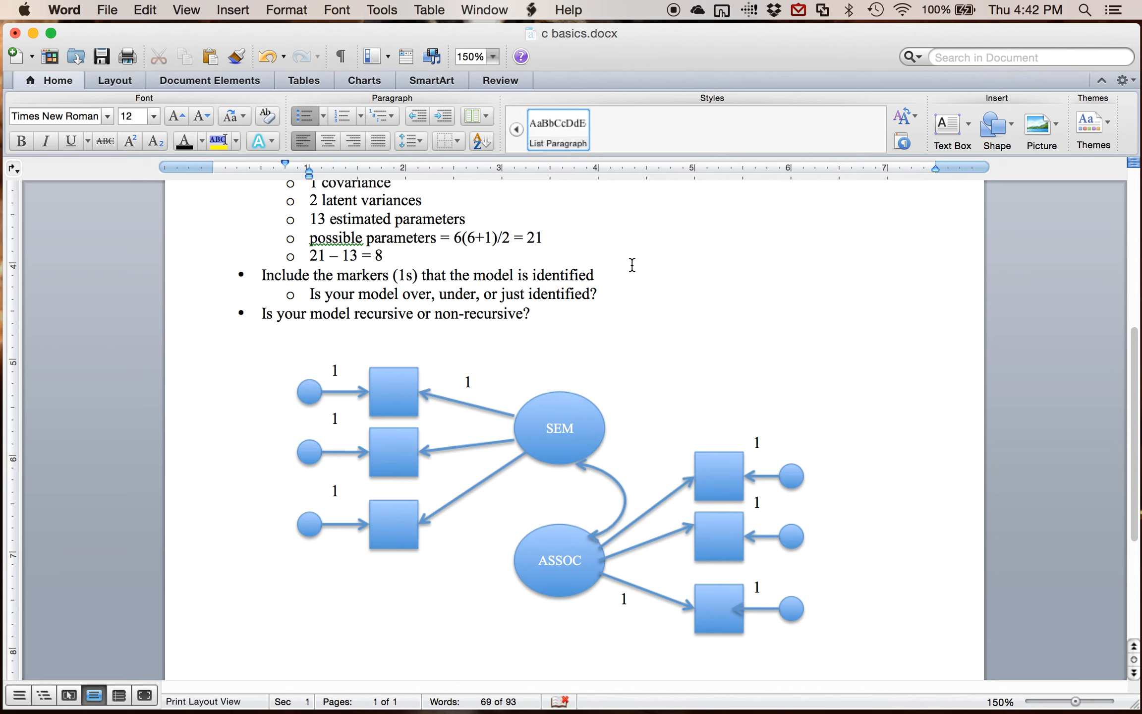
click(388, 255)
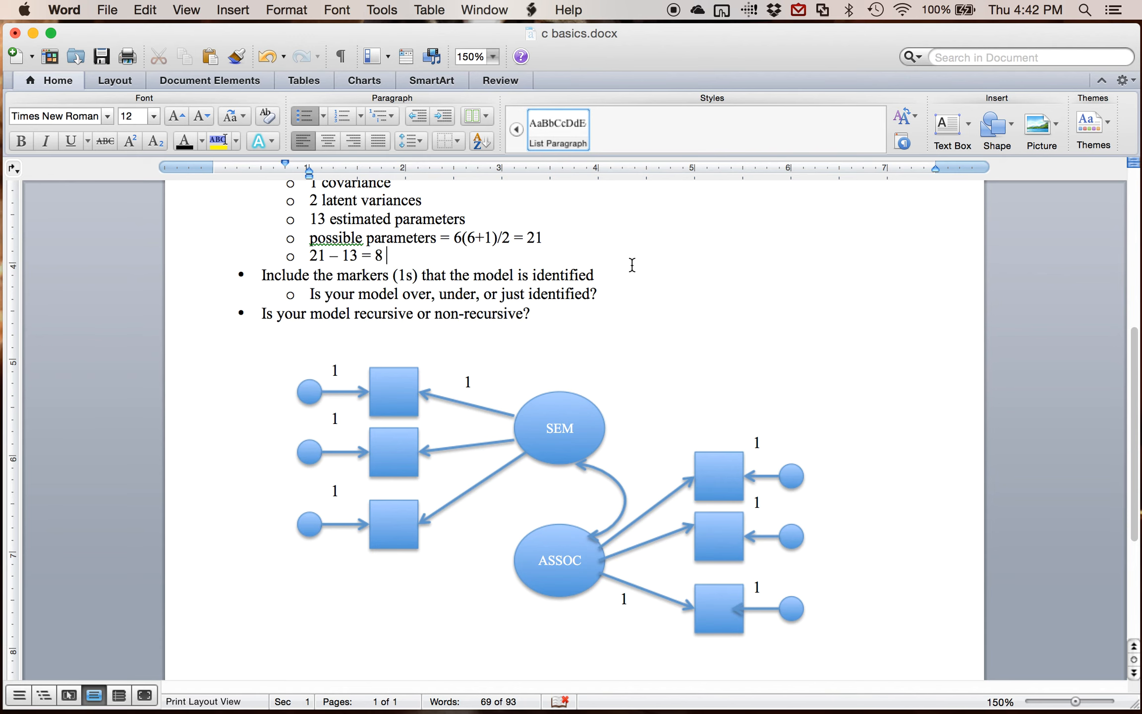
mouse_move(574, 338)
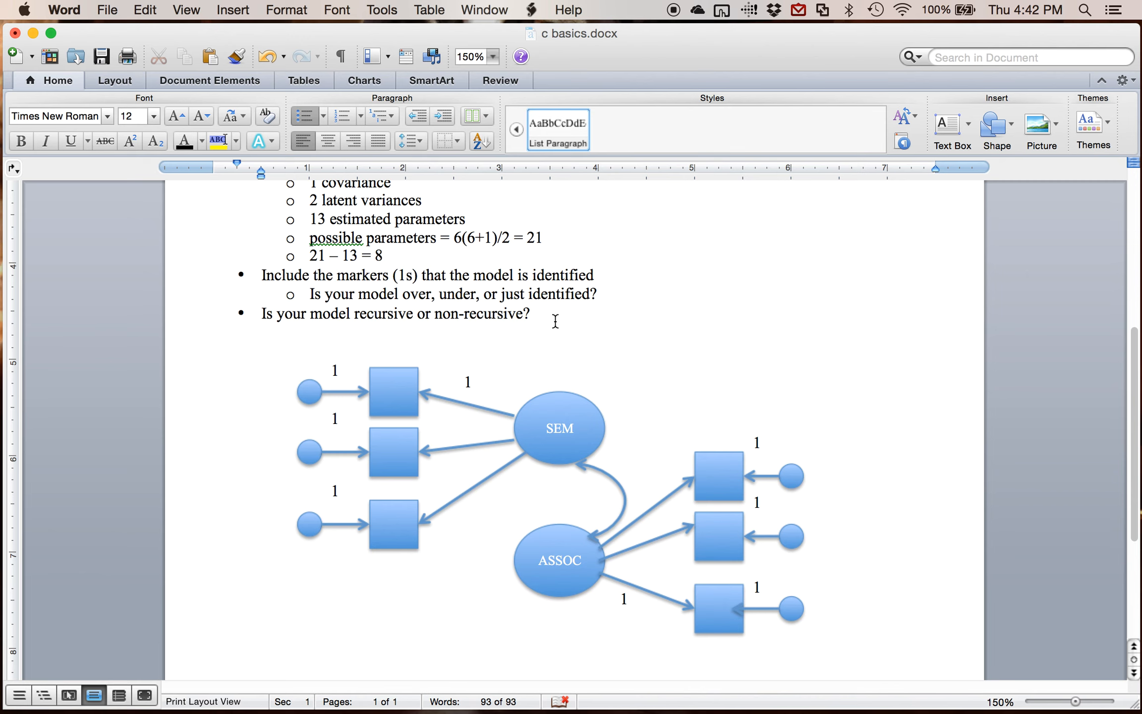
click(533, 314)
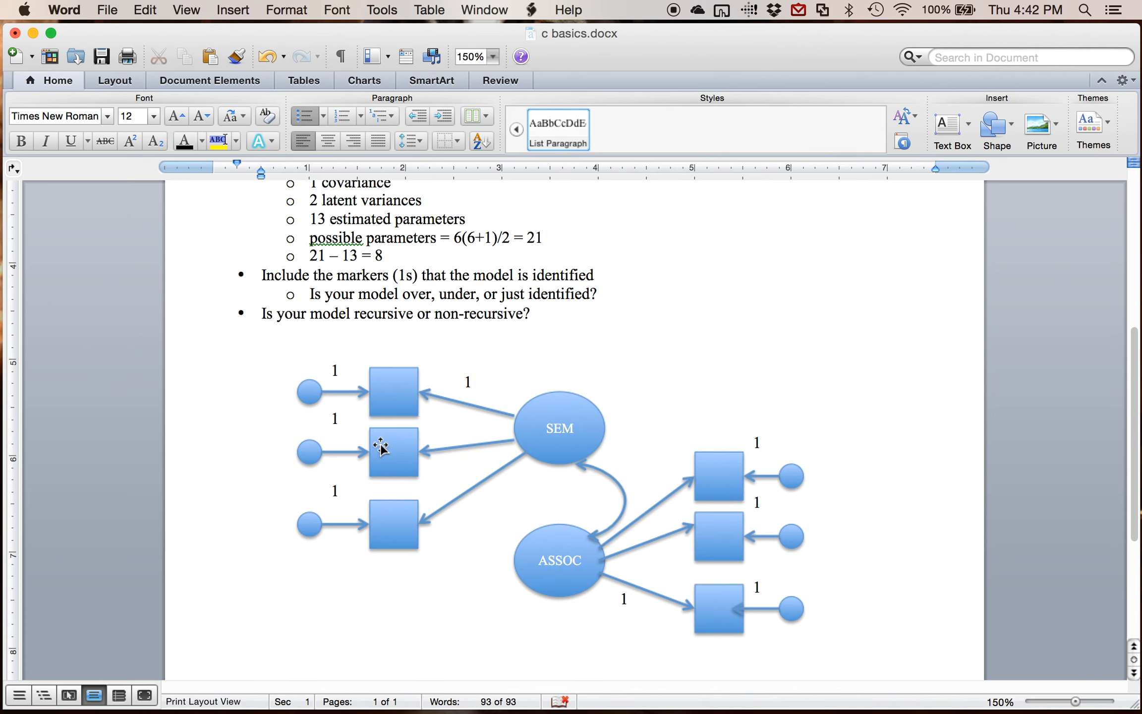
mouse_move(567, 342)
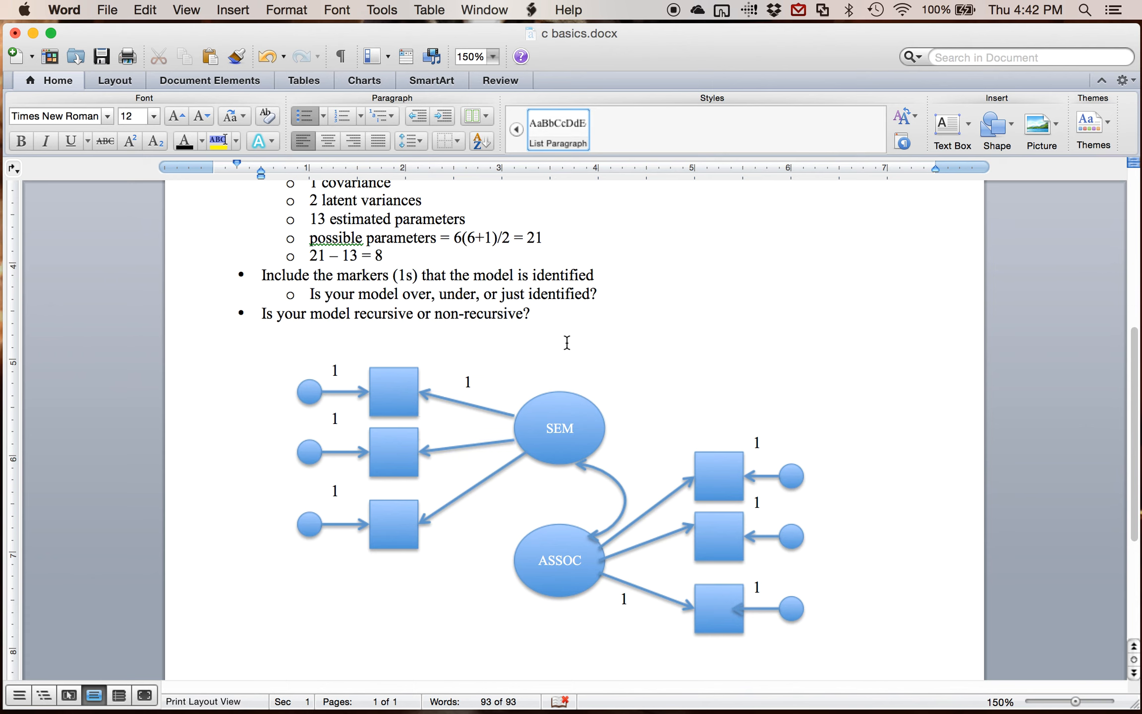
mouse_move(674, 293)
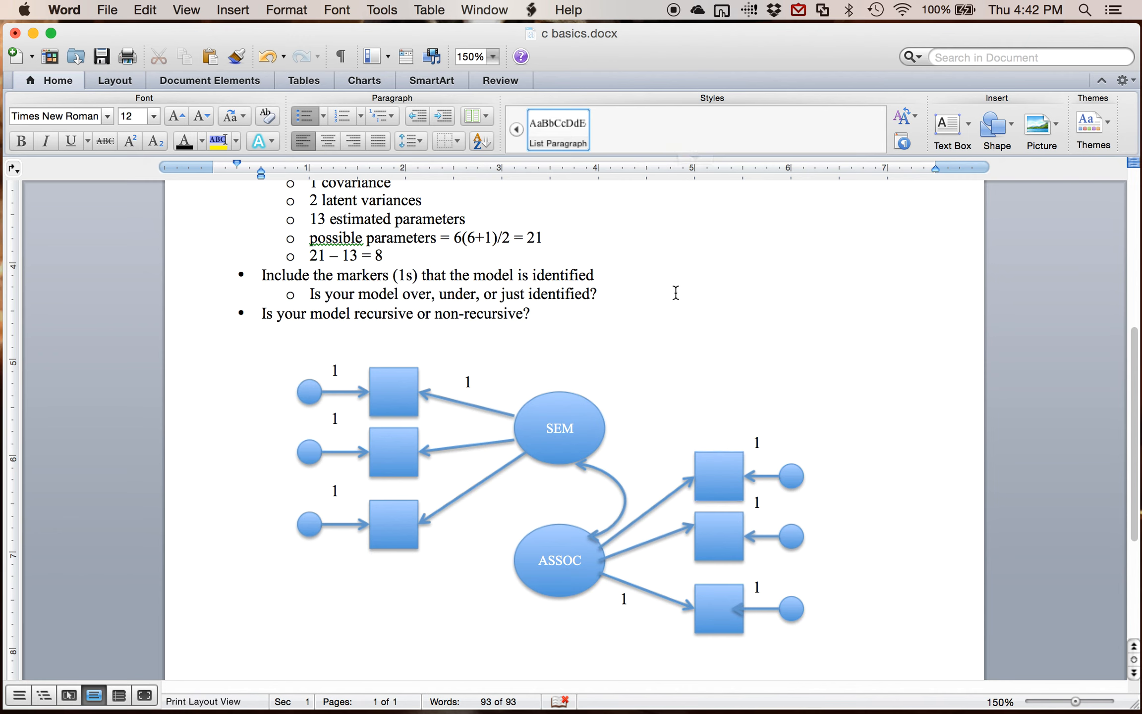
click(535, 314)
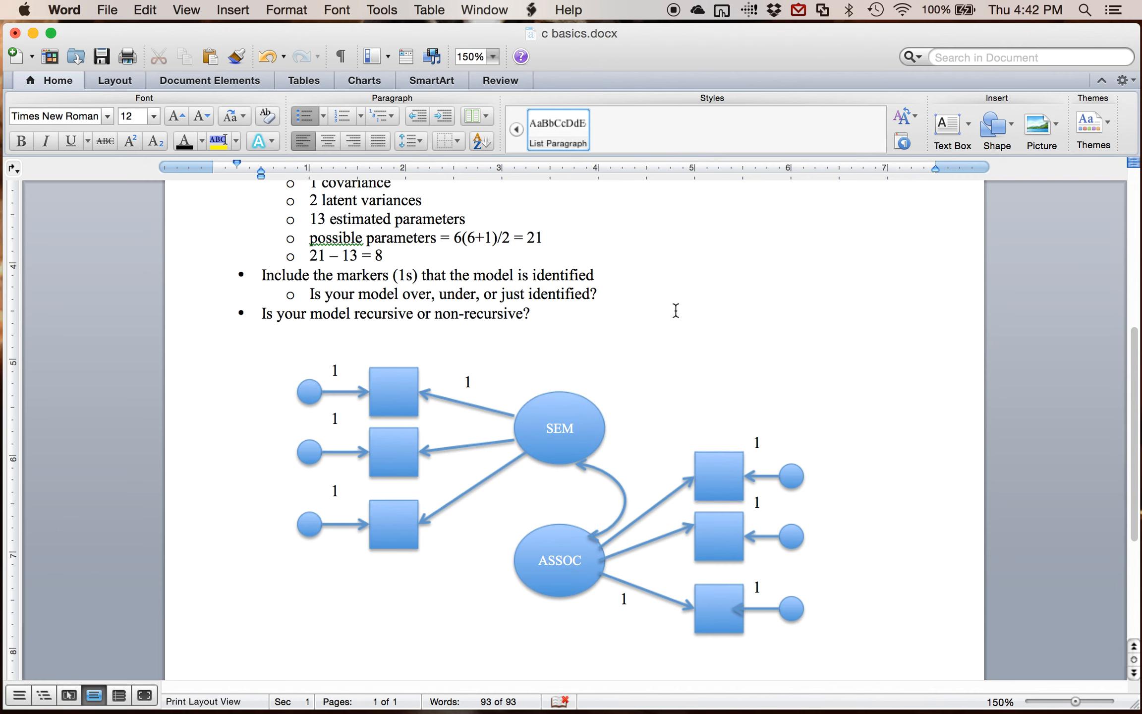
click(534, 314)
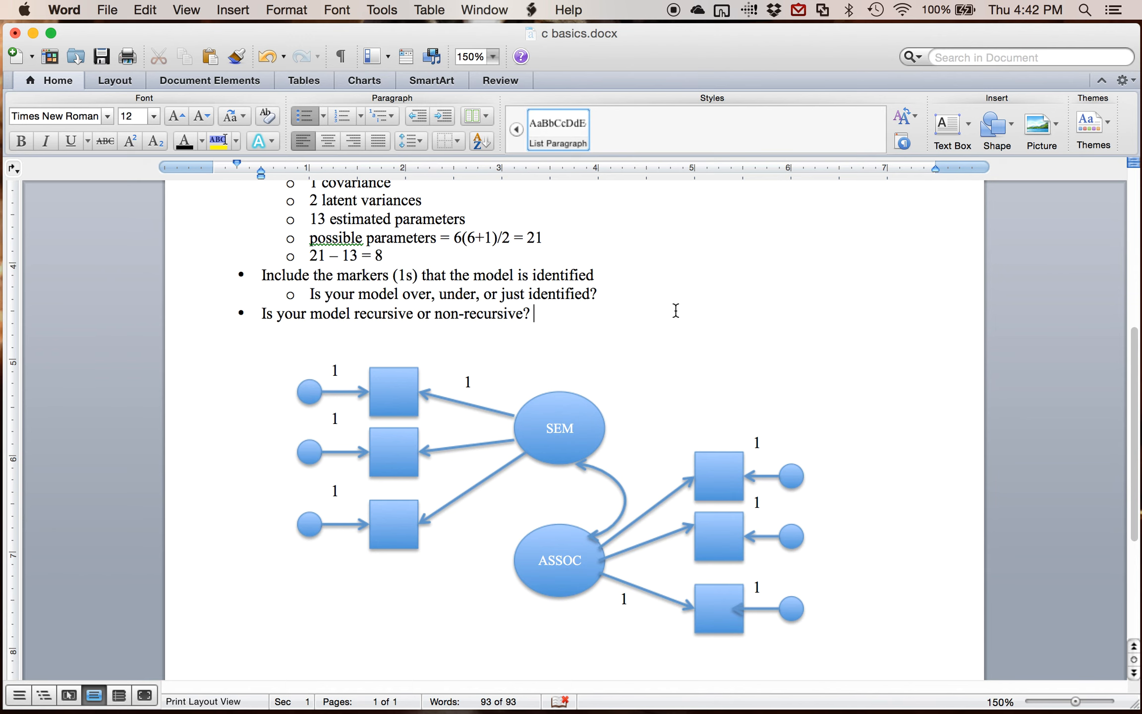